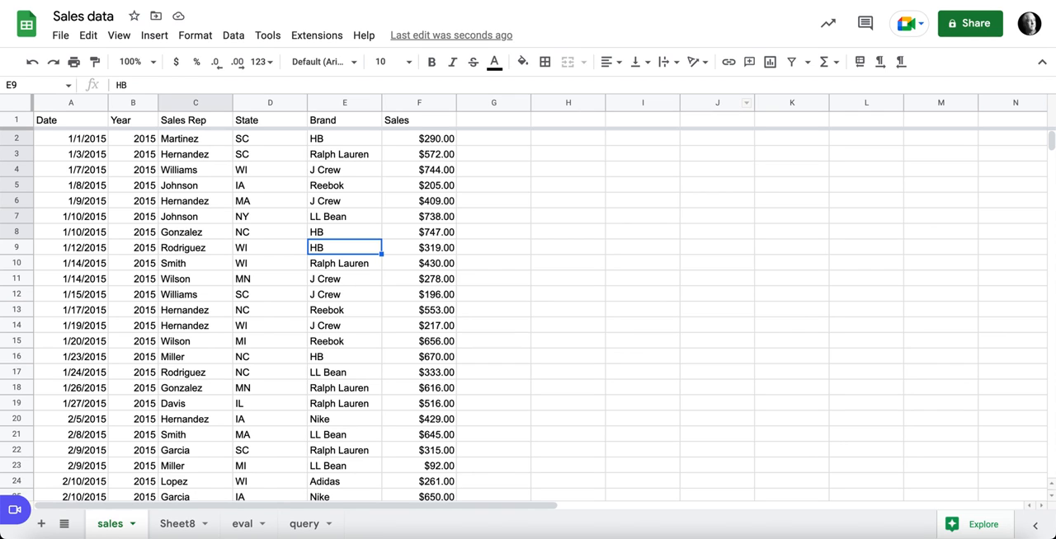
# Add a new sheet with a Year heading and =SORT(UNIQUE(sales!B2:B)) listing 2015–2020.
pyautogui.click(42, 524)
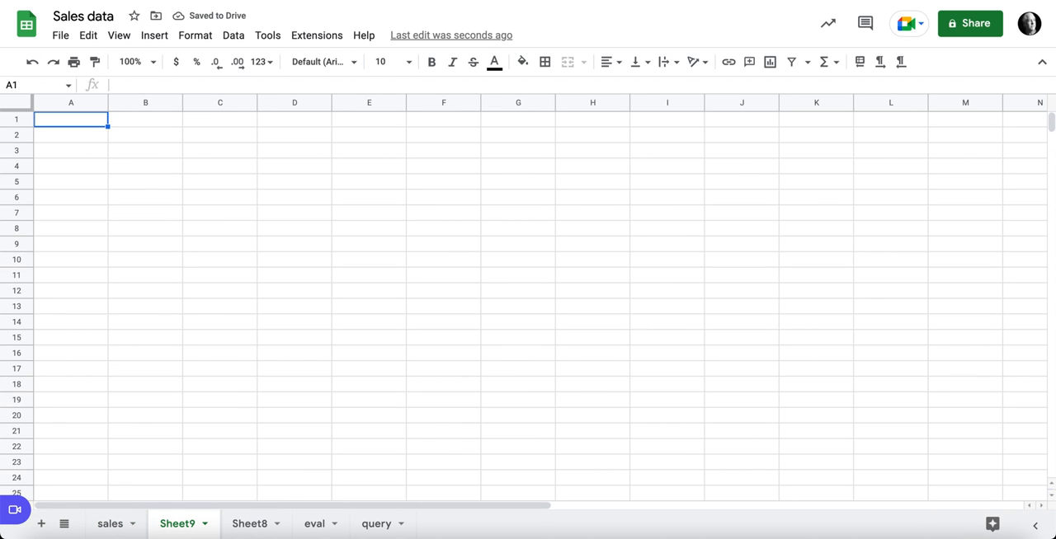
pyautogui.write('Year')
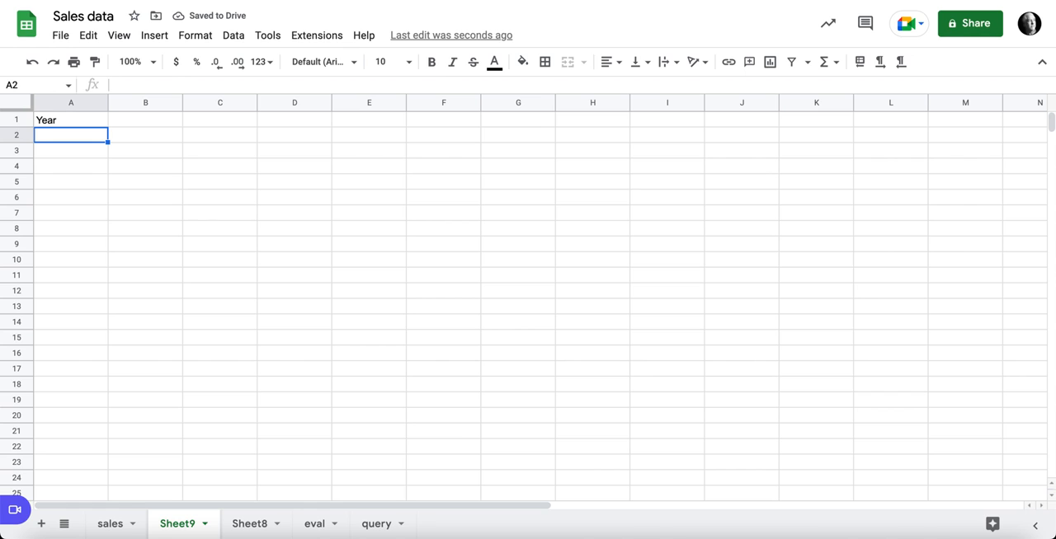
pyautogui.write('=')
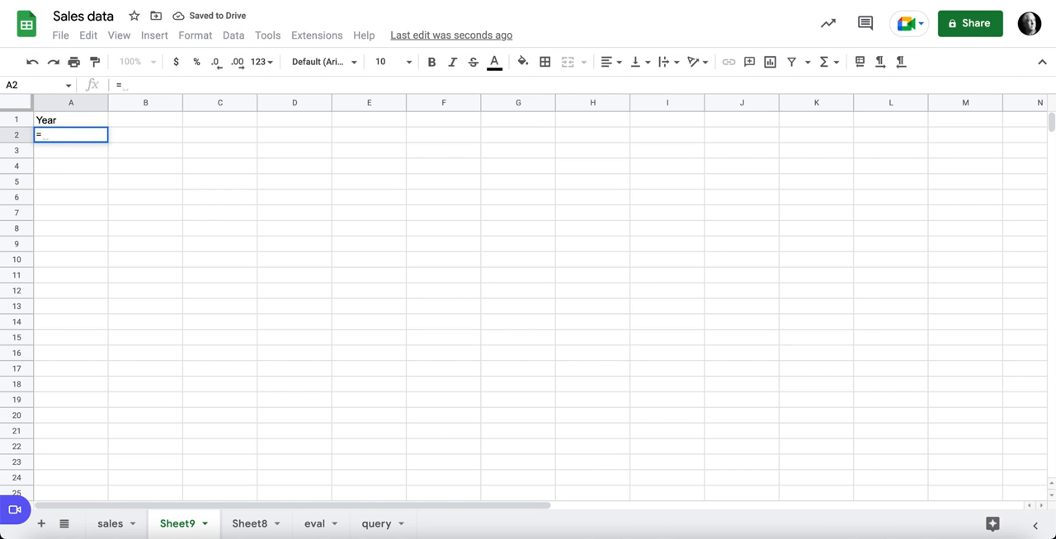
pyautogui.write('sor')
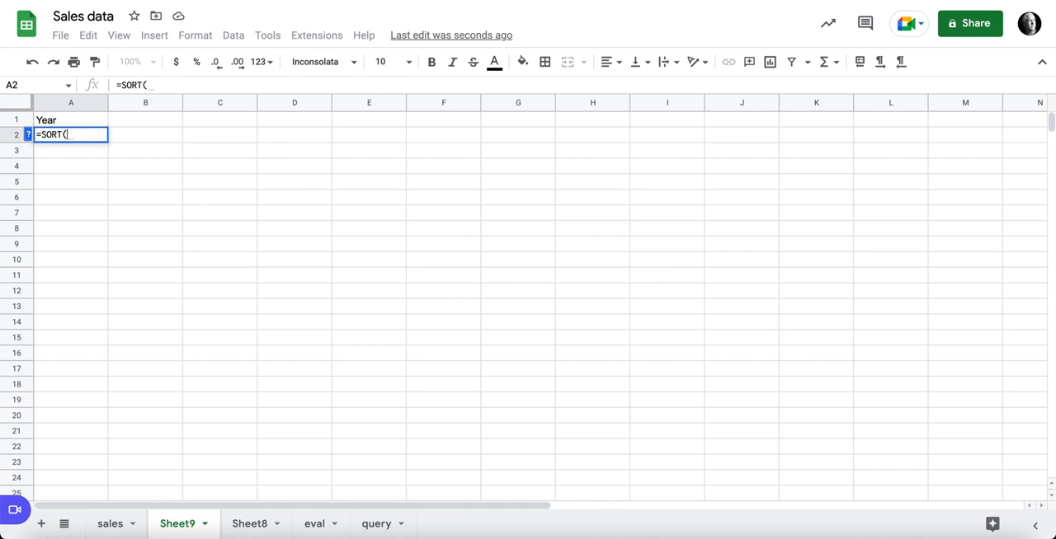
pyautogui.write('UNIQUE(')
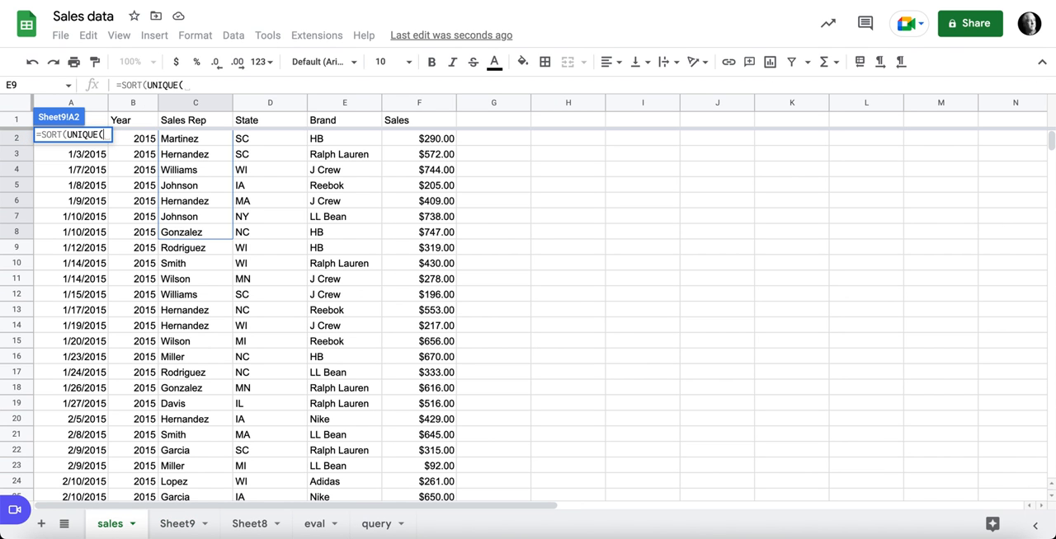
pyautogui.moveTo(132, 138); pyautogui.dragTo(133, 201)
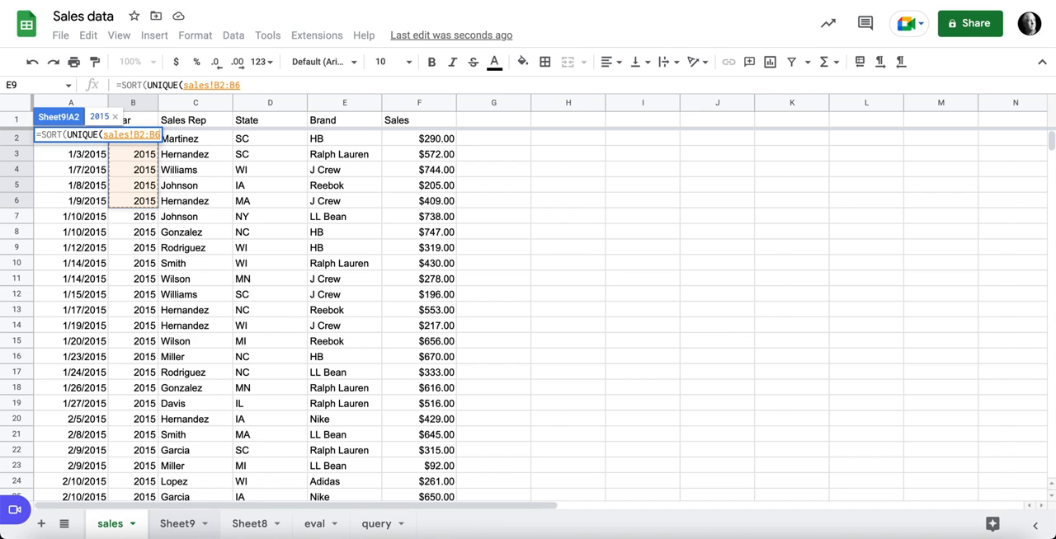
pyautogui.click(176, 523)
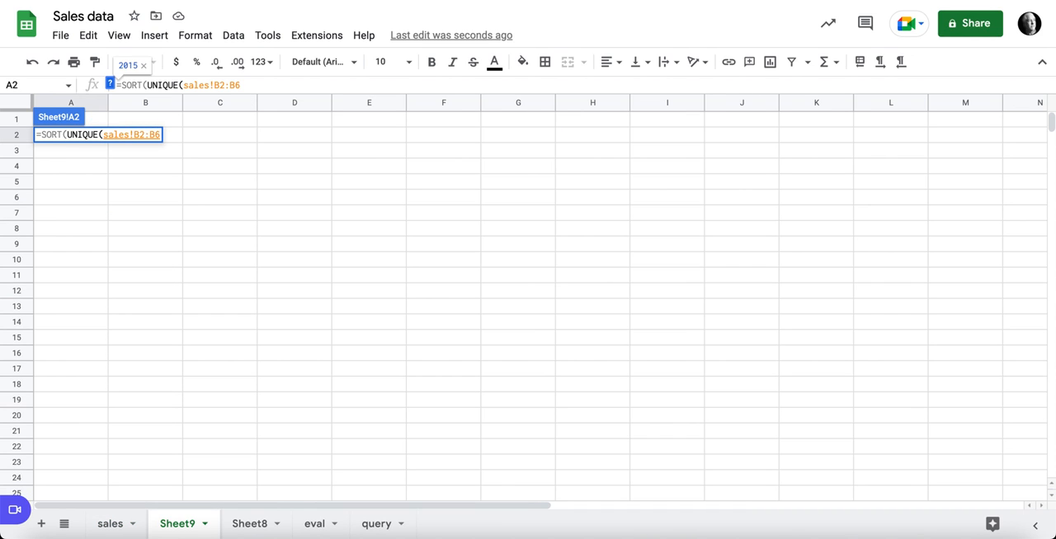
pyautogui.press('BackSpace')
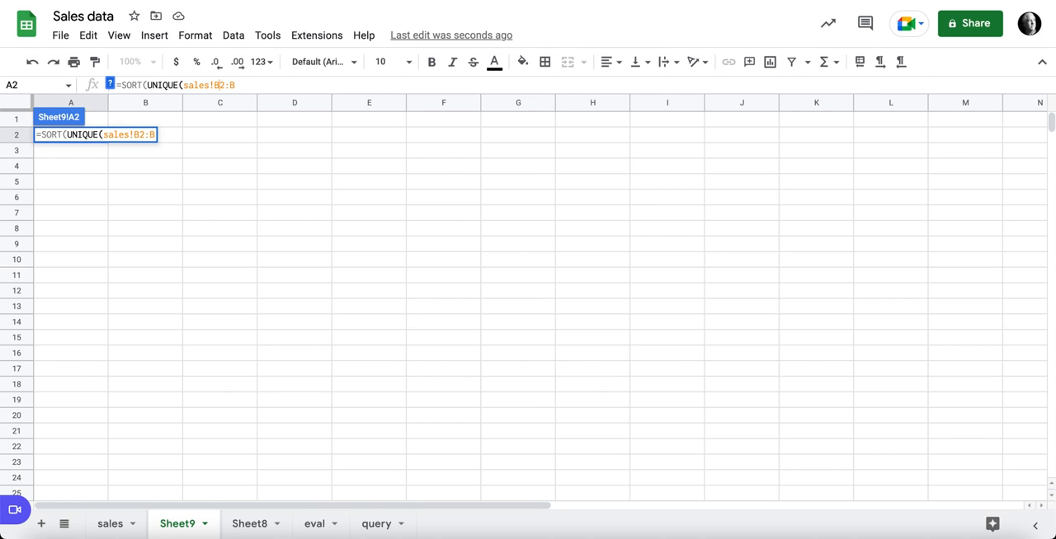
pyautogui.press('F4')
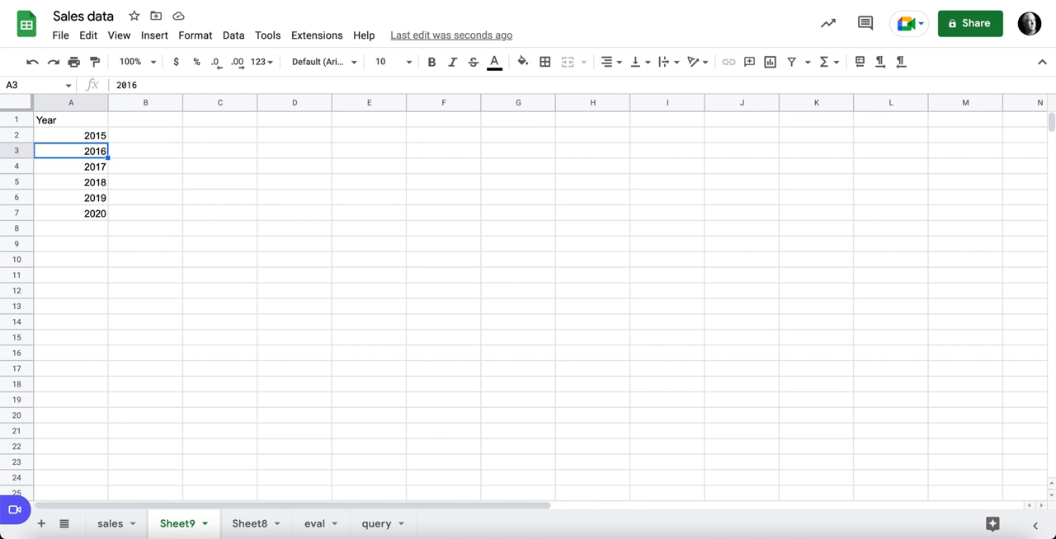
# Type the Total Sales heading in B1 and begin a SUMIFS formula in B2.
pyautogui.click(145, 120)
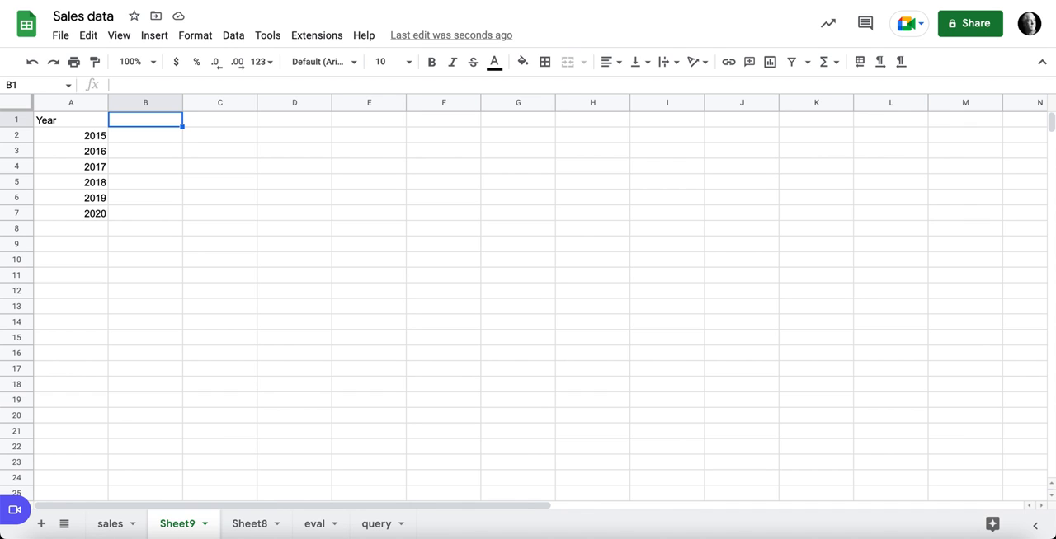
pyautogui.write('Total')
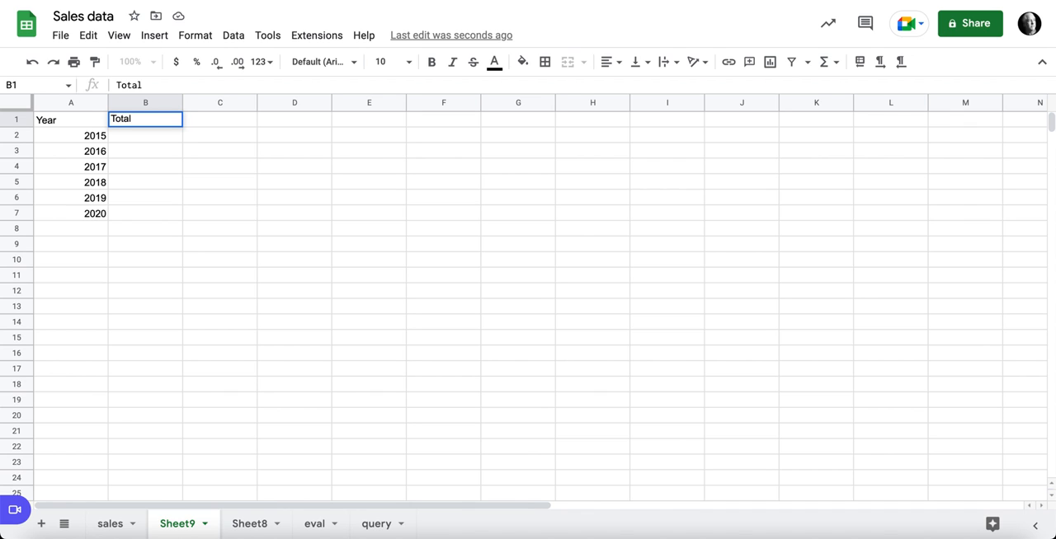
pyautogui.write('Sales')
pyautogui.click(145, 135)
pyautogui.write('=')
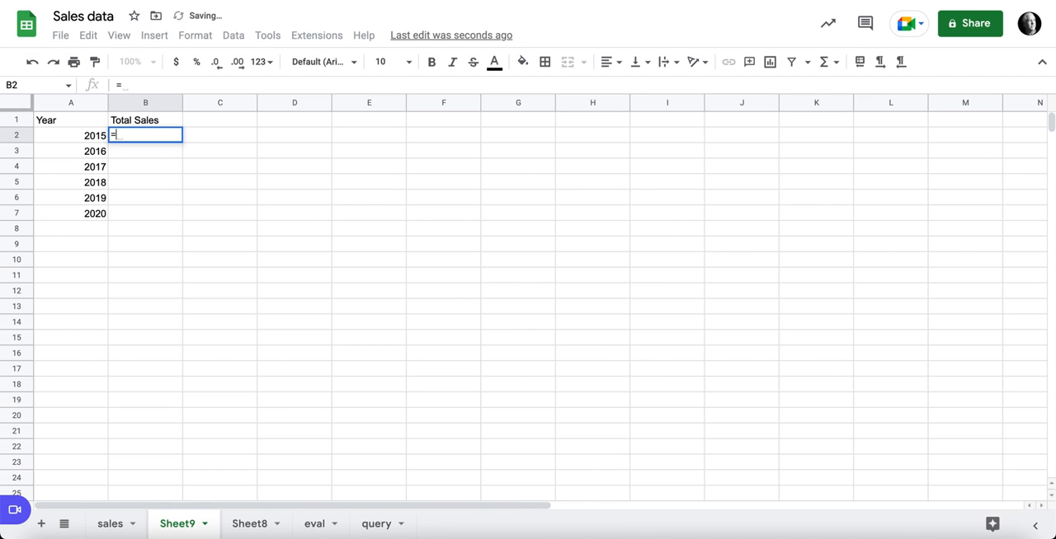
pyautogui.write('SUMIFS(')
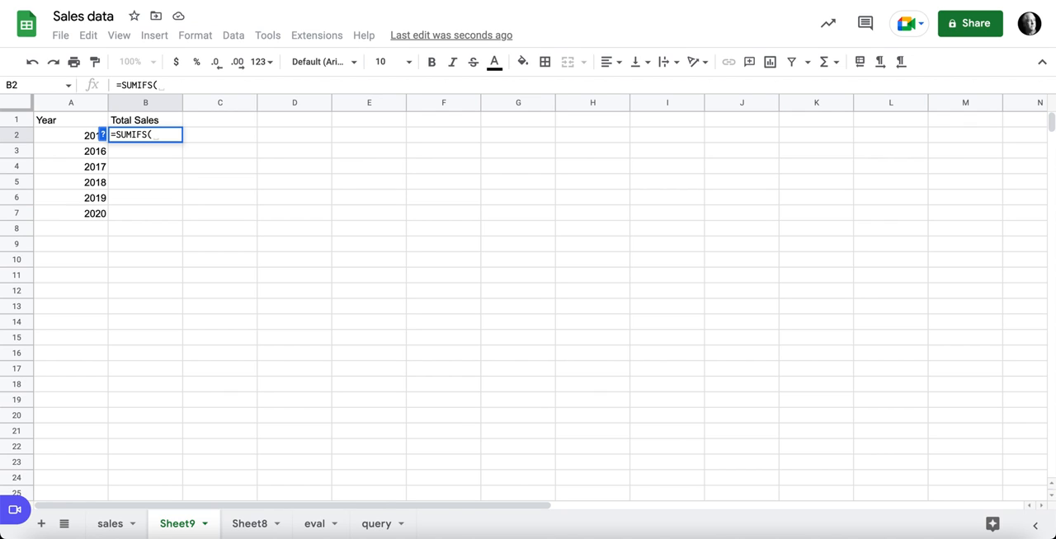
pyautogui.write(')')
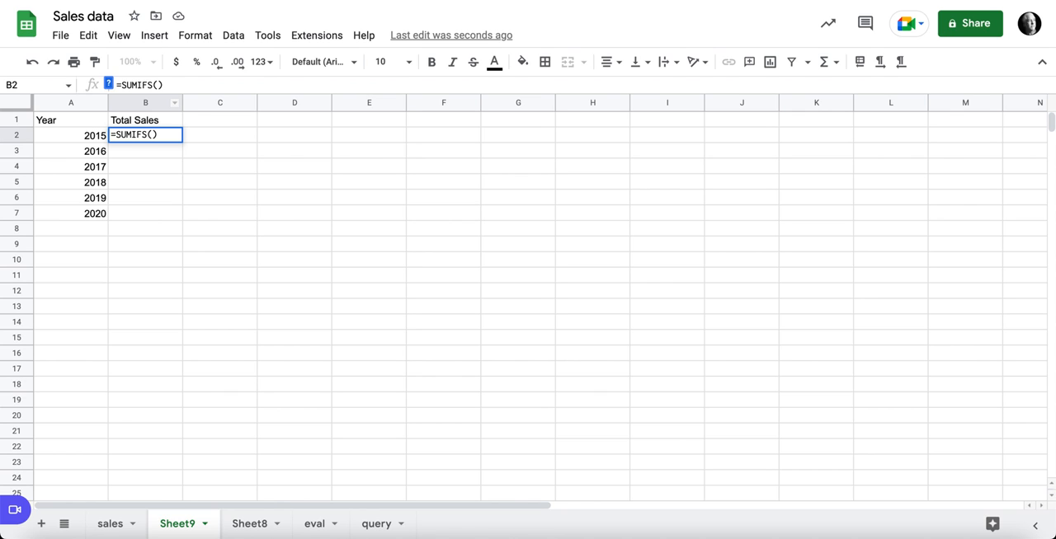
# Complete =SUMIFS(sales!$F$2:$F,sales!$B$2:$B,A2) so B2 shows 74943 for 2015.
pyautogui.click(110, 524)
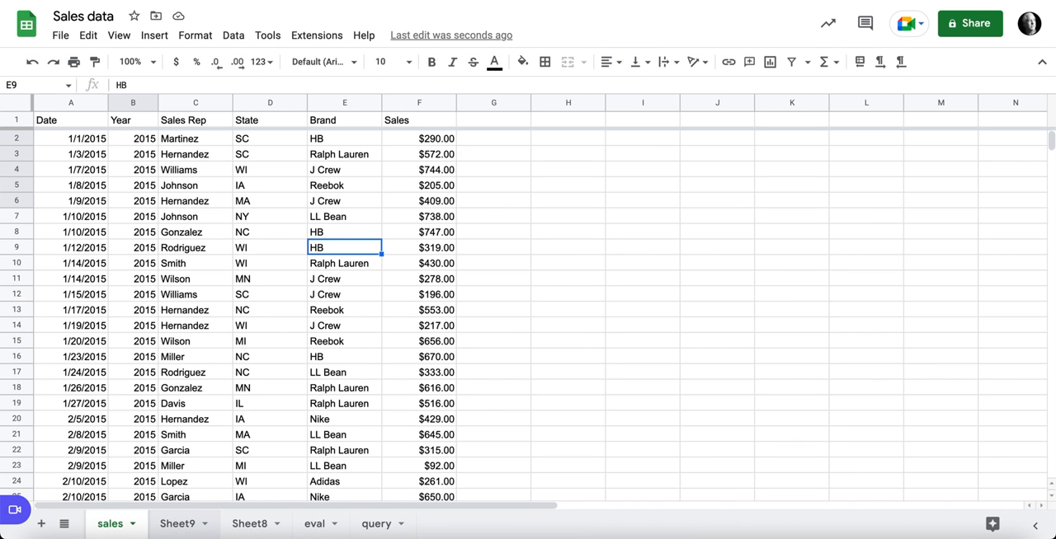
pyautogui.click(177, 523)
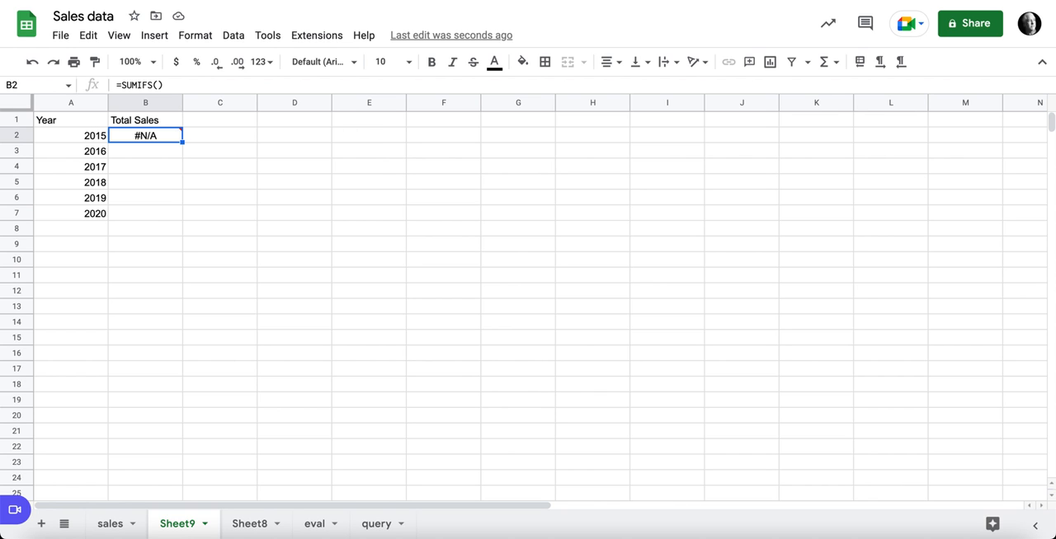
pyautogui.doubleClick(145, 135)
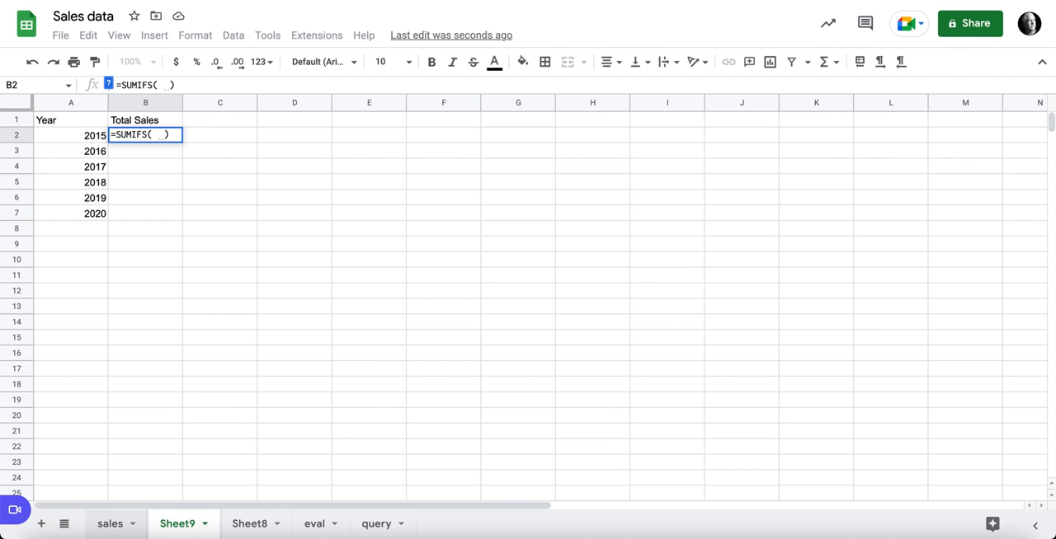
pyautogui.click(109, 524)
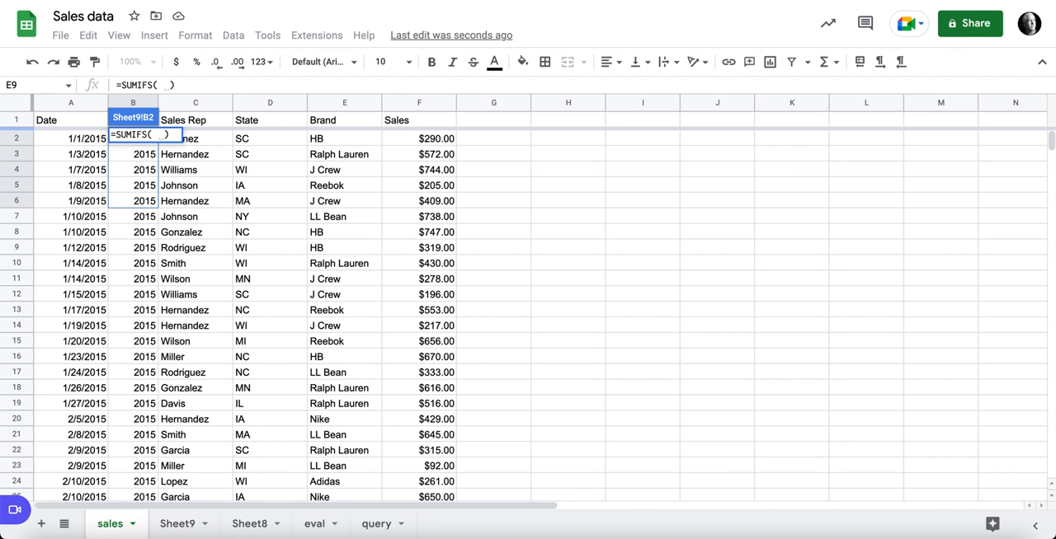
pyautogui.moveTo(418, 139); pyautogui.dragTo(418, 201)
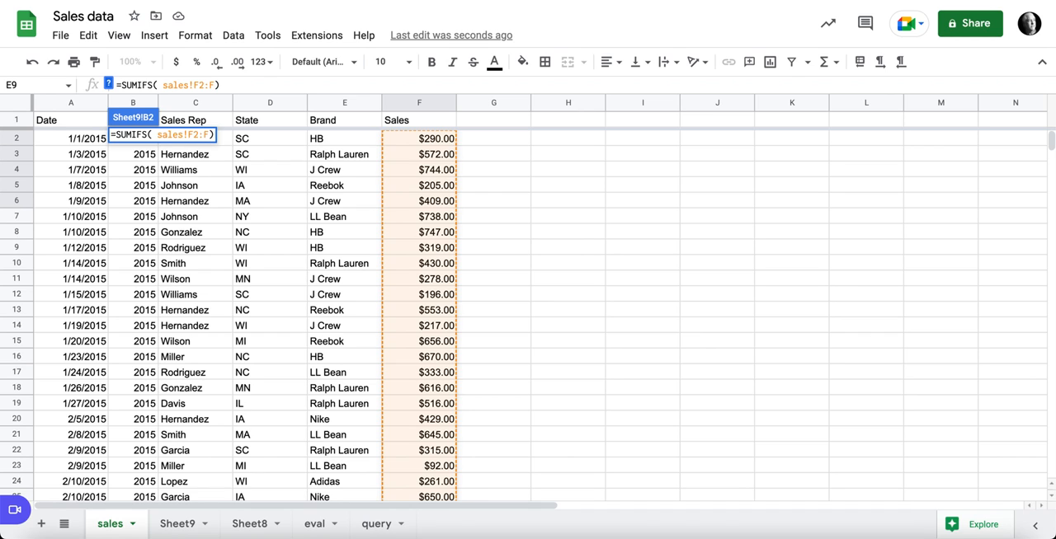
pyautogui.write(',')
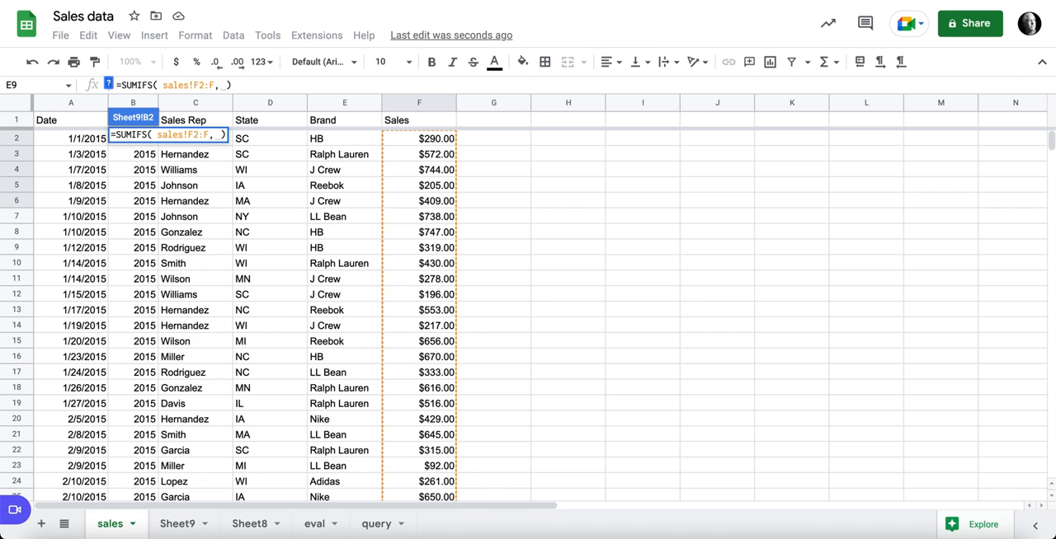
pyautogui.moveTo(133, 154); pyautogui.dragTo(133, 247)
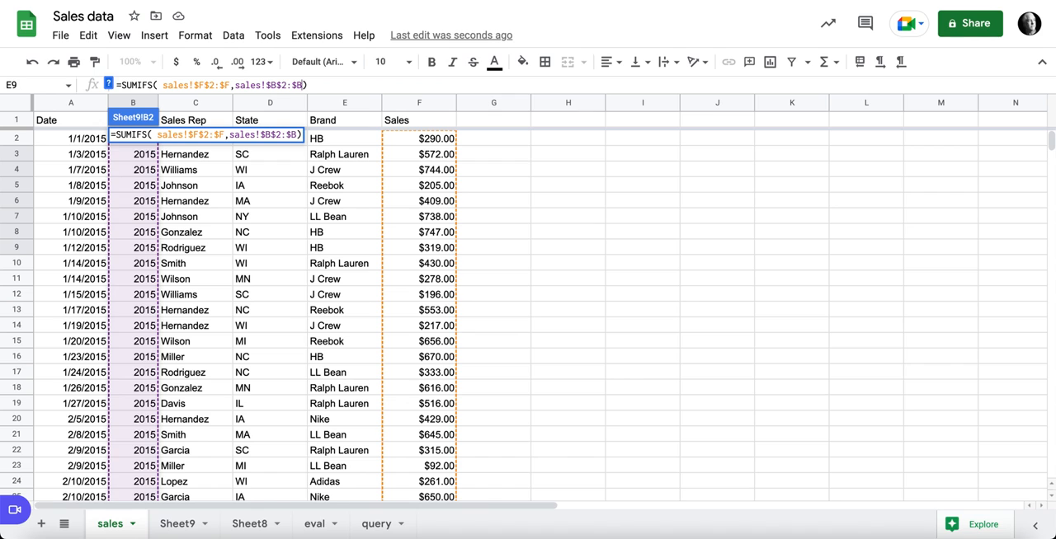
pyautogui.write(',')
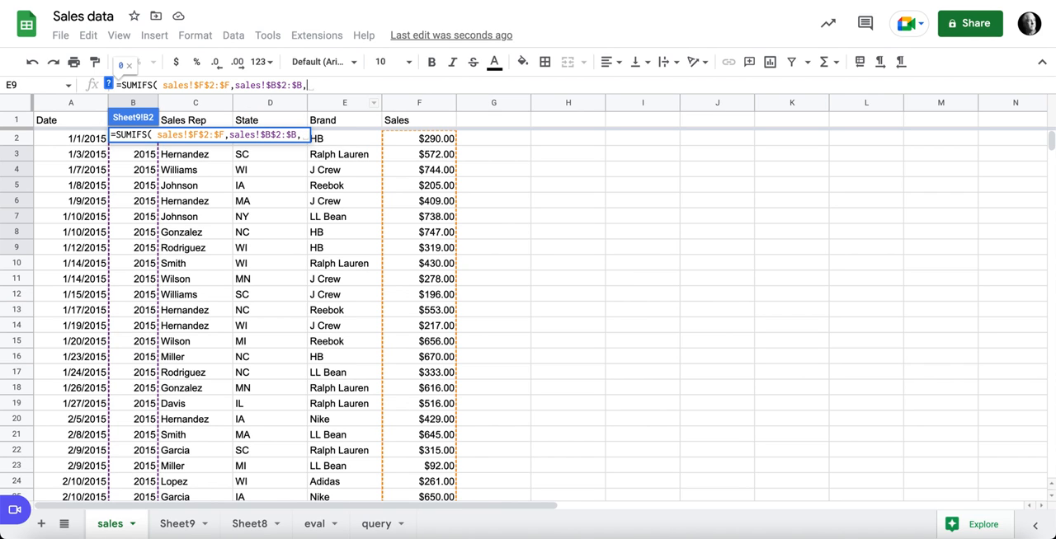
pyautogui.click(176, 523)
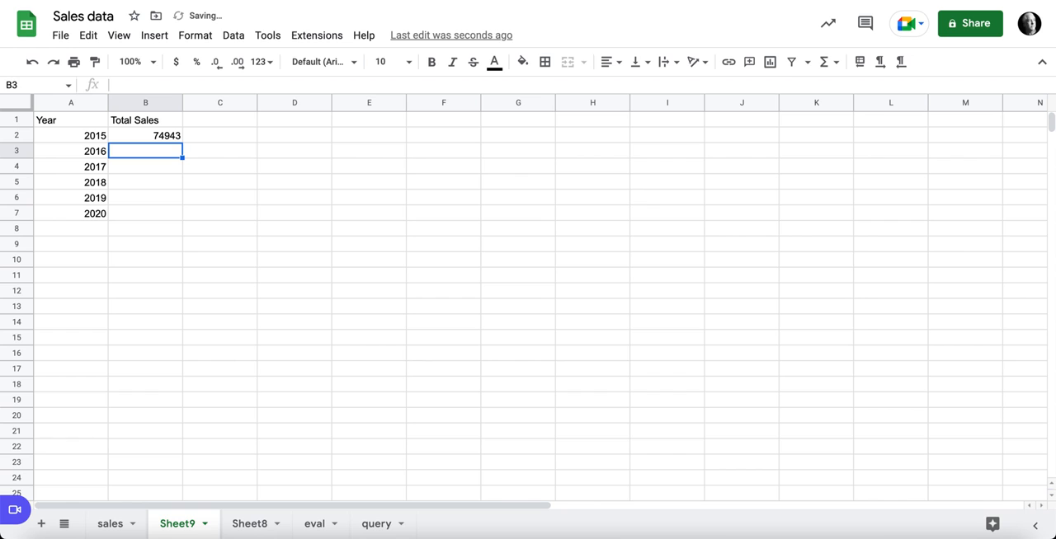
# Fill the SUMIFS formula down to B7 and format the yearly totals as dollars.
pyautogui.click(145, 135)
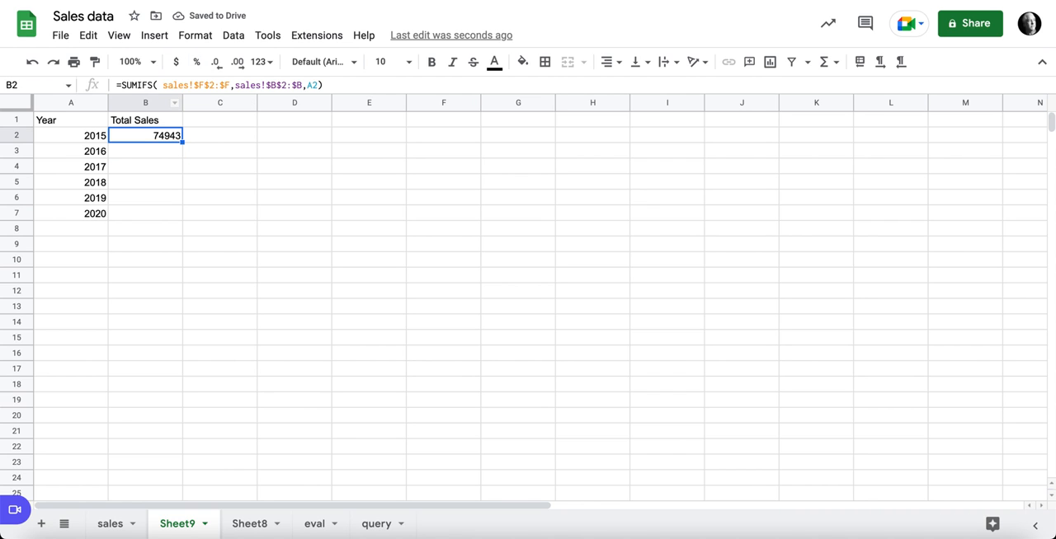
pyautogui.moveTo(145, 135); pyautogui.dragTo(145, 212)
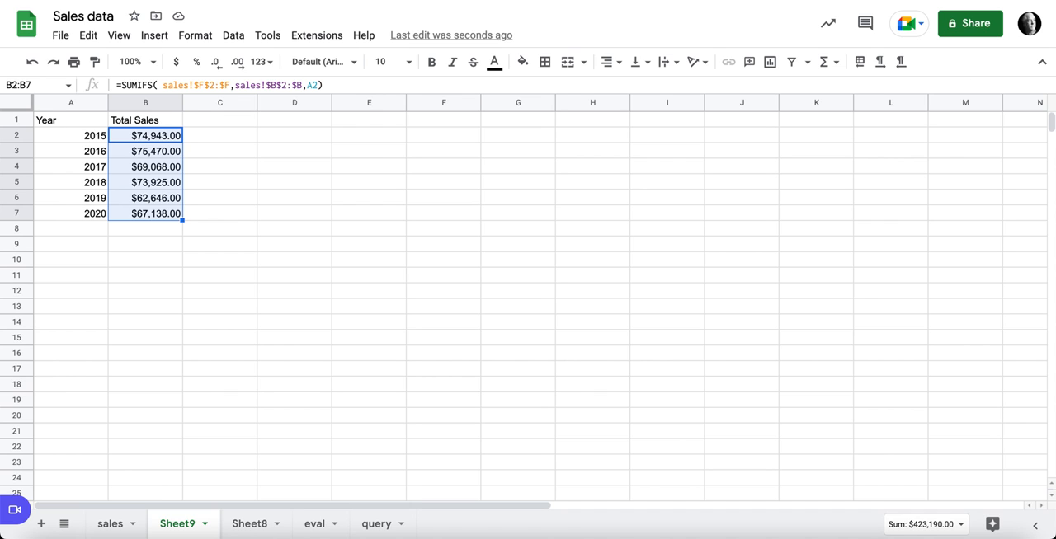
pyautogui.click(220, 135)
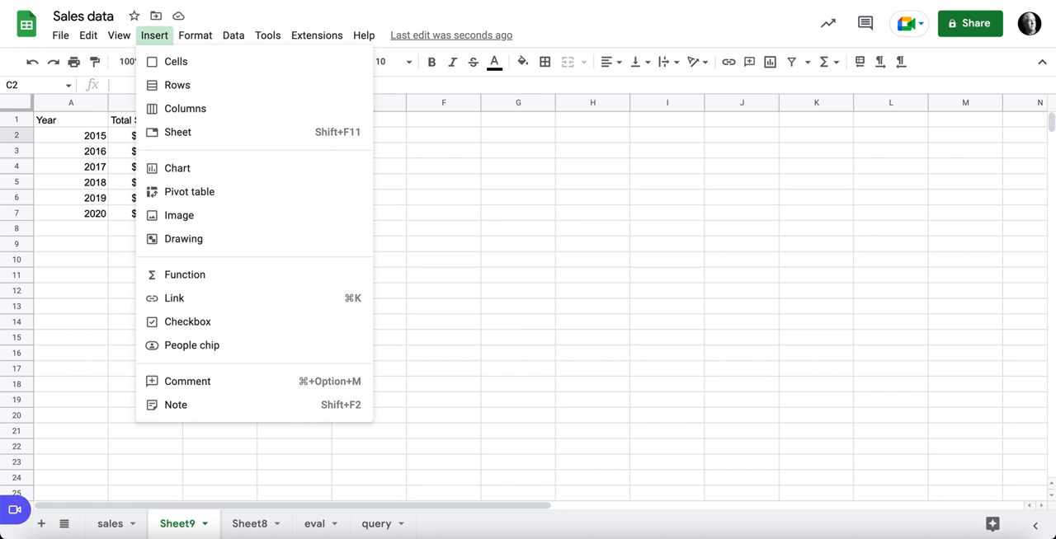
# Insert a checkbox in C2 and wrap the 2015 total in IF so unticking blanks it.
pyautogui.click(188, 322)
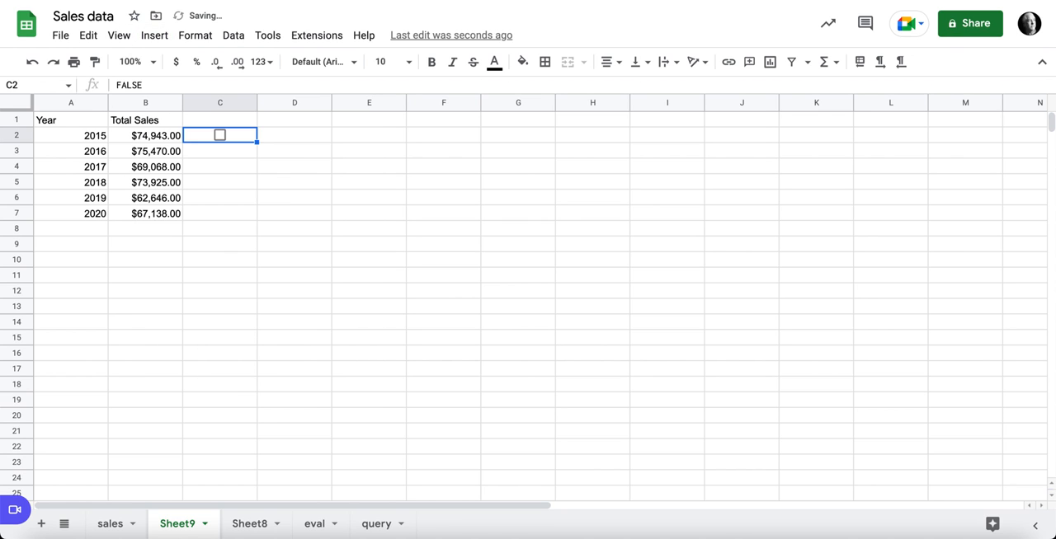
pyautogui.click(220, 135)
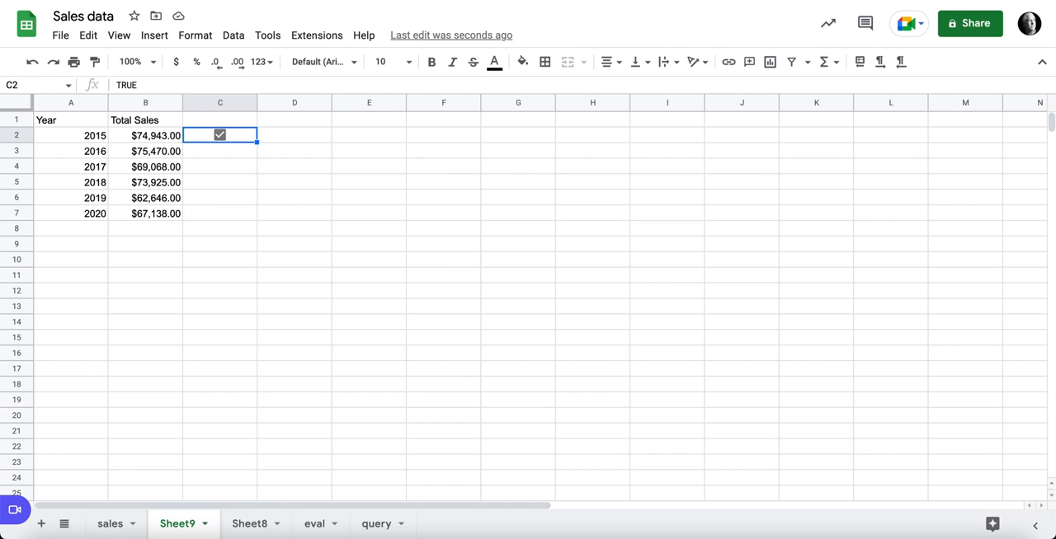
pyautogui.click(145, 135)
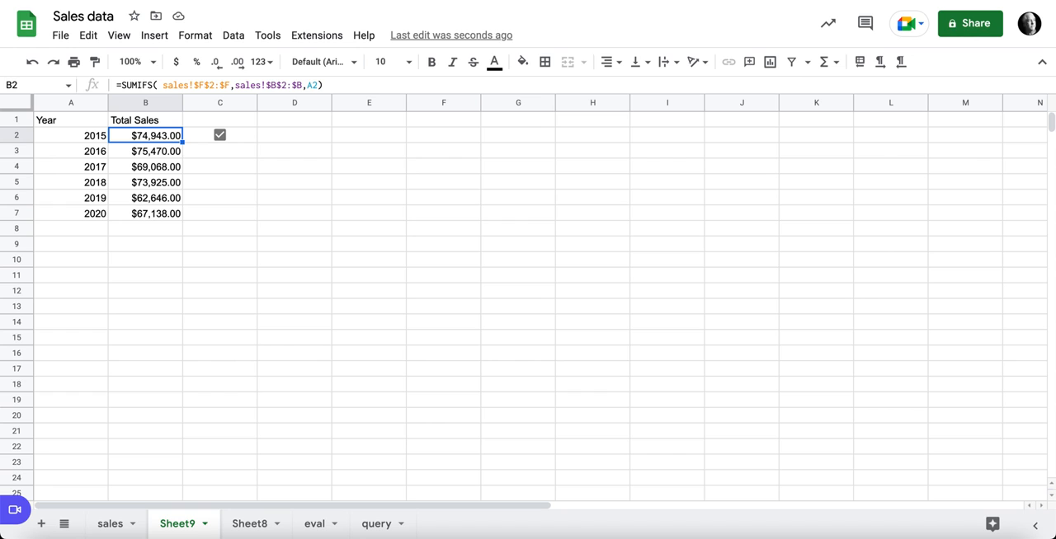
pyautogui.doubleClick(145, 134)
pyautogui.write('IF(C2')
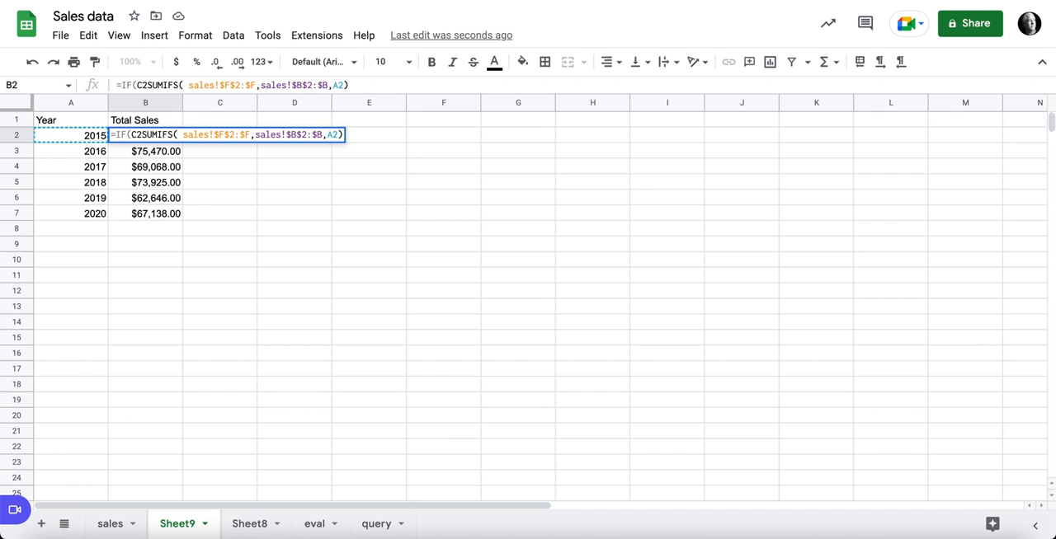
pyautogui.write(',')
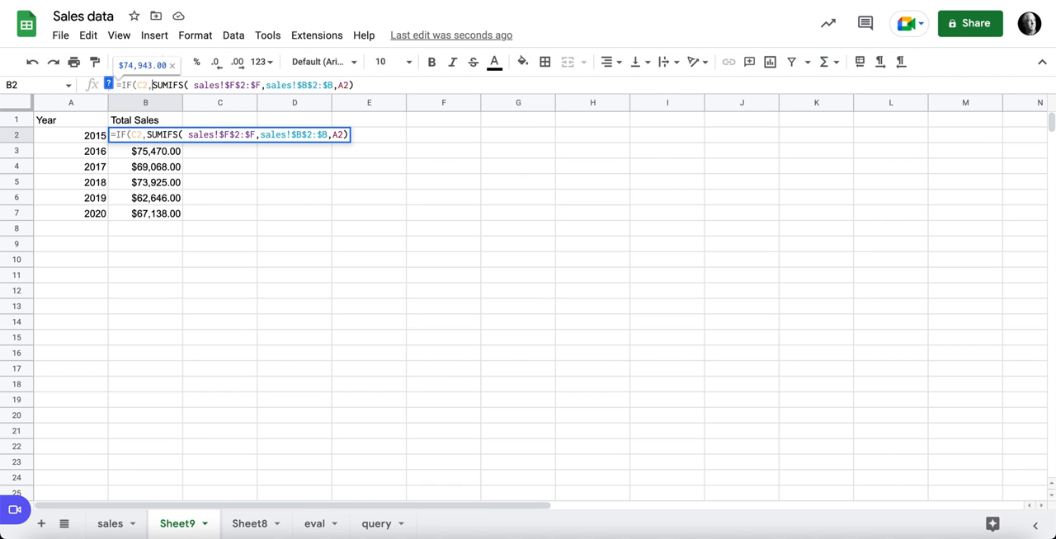
pyautogui.write(',')
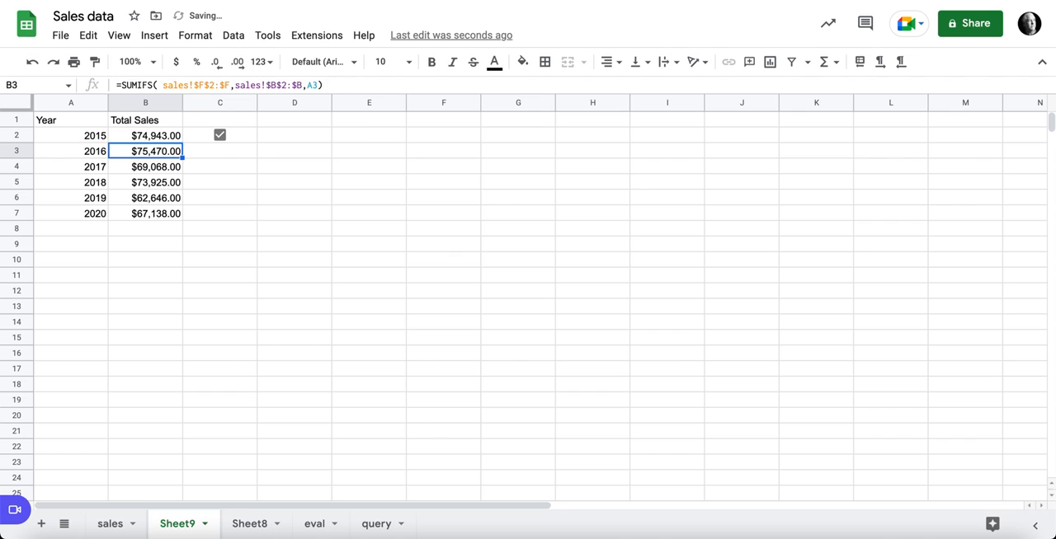
pyautogui.click(219, 134)
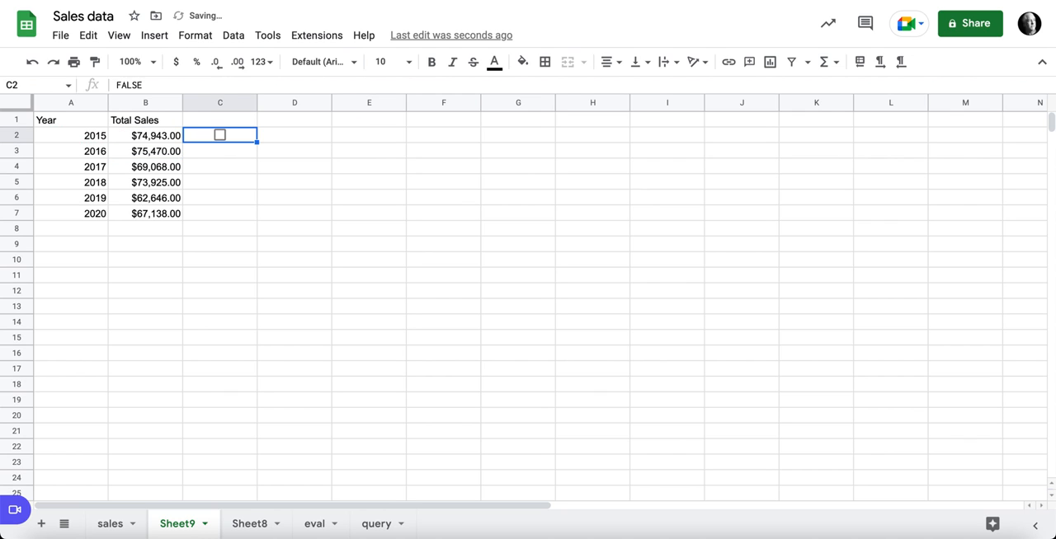
pyautogui.click(145, 134)
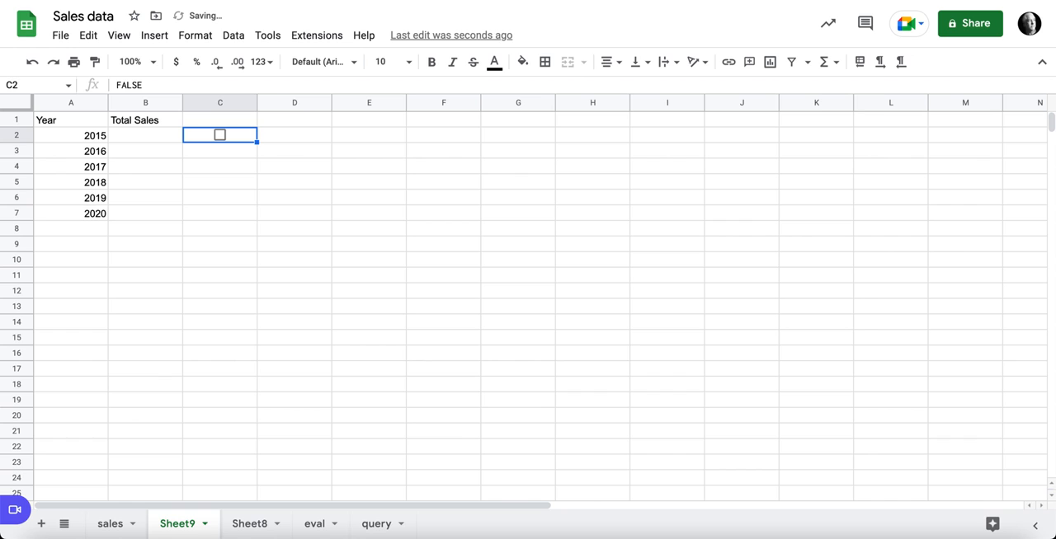
# Copy the C2 checkbox down to C7 and tick boxes to test yearly totals.
pyautogui.moveTo(220, 136); pyautogui.dragTo(220, 213)
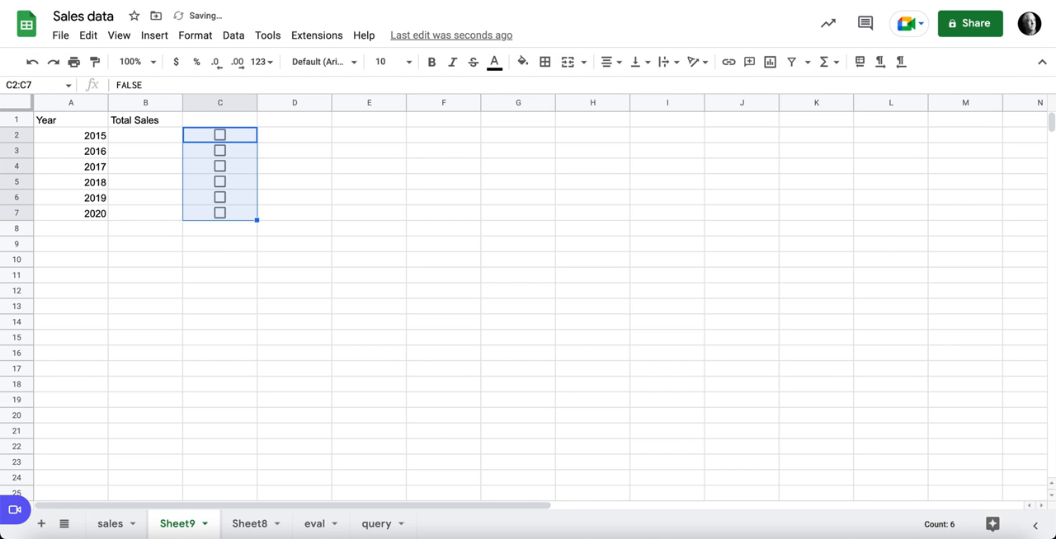
pyautogui.click(219, 151)
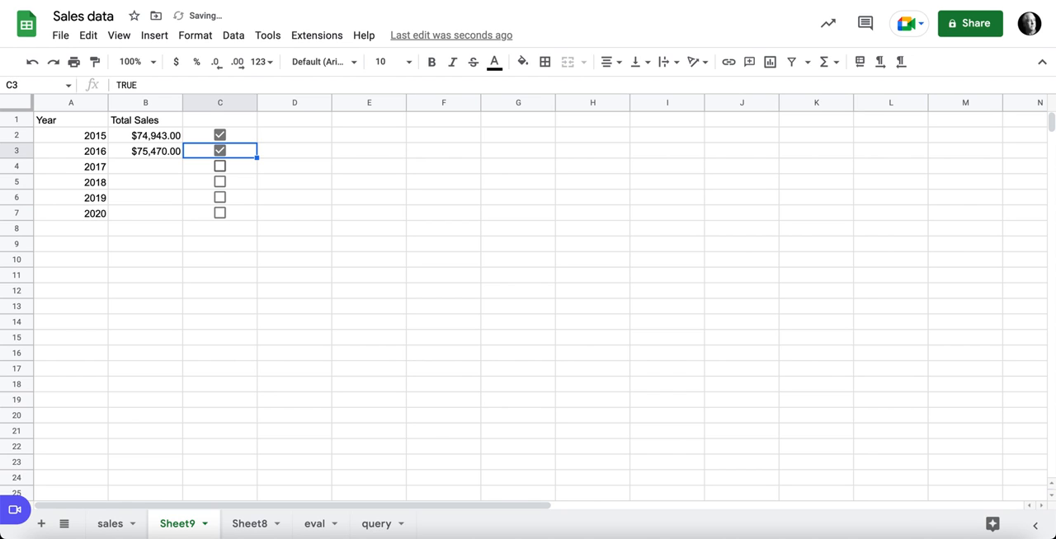
pyautogui.click(219, 166)
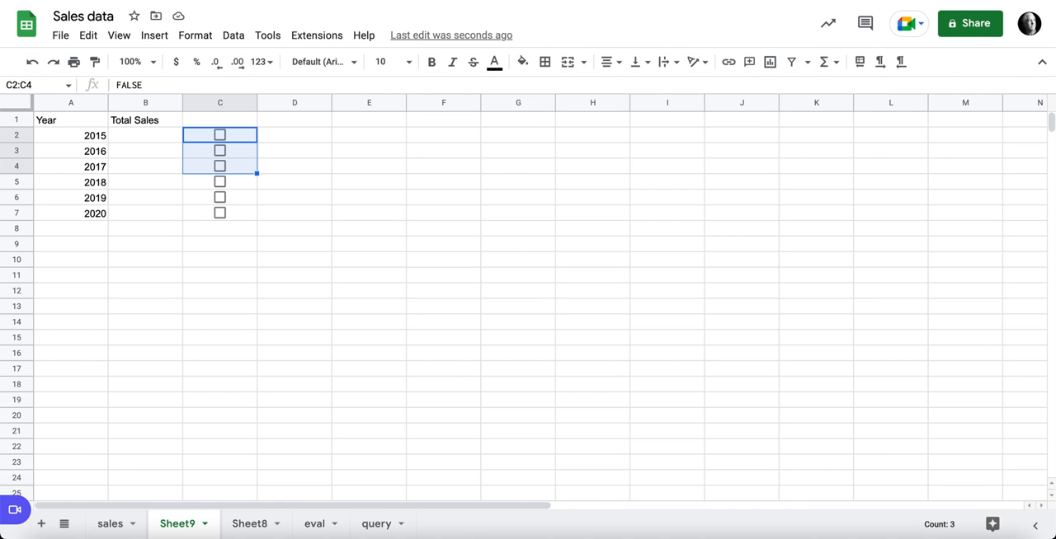
pyautogui.click(220, 120)
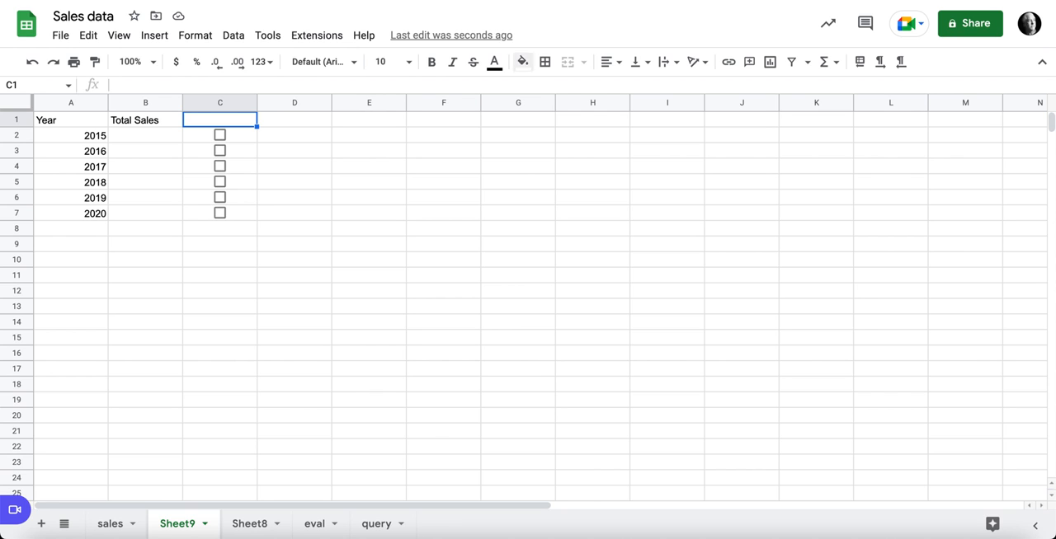
# Enter =SUM(B2:B7) in C1 as a grand total, showing $0.00 while unticked.
pyautogui.write('=sum')
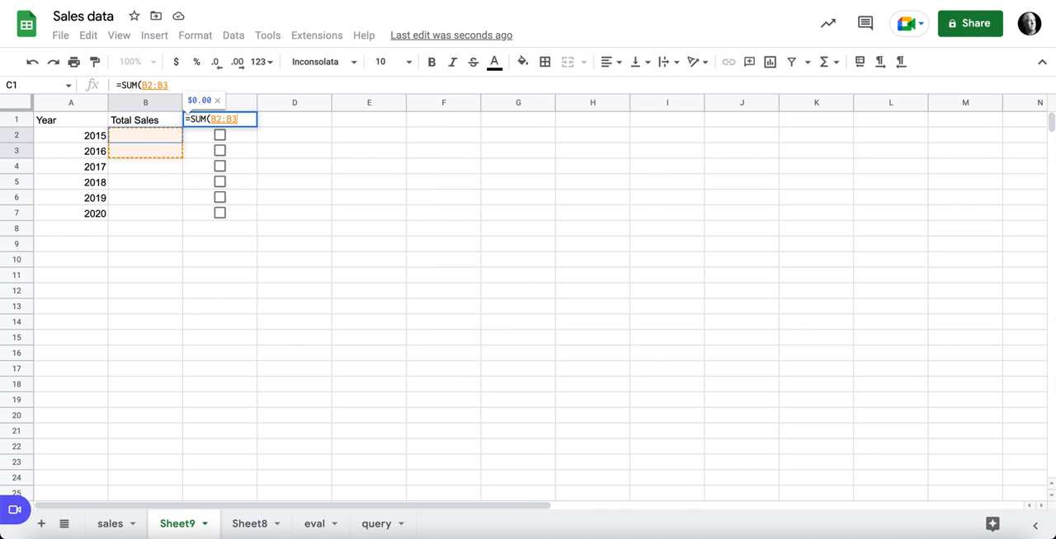
pyautogui.press('Return')
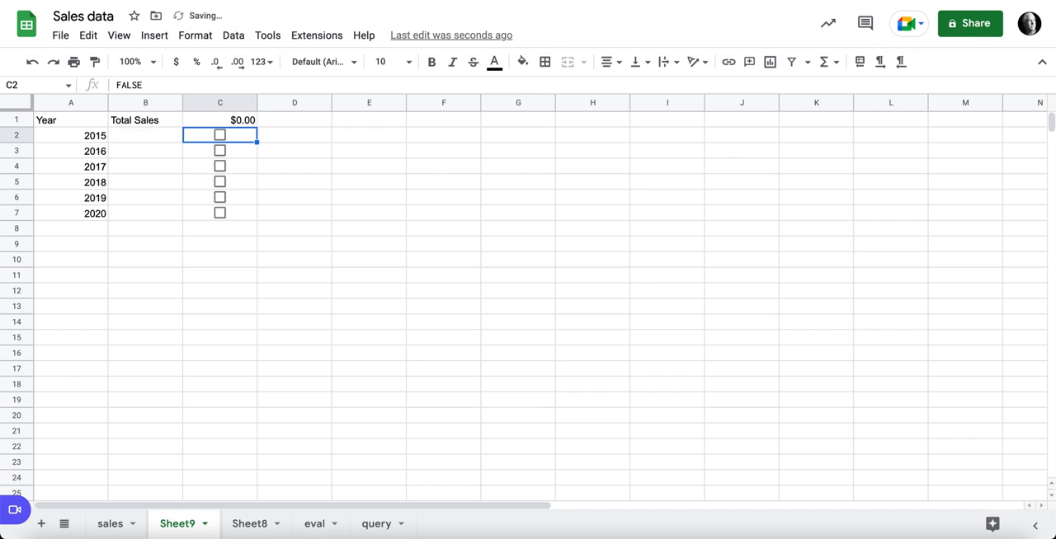
pyautogui.click(219, 134)
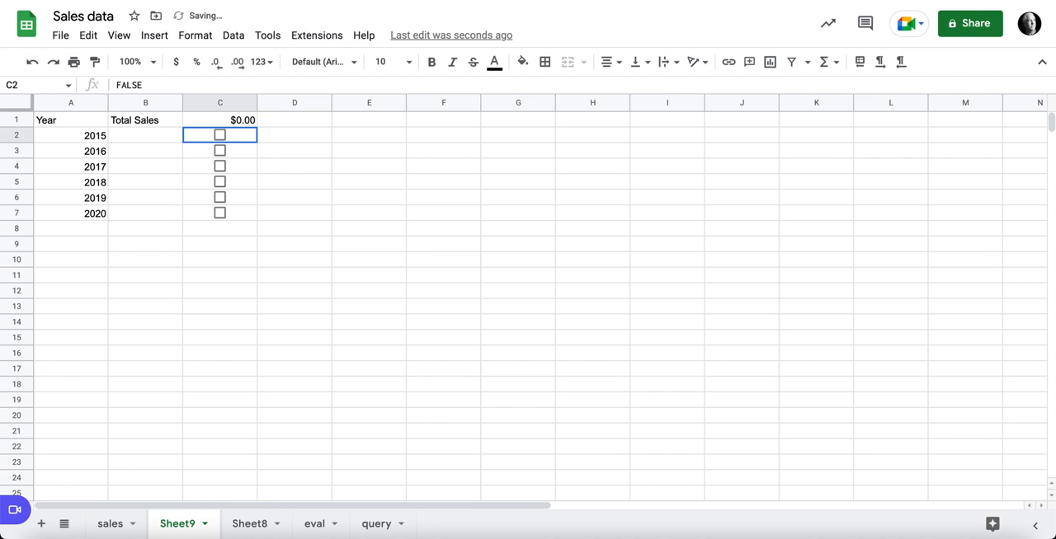
pyautogui.click(294, 135)
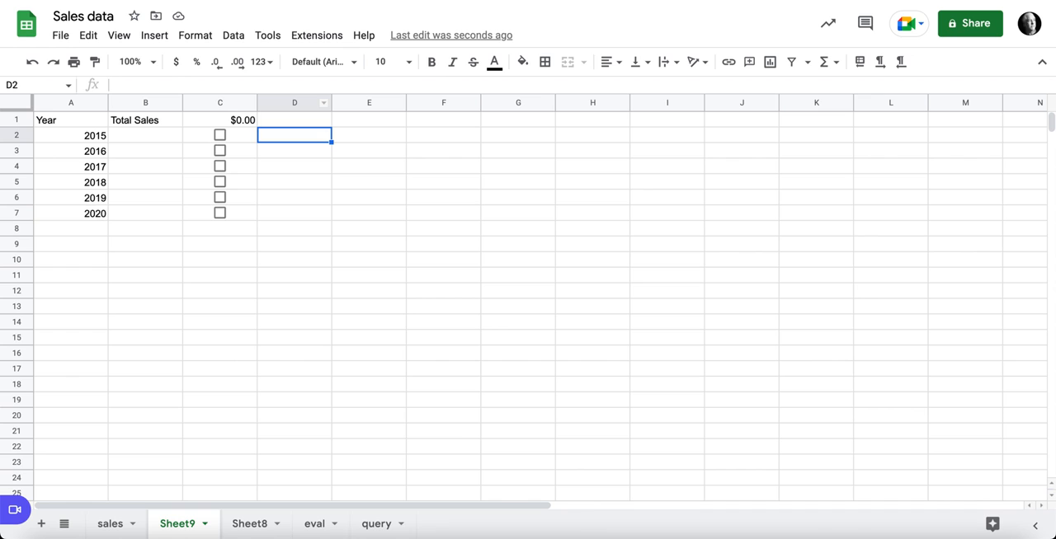
# Enter =IF(C2,COUNTIF(sales!$B$2:$B,A2)) in D2 to count 2015 sales rows.
pyautogui.write('=')
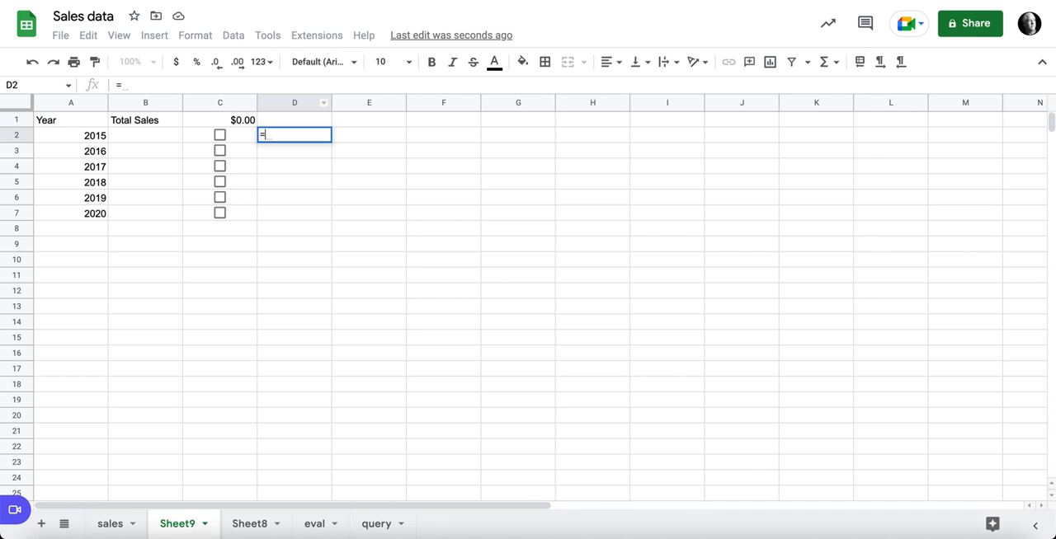
pyautogui.write('IF(')
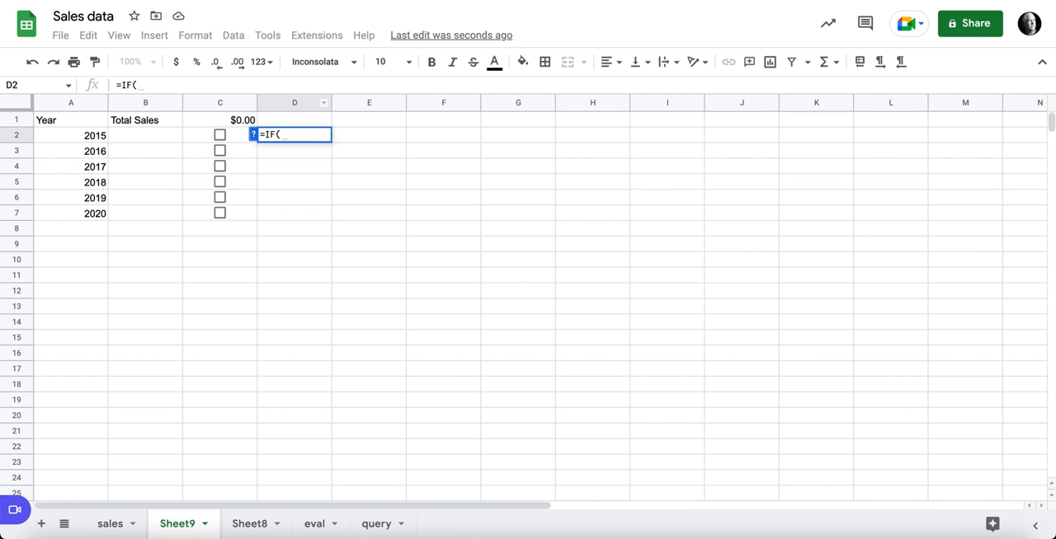
pyautogui.write('C2,')
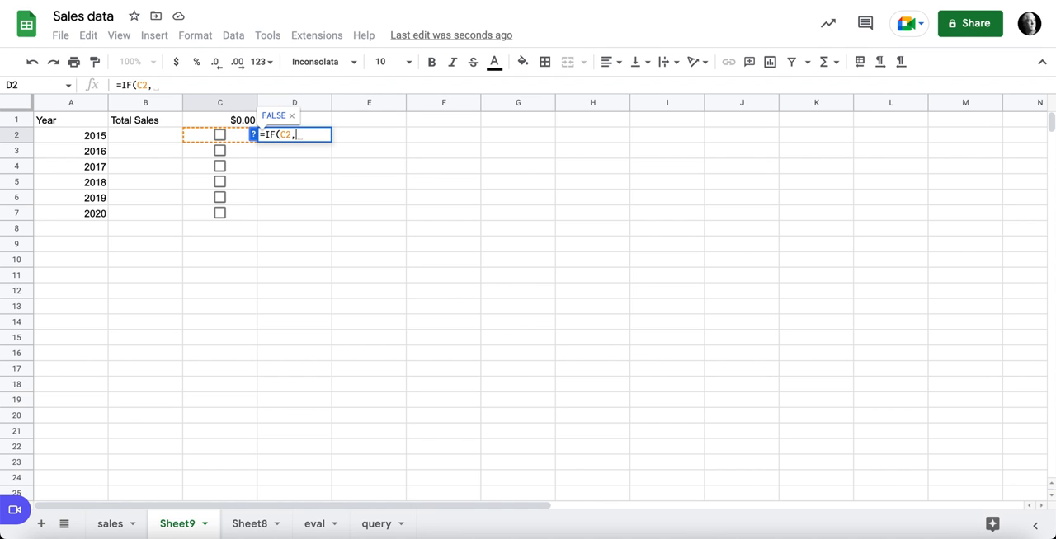
pyautogui.write('coun')
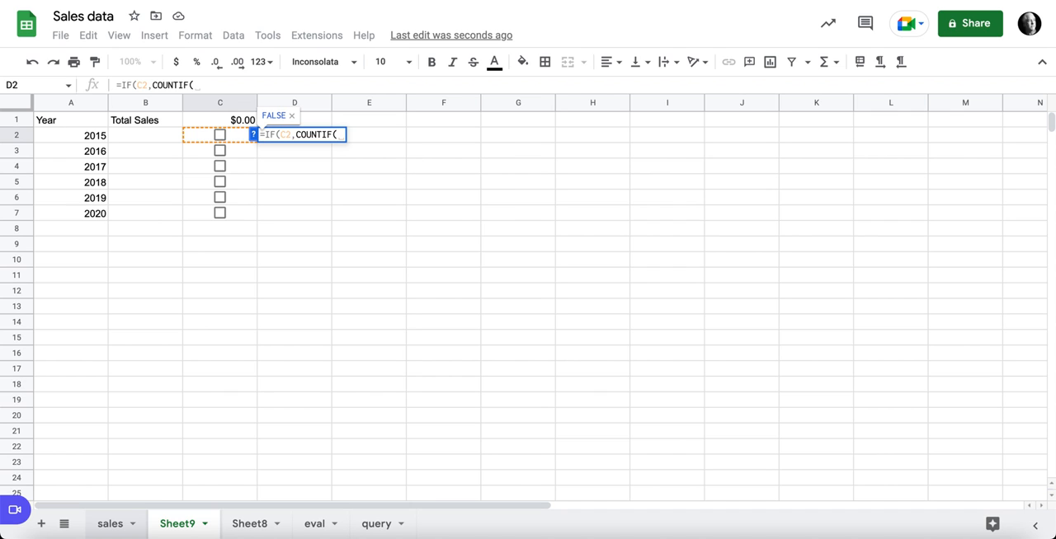
pyautogui.click(110, 524)
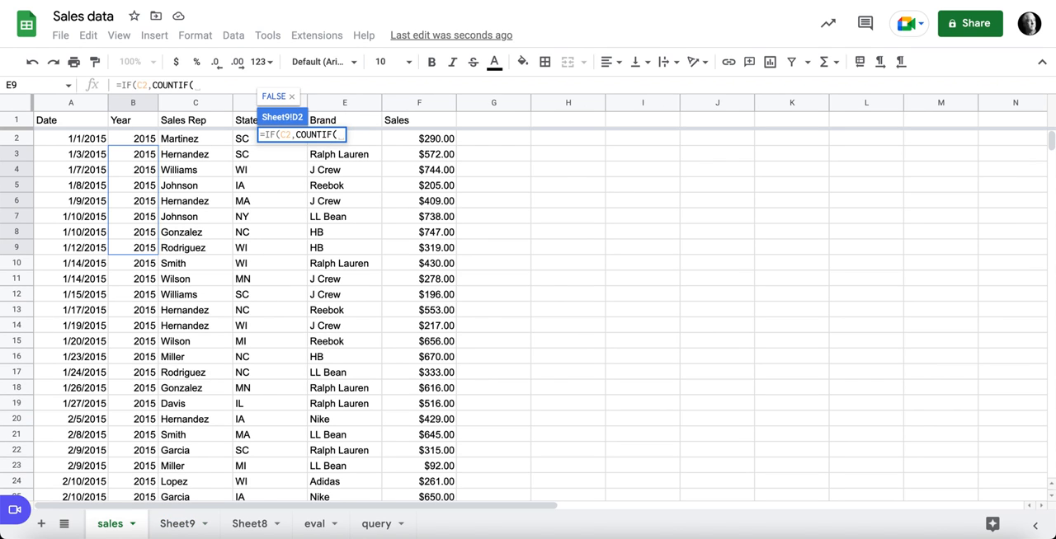
pyautogui.moveTo(133, 138); pyautogui.dragTo(133, 247)
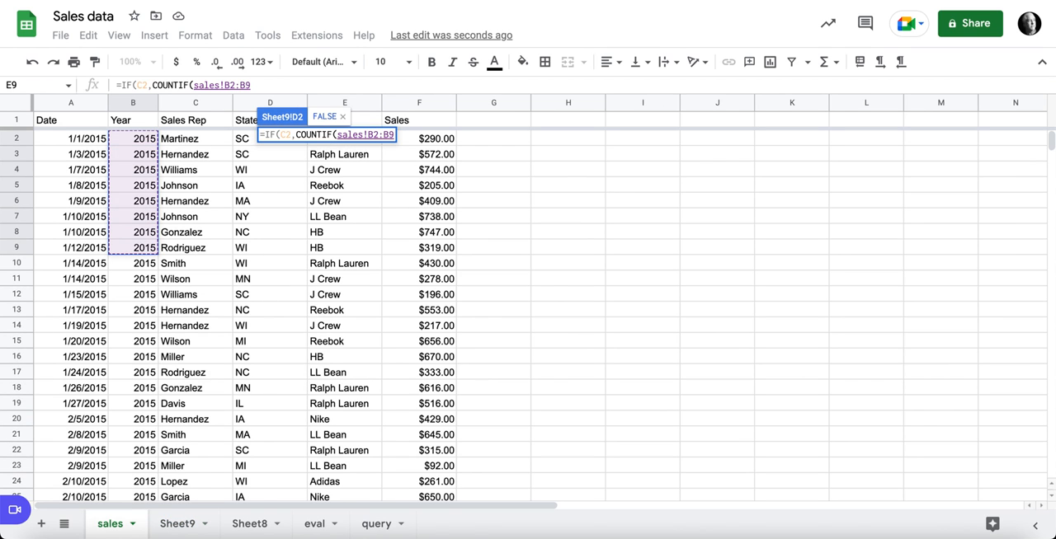
pyautogui.click(177, 523)
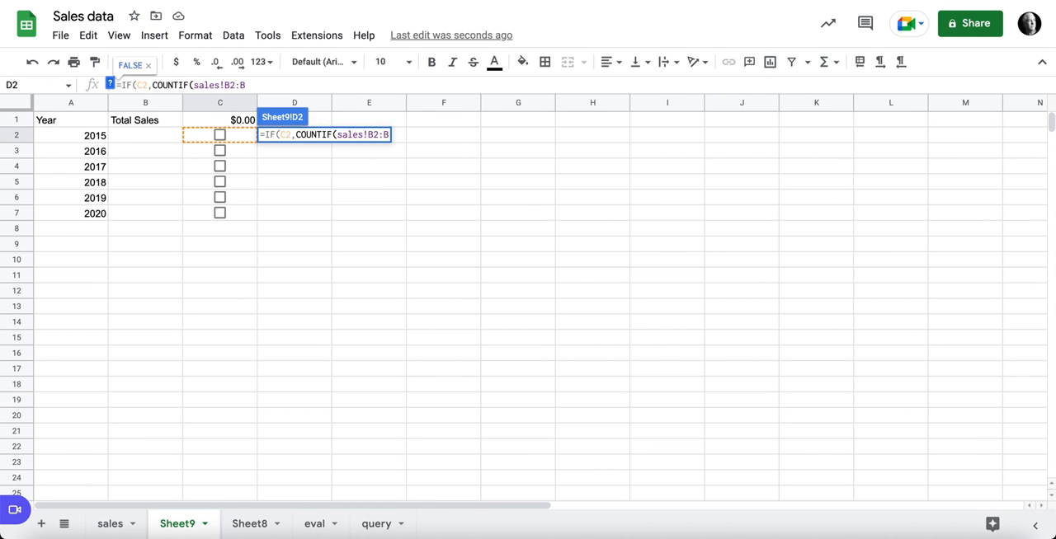
pyautogui.press('f4')
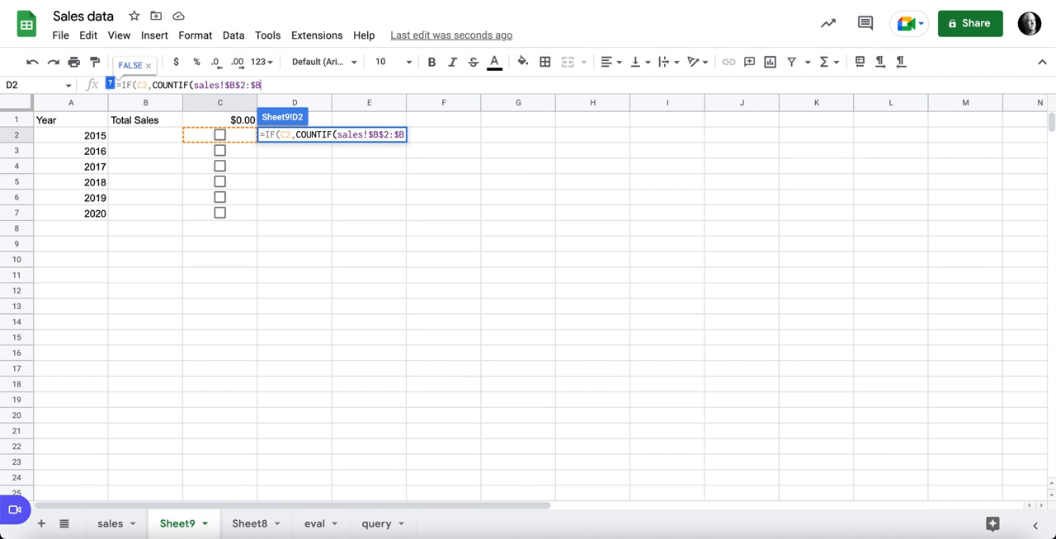
pyautogui.write(',')
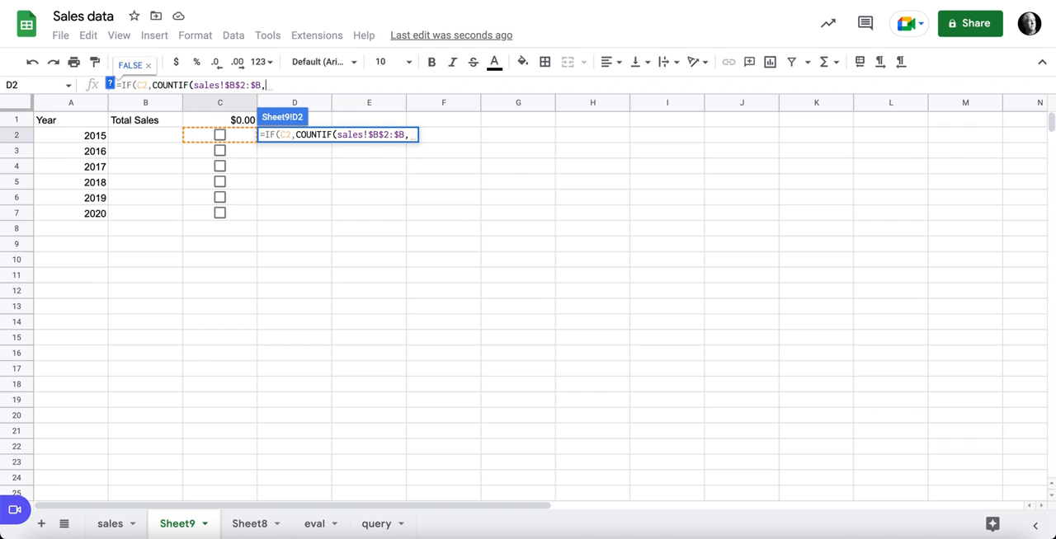
pyautogui.click(70, 135)
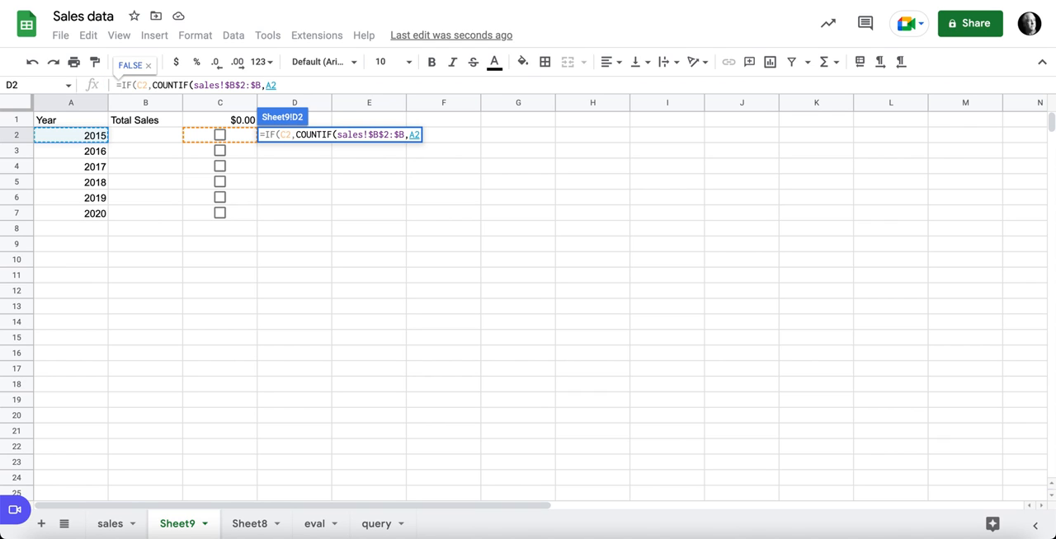
pyautogui.write(')')
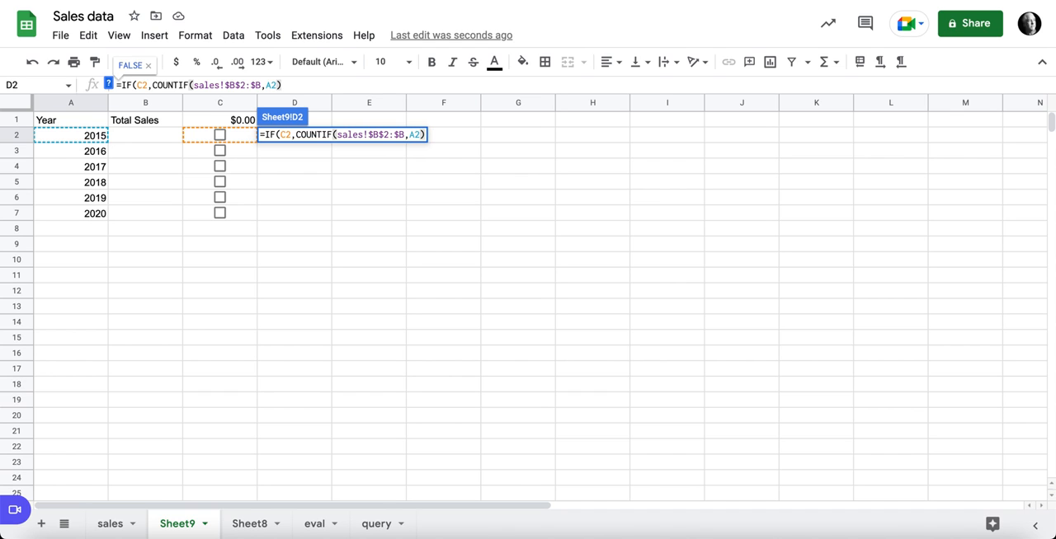
pyautogui.press('Return')
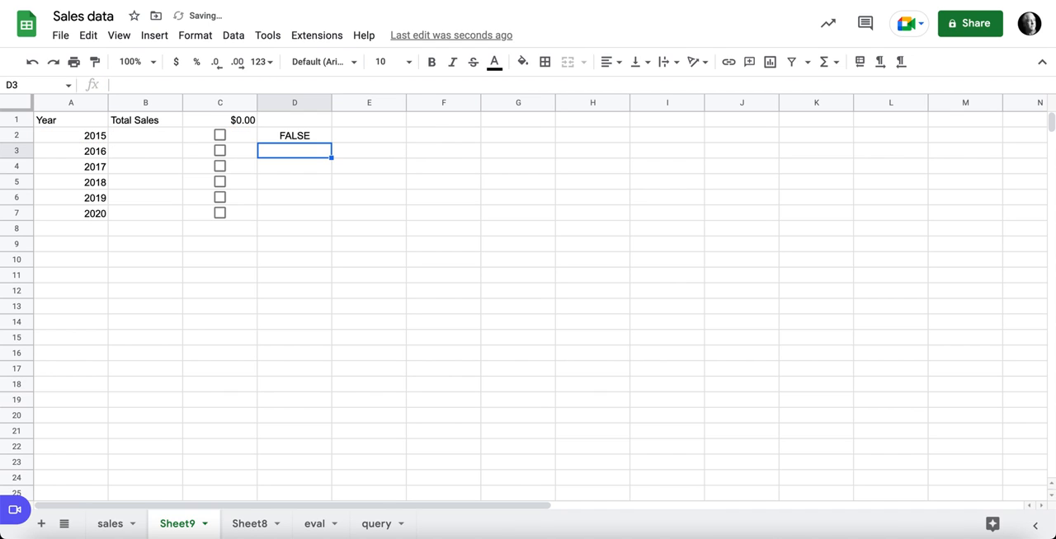
# Test the 2015 count (172), then end D2's IF with a comma so it stays blank.
pyautogui.click(293, 135)
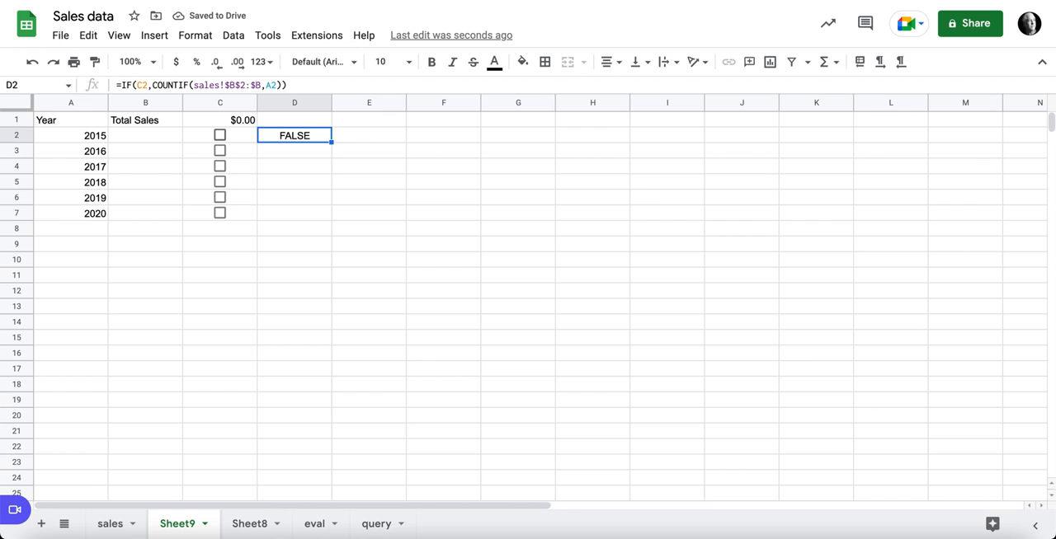
pyautogui.click(219, 134)
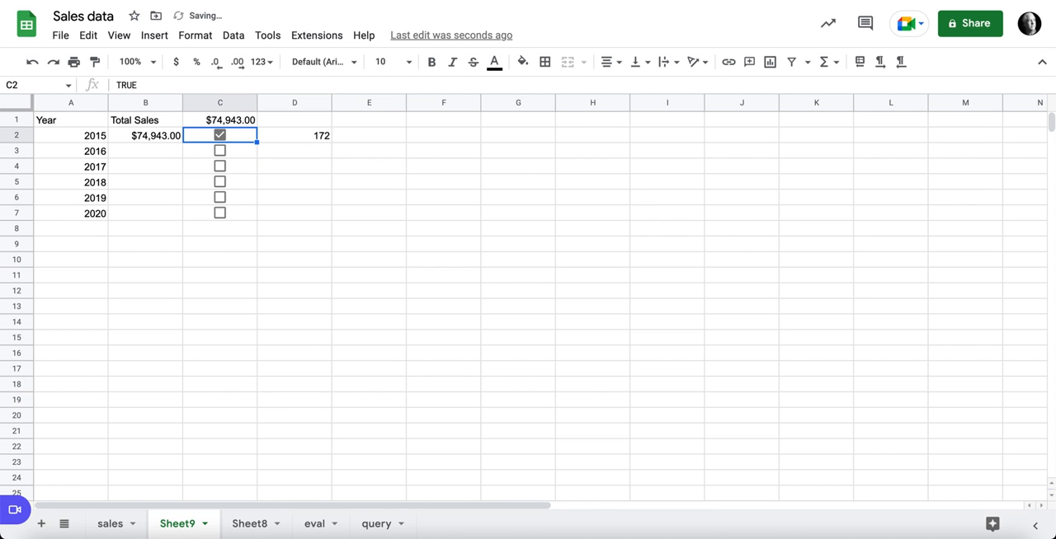
pyautogui.click(219, 134)
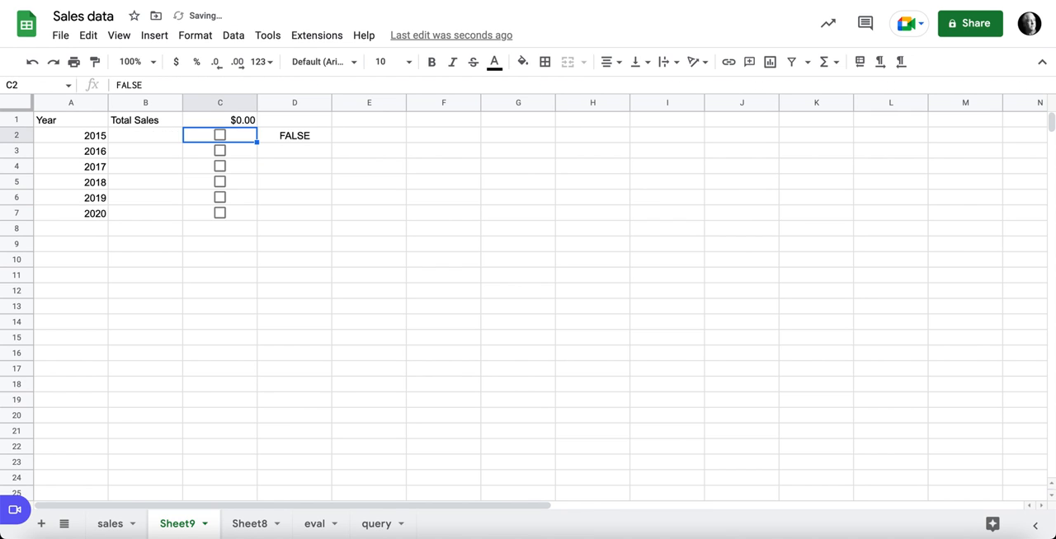
pyautogui.click(294, 135)
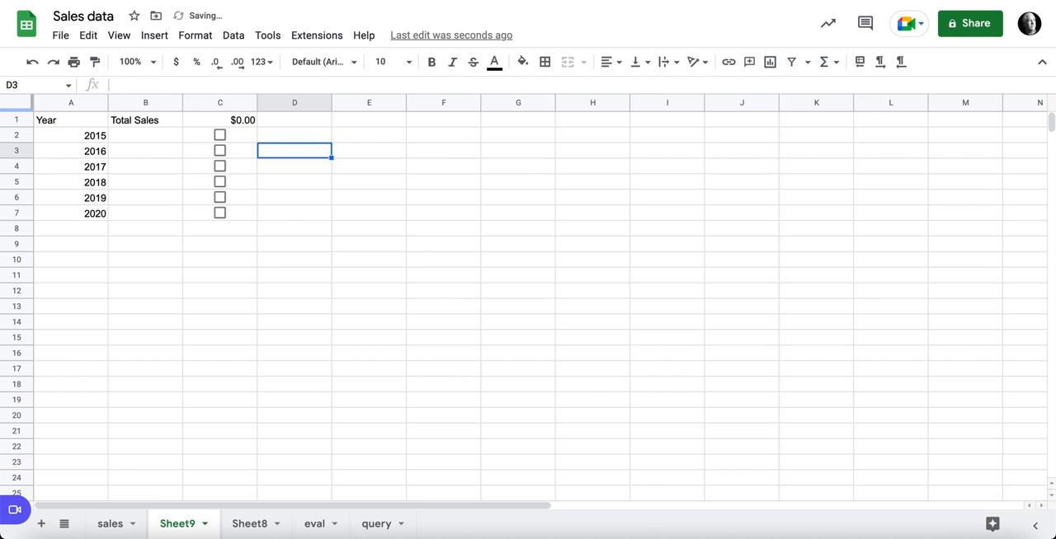
pyautogui.click(295, 134)
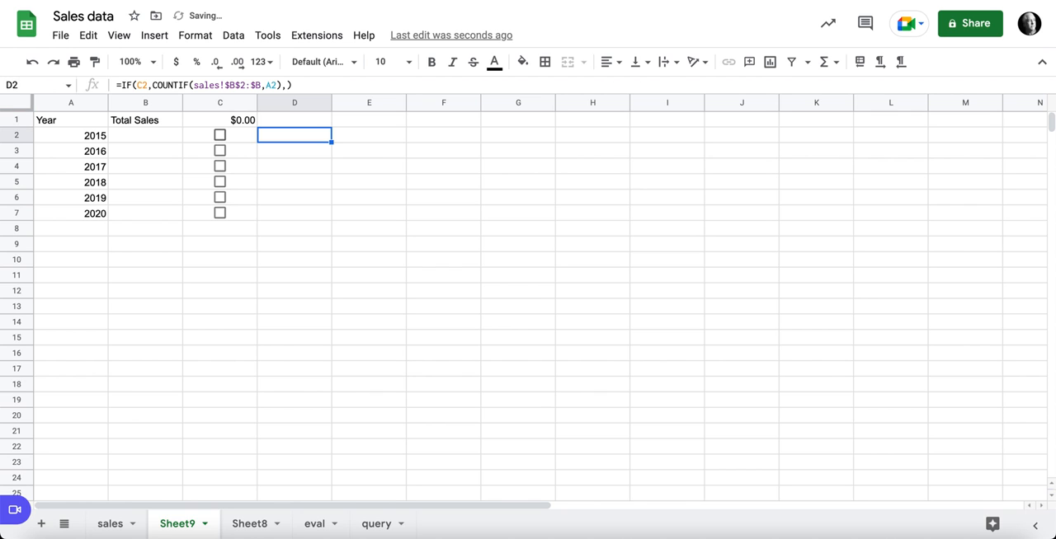
pyautogui.click(219, 134)
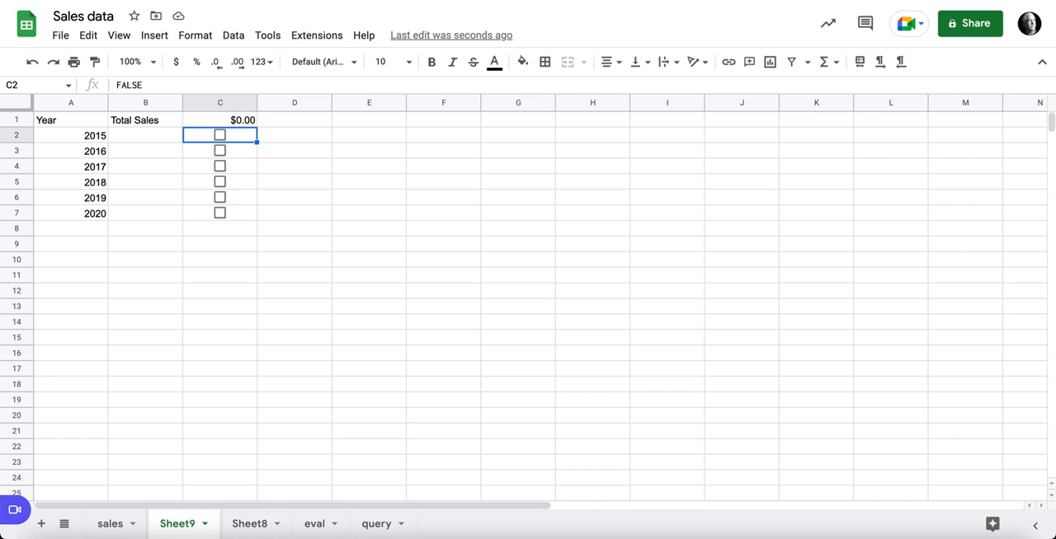
pyautogui.click(294, 136)
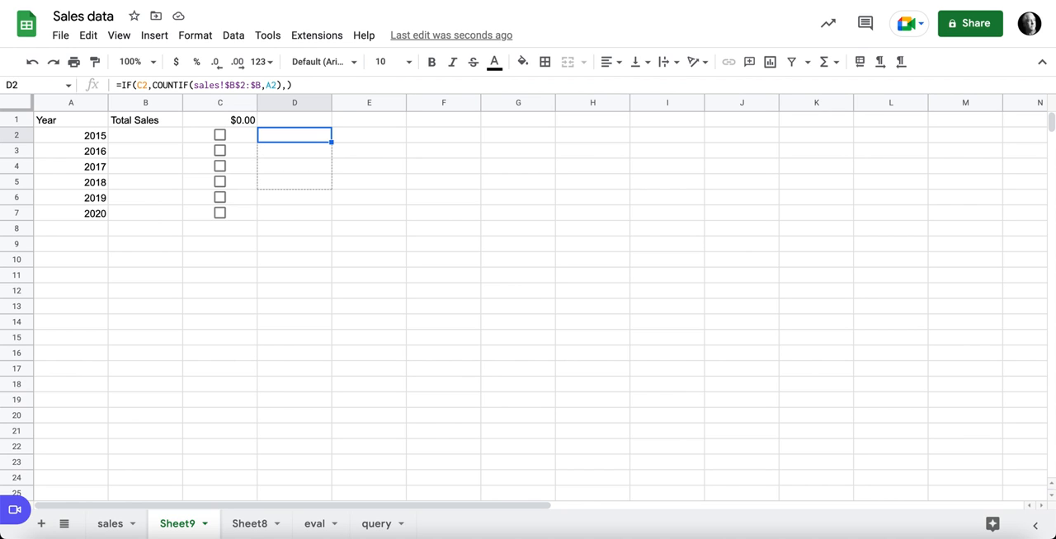
pyautogui.click(220, 134)
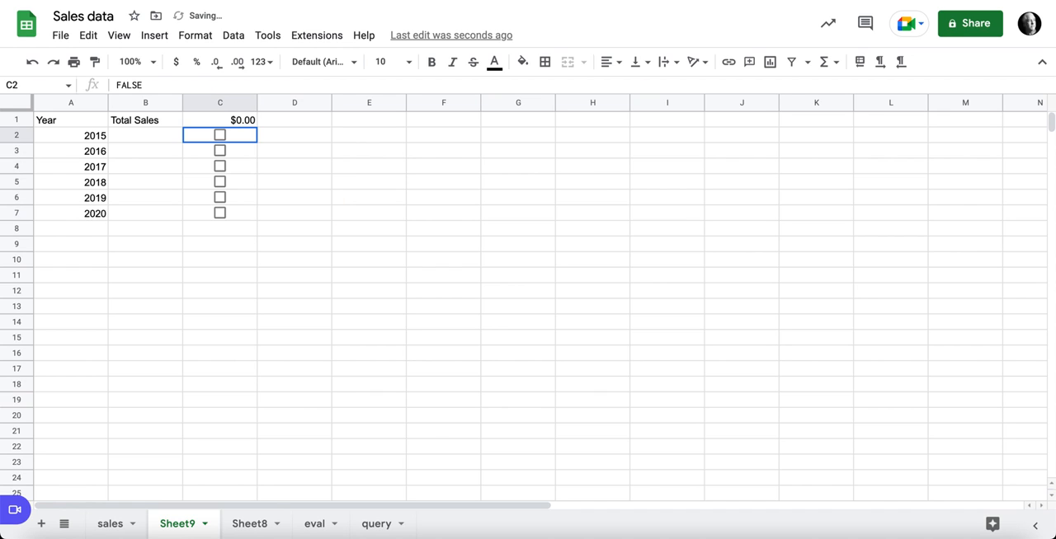
# Tick all year boxes, total the counts with =SUM(D2:D7) giving 999, then view the sales sheet.
pyautogui.moveTo(219, 135); pyautogui.dragTo(219, 213)
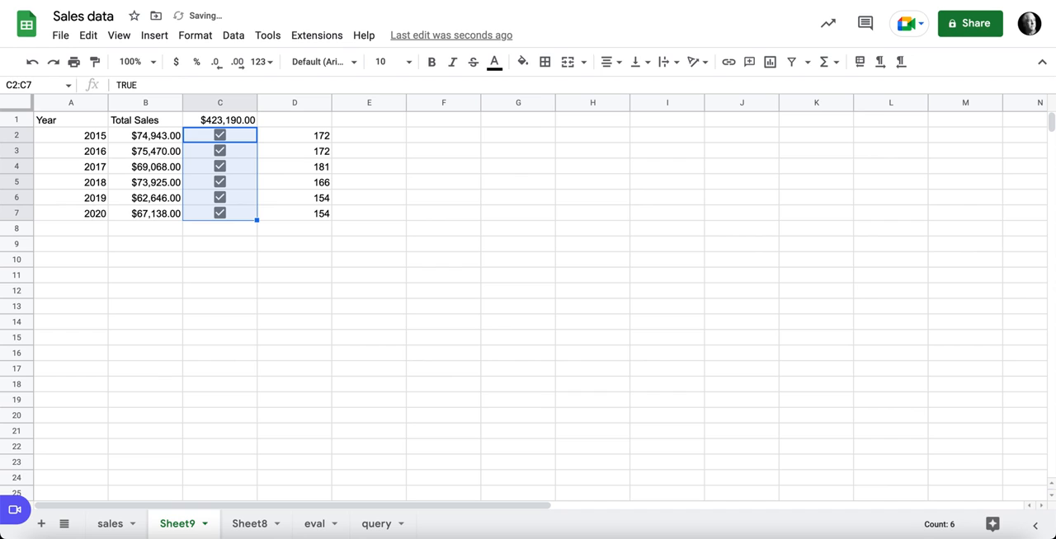
pyautogui.click(294, 120)
pyautogui.write('=SUM( )')
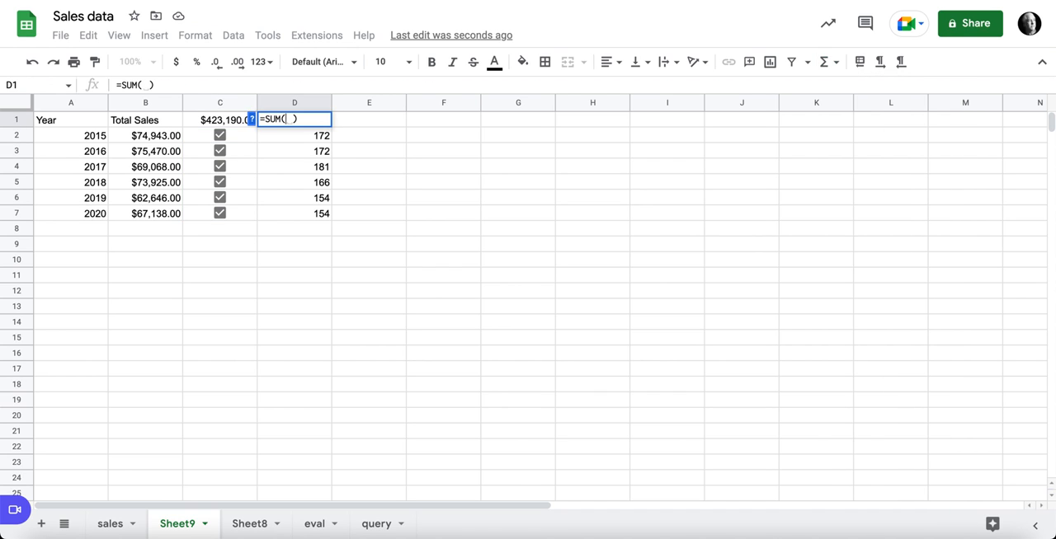
pyautogui.moveTo(294, 135); pyautogui.dragTo(294, 213)
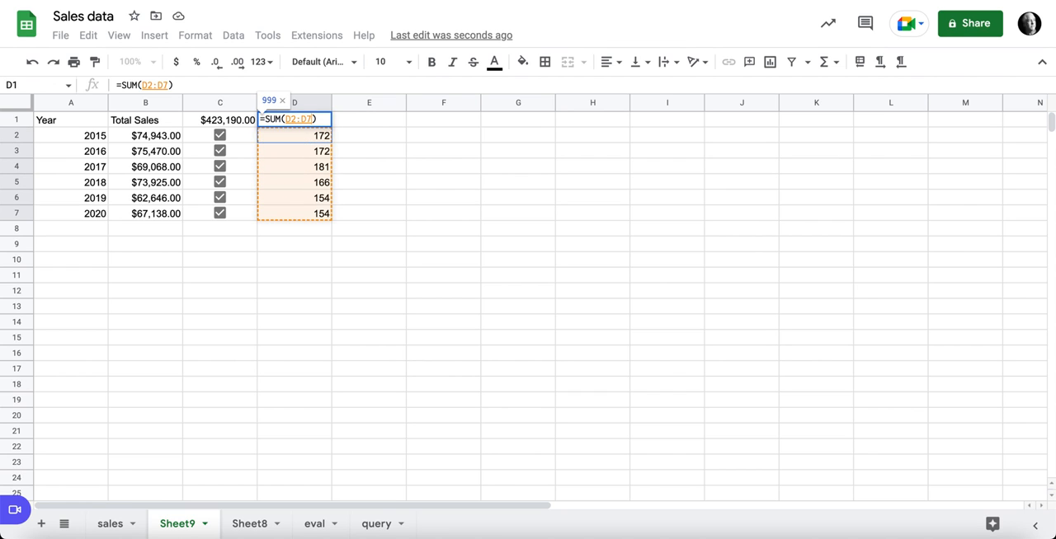
pyautogui.press('Return')
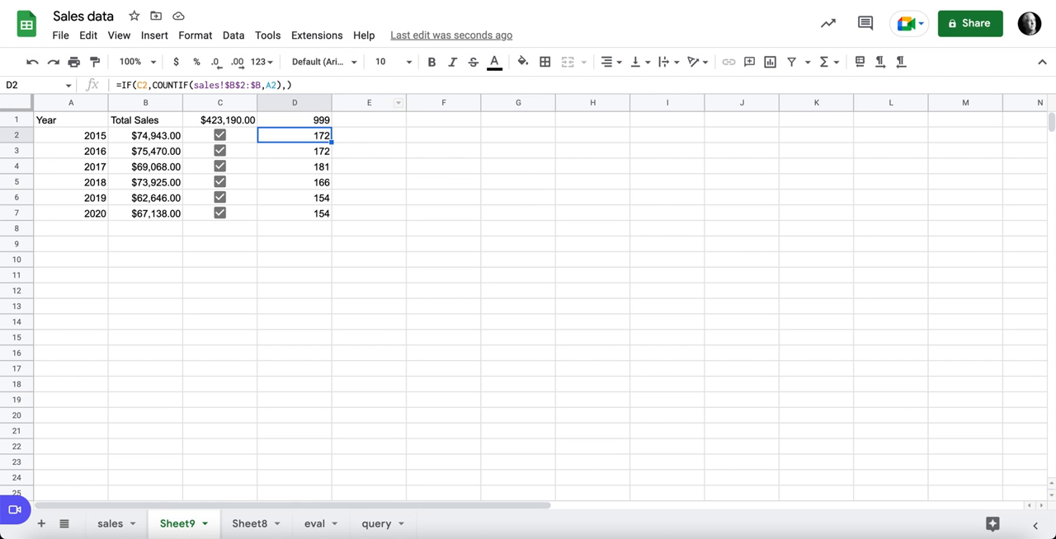
pyautogui.click(110, 524)
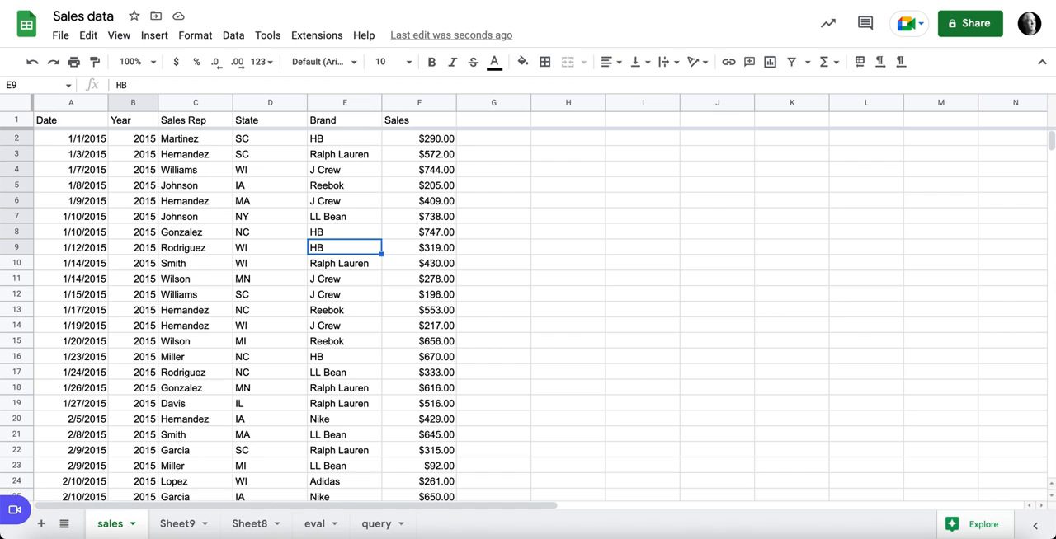
# Paste a copy of the A1:D7 year table at F1 on the summary sheet.
pyautogui.click(177, 524)
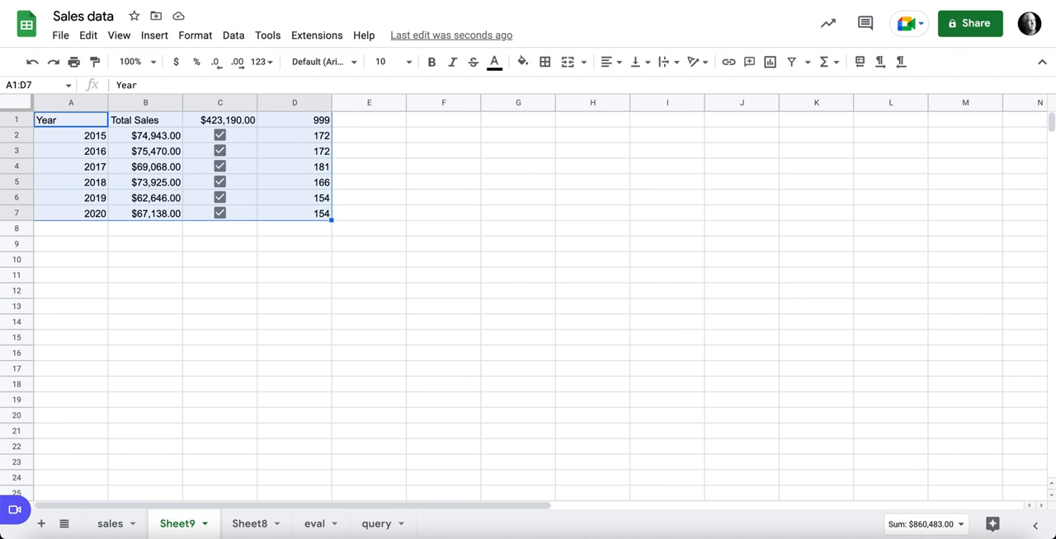
pyautogui.click(369, 120)
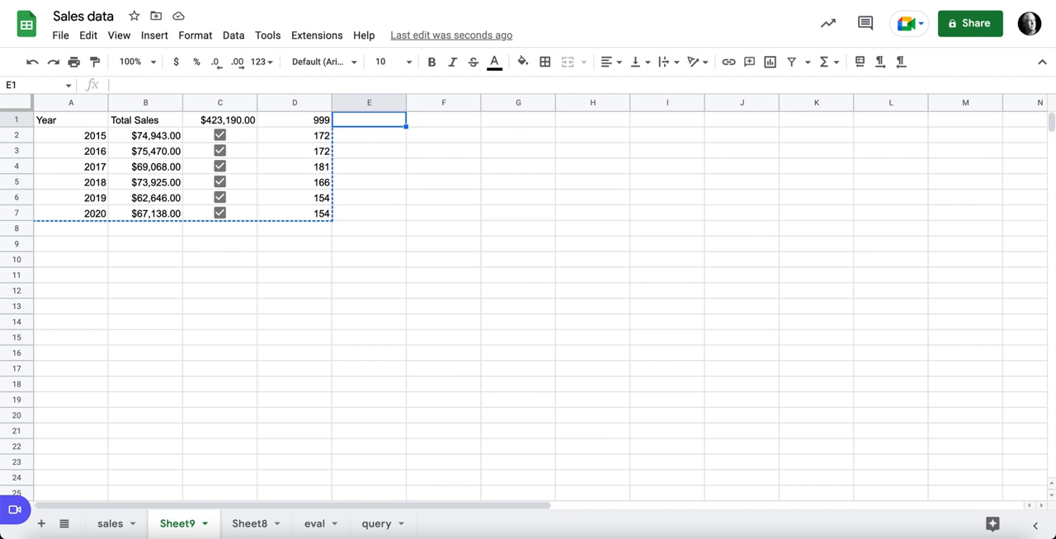
pyautogui.click(443, 119)
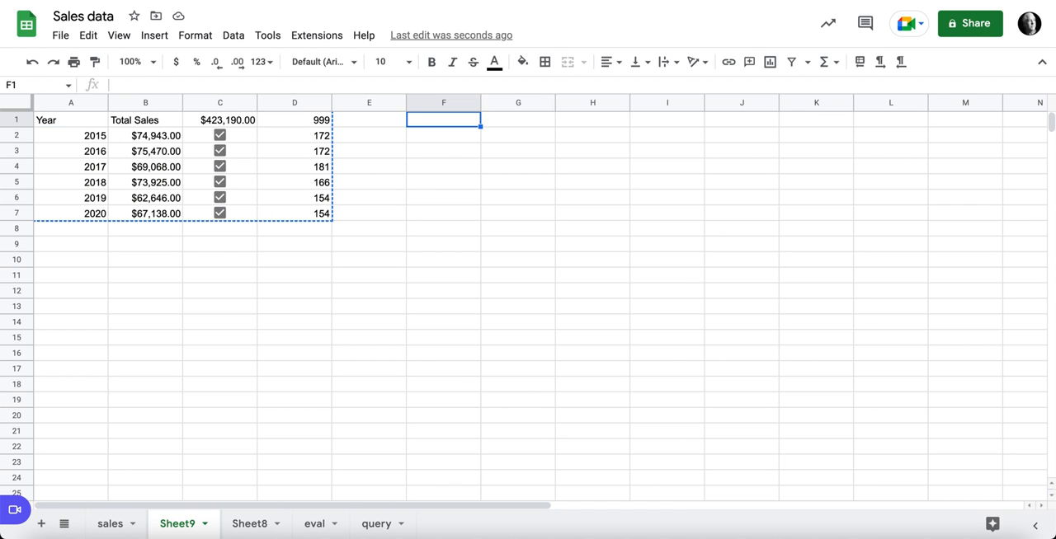
pyautogui.press('ctrl+v')
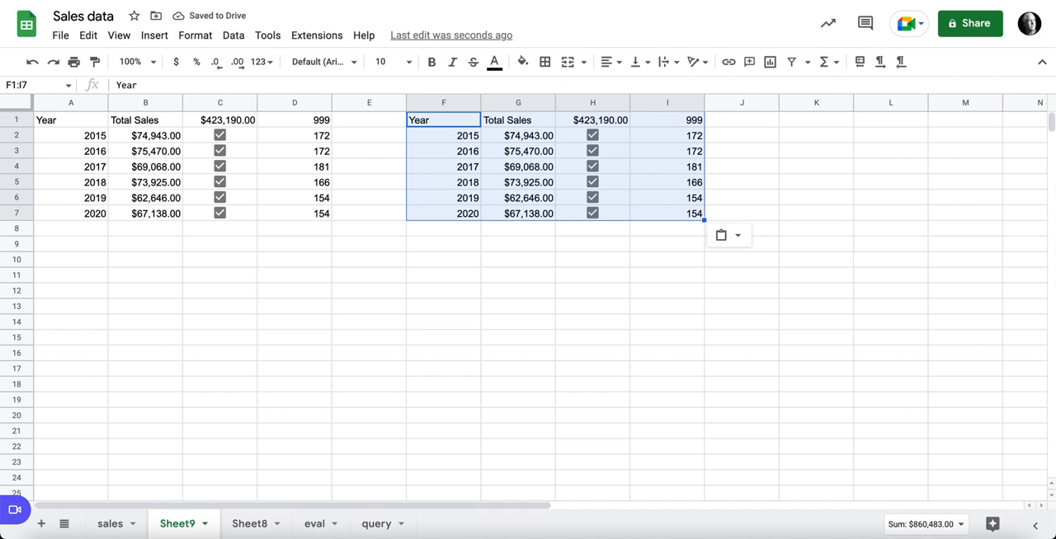
pyautogui.click(443, 120)
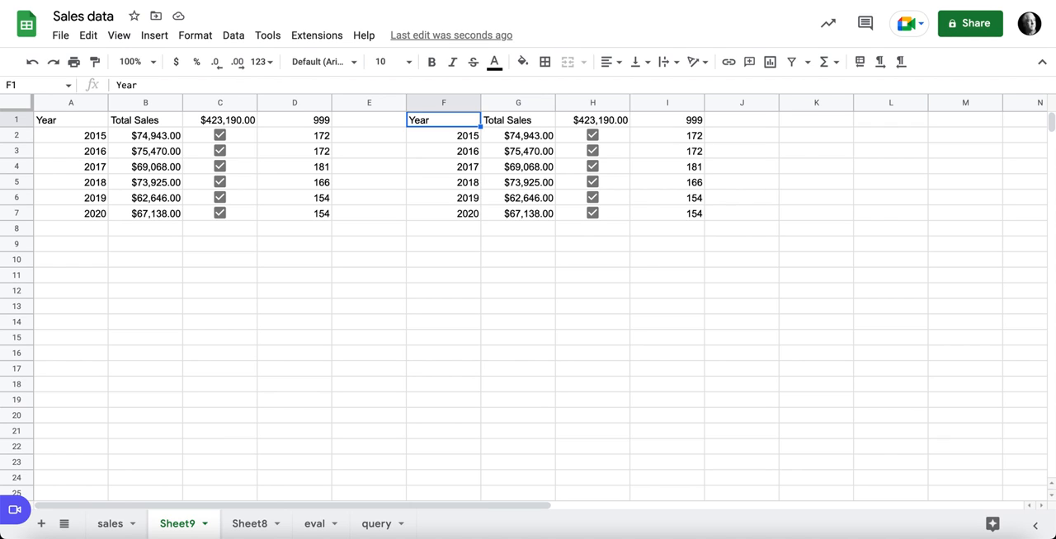
# Head F1 'Sales rep', list unique reps via =SORT(UNIQUE(sales!$C$2:$C)), and fix Anderson's total.
pyautogui.write('Sales rep')
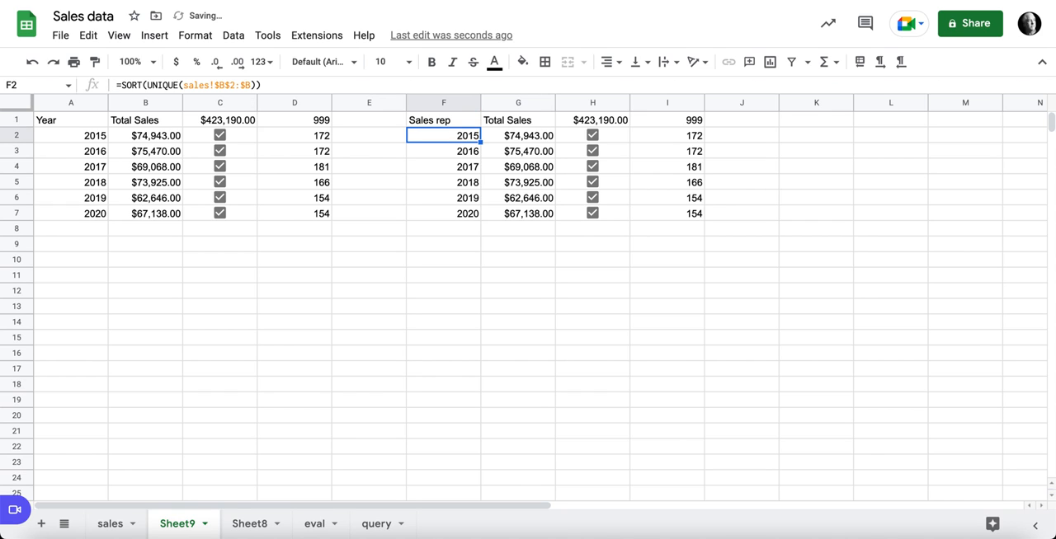
pyautogui.doubleClick(443, 135)
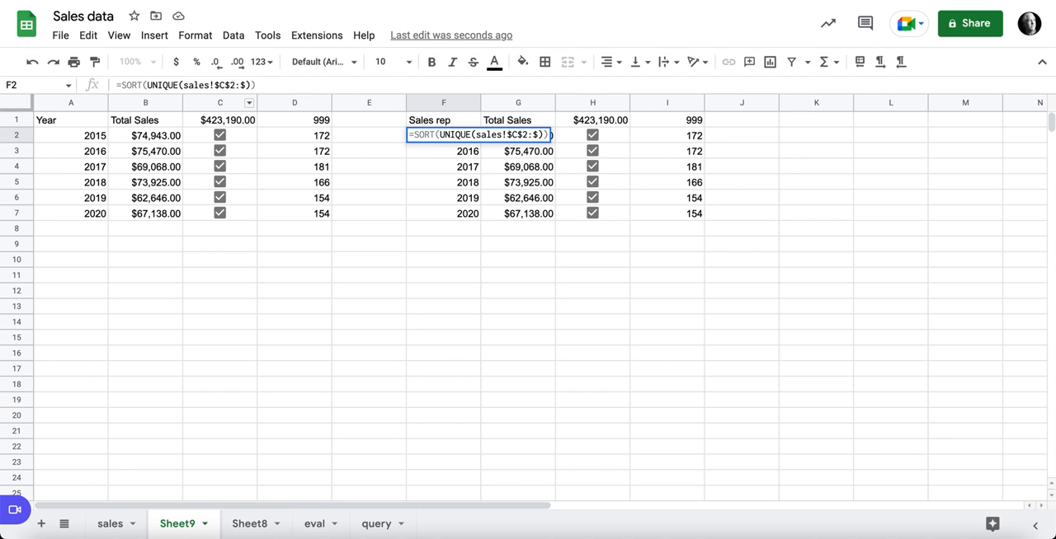
pyautogui.press('Return')
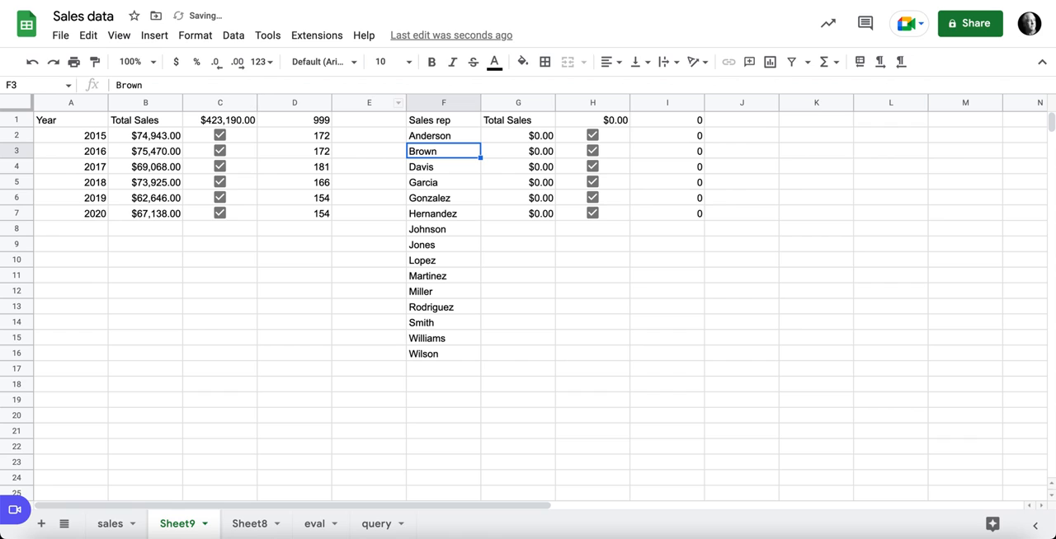
pyautogui.click(518, 135)
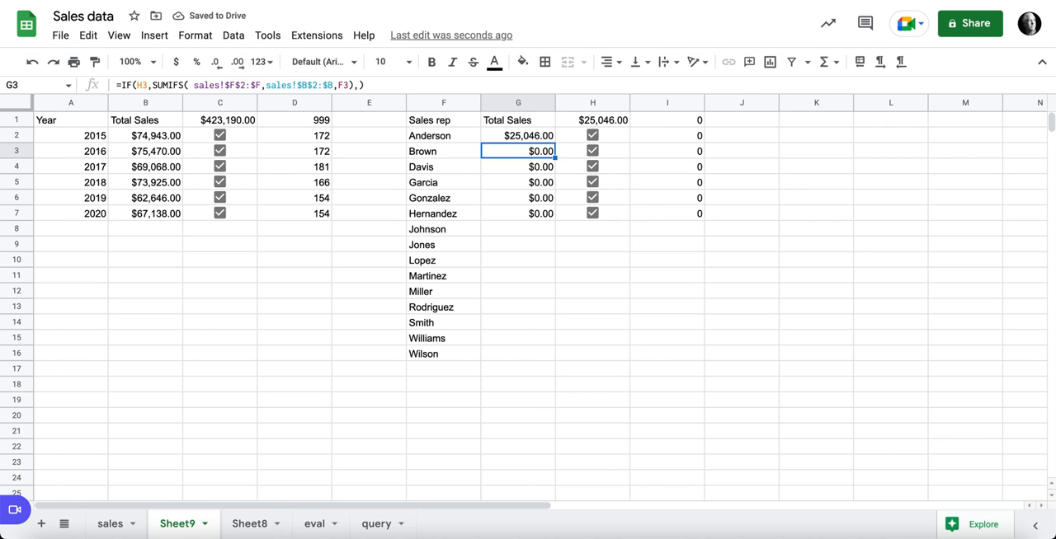
# Fill totals down to G16, extend checkboxes to H16, and set H1 to =SUM(G2:G16).
pyautogui.click(518, 136)
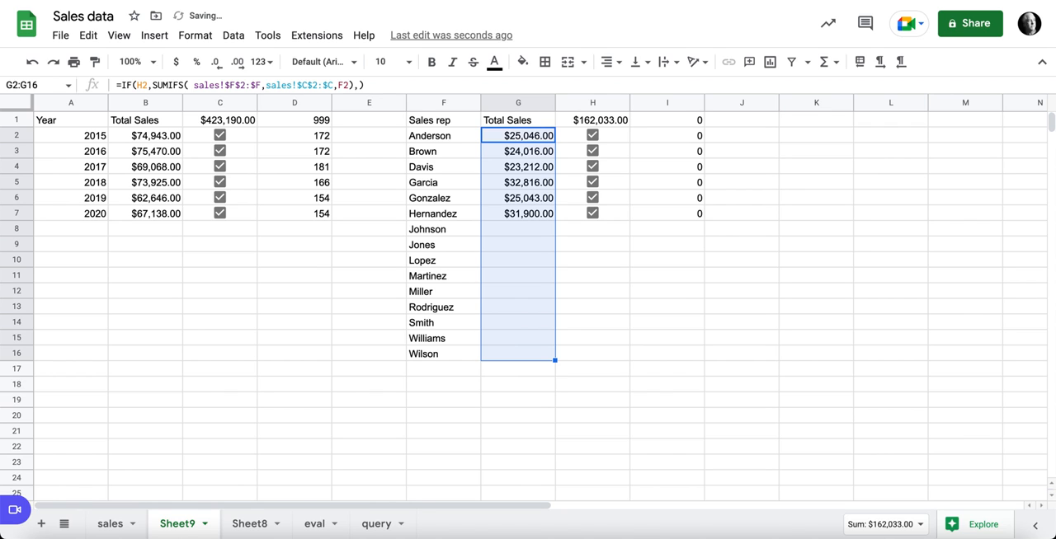
pyautogui.click(592, 213)
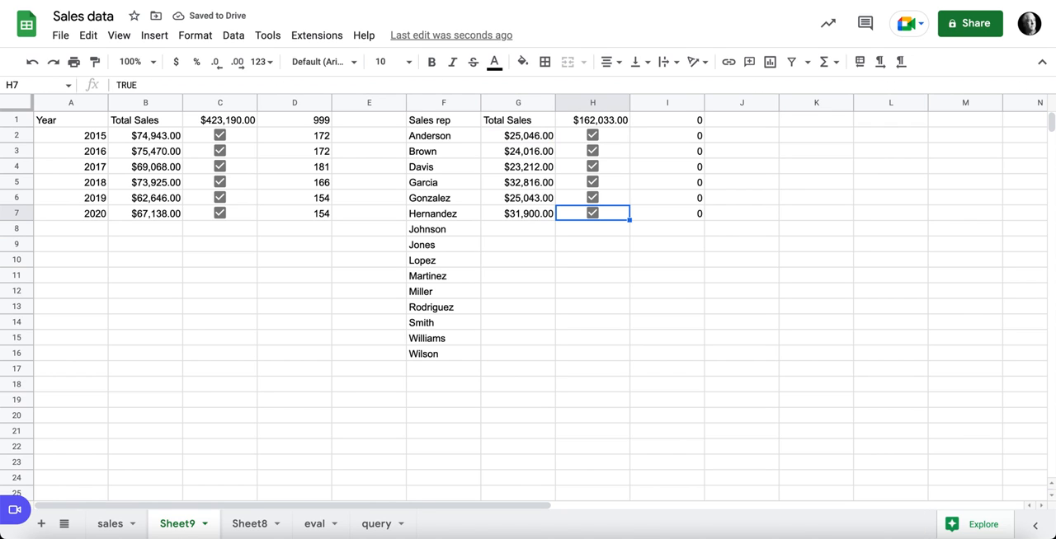
pyautogui.moveTo(592, 213); pyautogui.dragTo(592, 354)
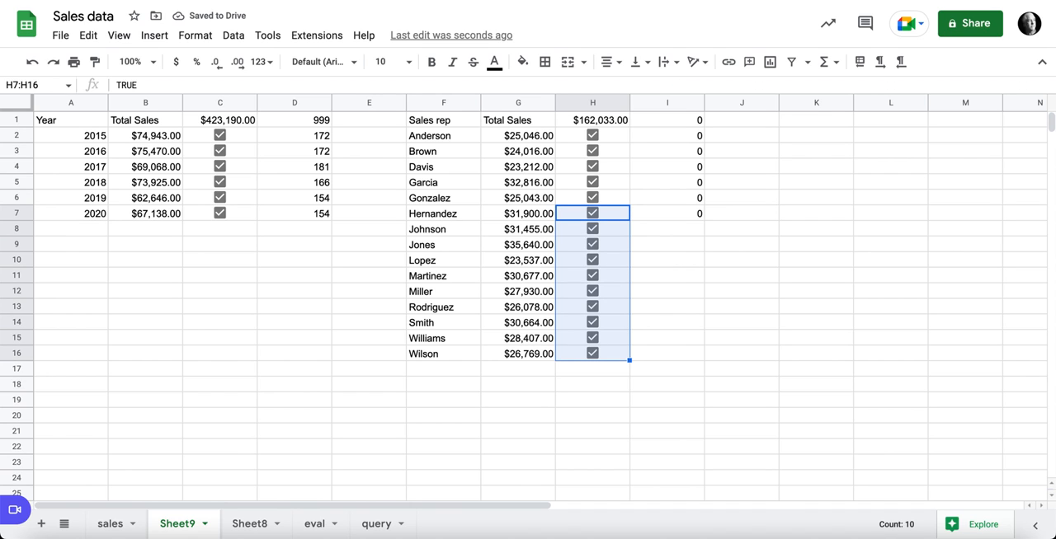
pyautogui.click(592, 119)
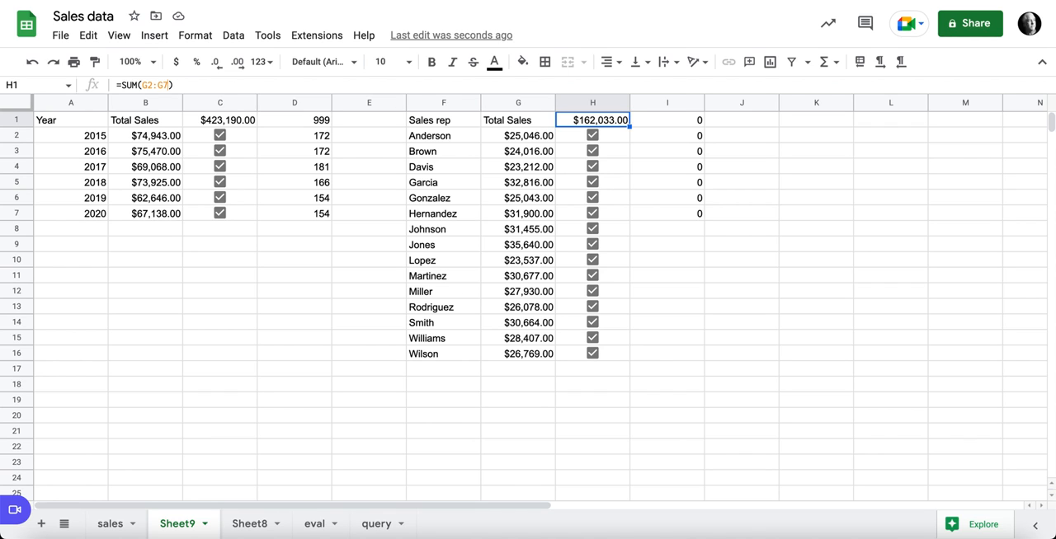
pyautogui.doubleClick(592, 119)
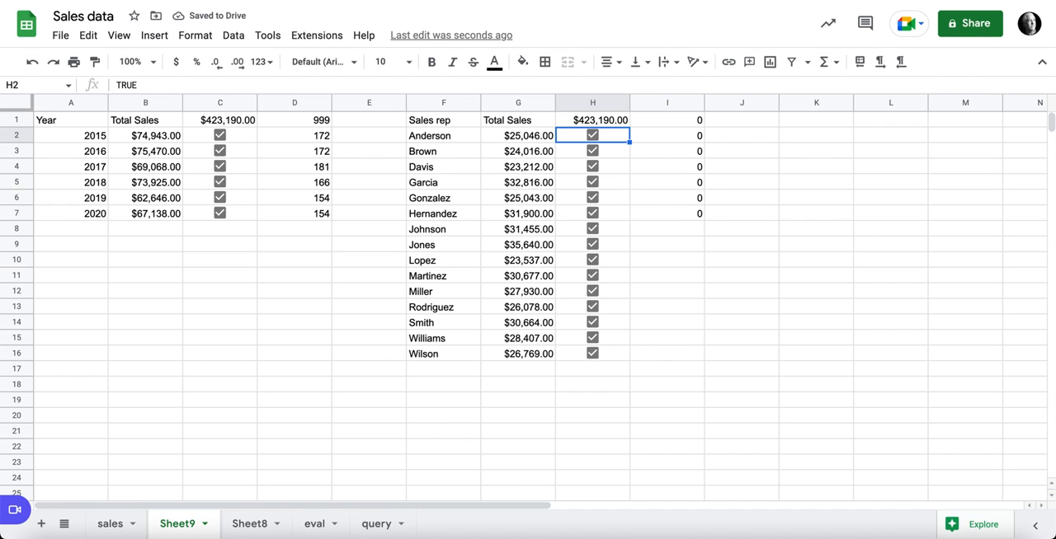
pyautogui.click(667, 136)
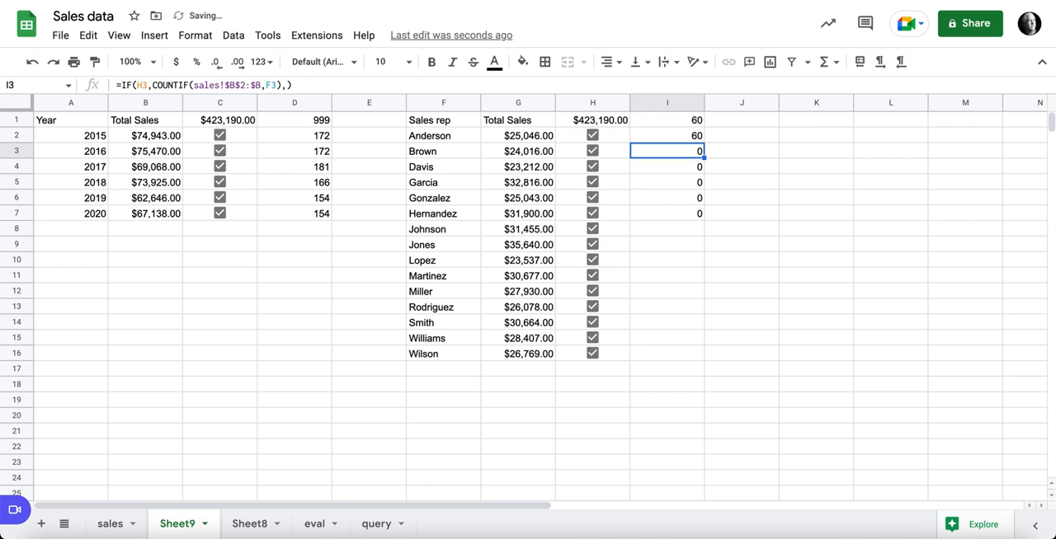
# Fix I2's COUNTIF to sales!$C$2:$C, fill to I16, sum in I1, and paste the table at K1.
pyautogui.click(668, 135)
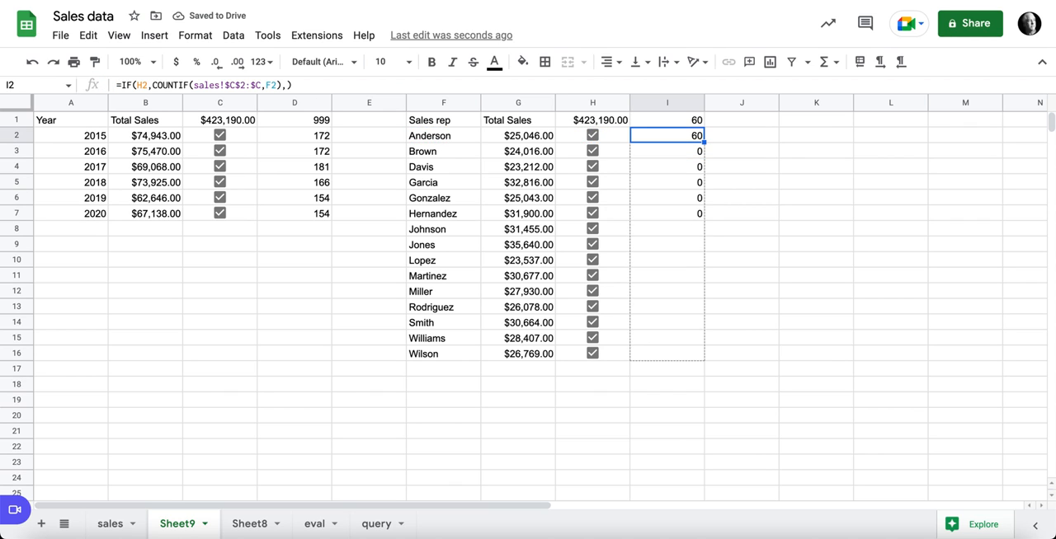
pyautogui.click(667, 120)
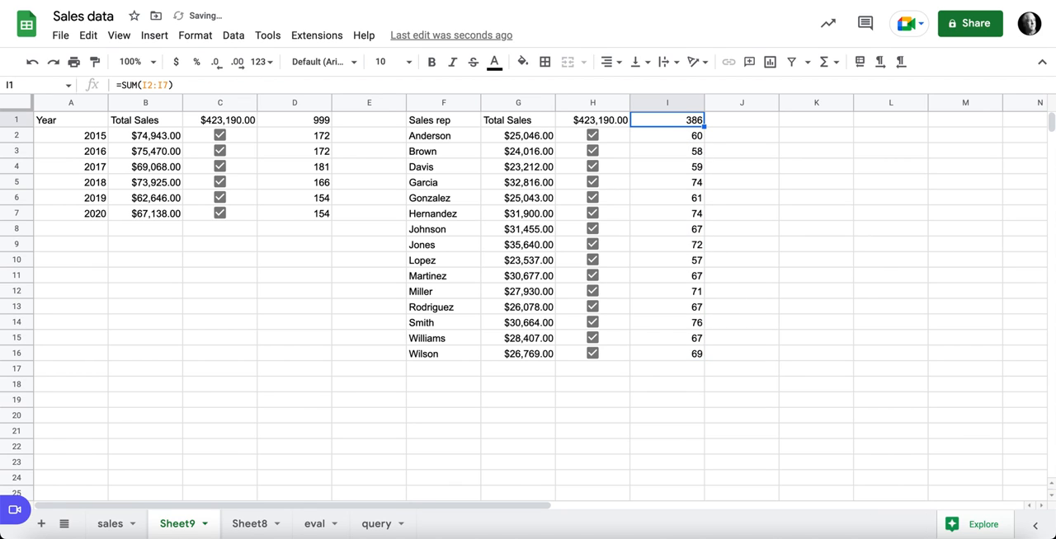
pyautogui.doubleClick(666, 120)
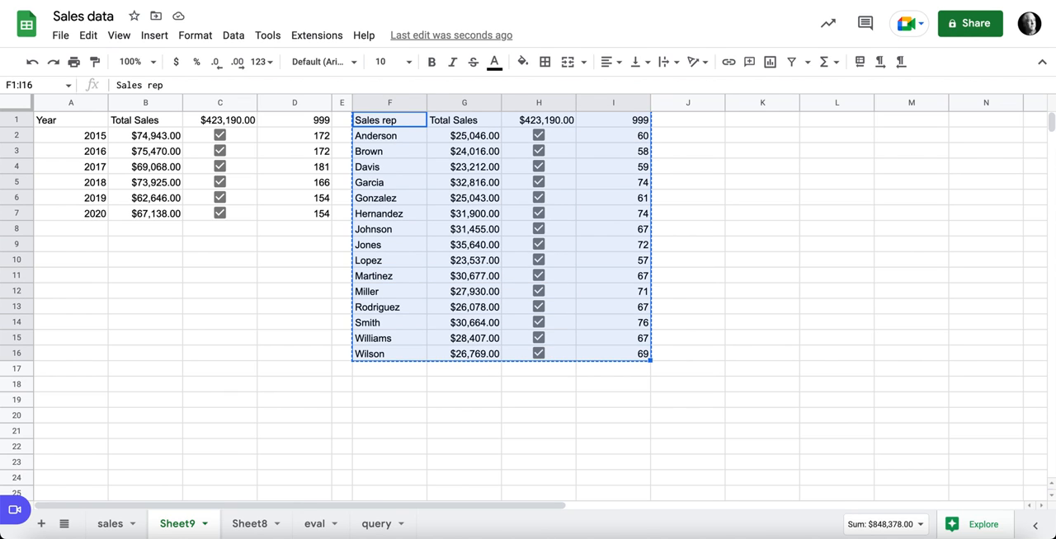
pyautogui.press('ctrl+v')
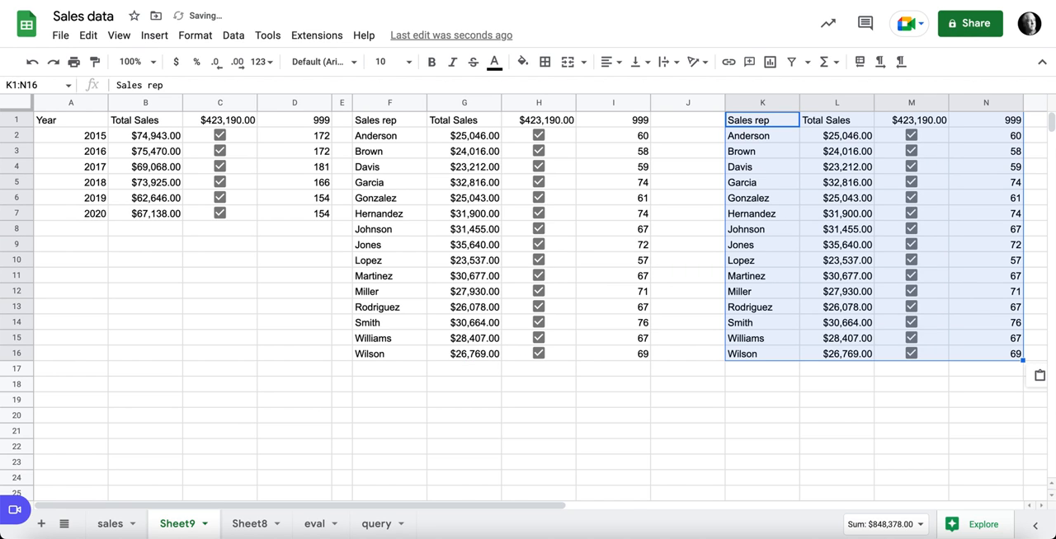
# Replace $C$2:$C with $D$2:$D within formulas across the copied block K2:N16.
pyautogui.click(761, 135)
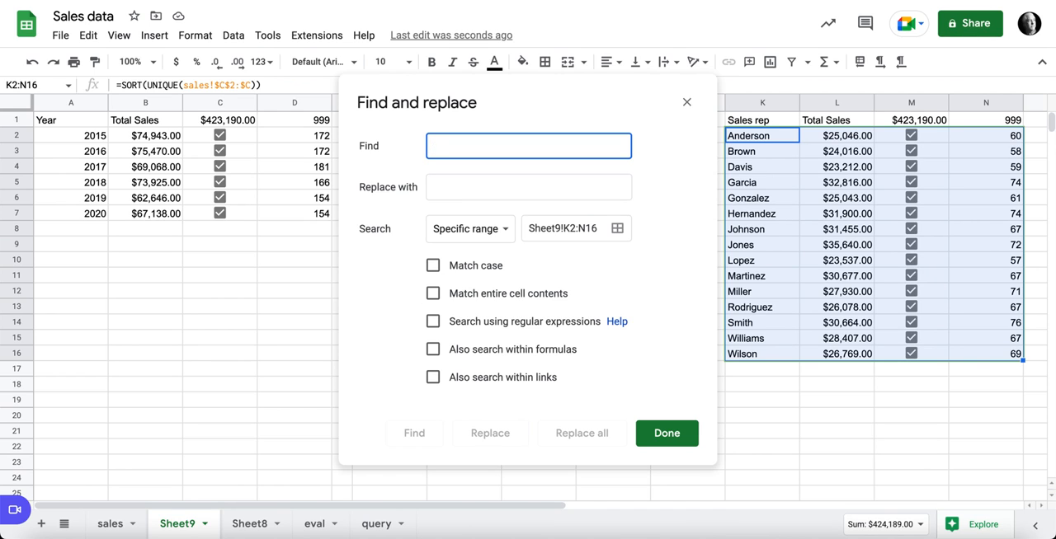
pyautogui.click(528, 146)
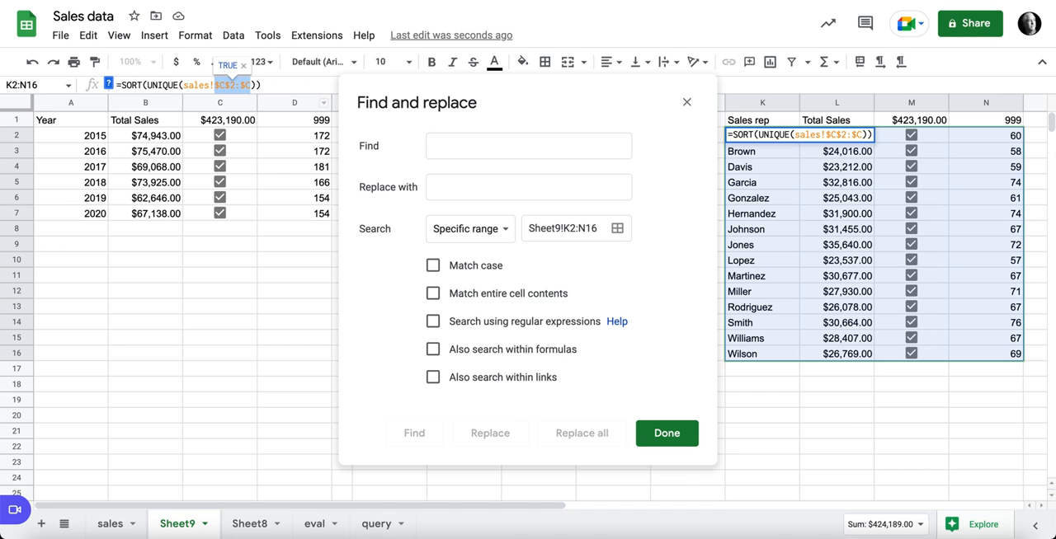
pyautogui.write('$C$2:$C')
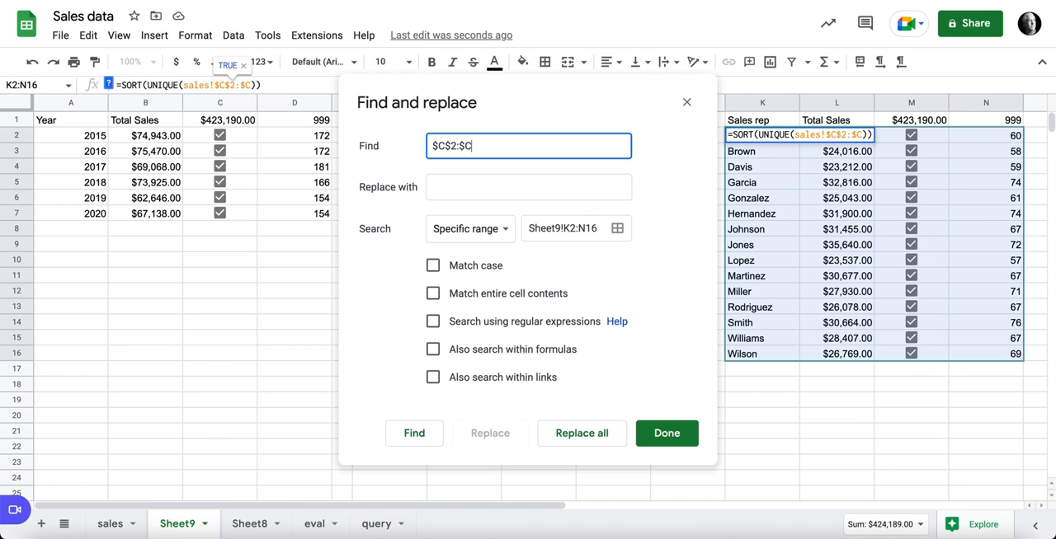
pyautogui.click(528, 186)
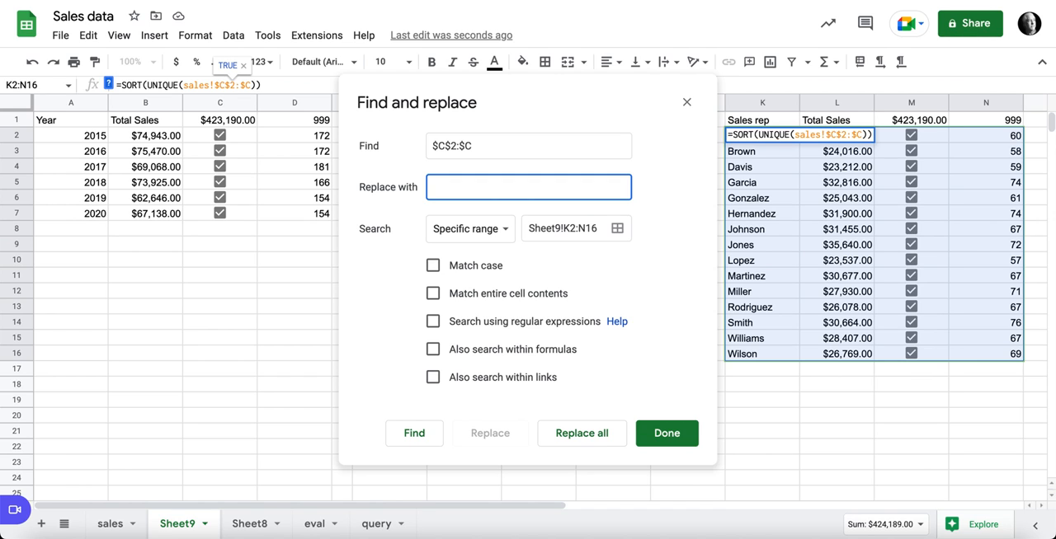
pyautogui.write('$D')
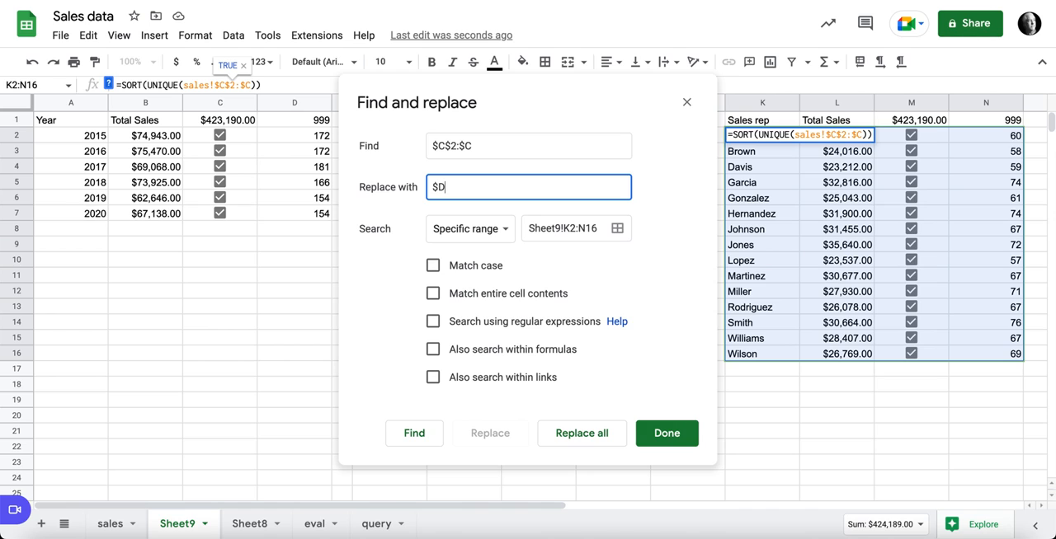
pyautogui.write('$2:$')
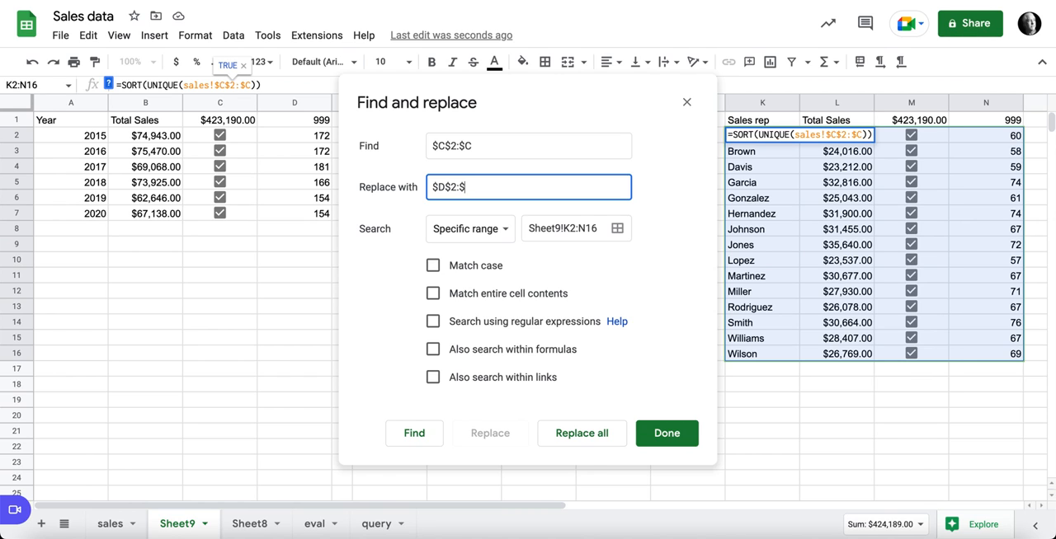
pyautogui.write('D')
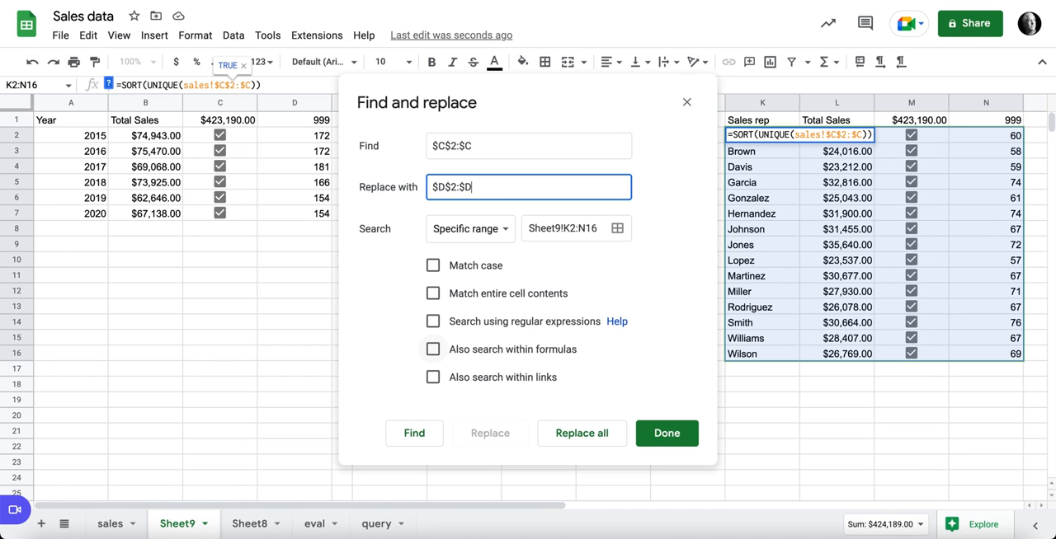
pyautogui.click(433, 349)
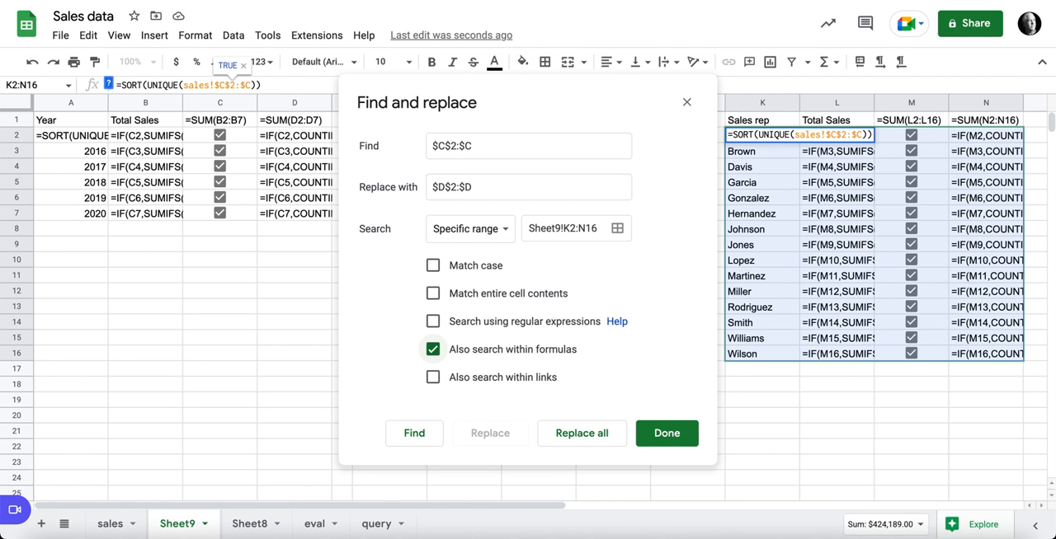
pyautogui.click(582, 433)
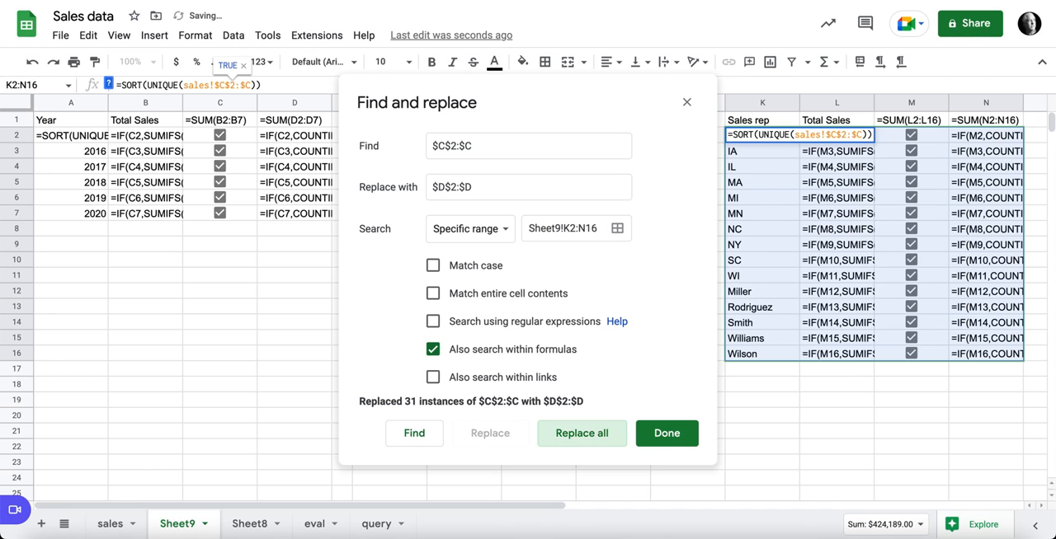
pyautogui.click(666, 433)
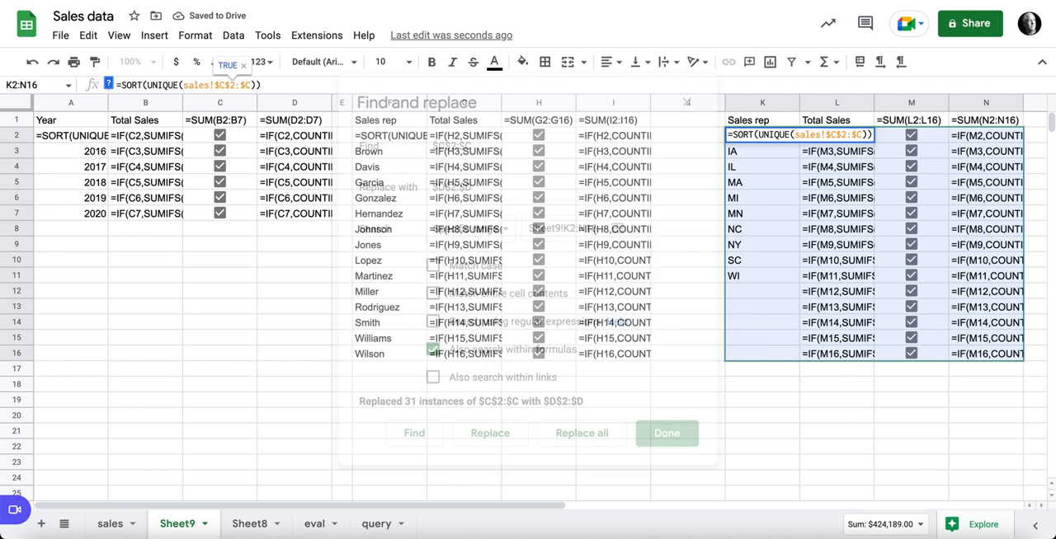
pyautogui.click(666, 433)
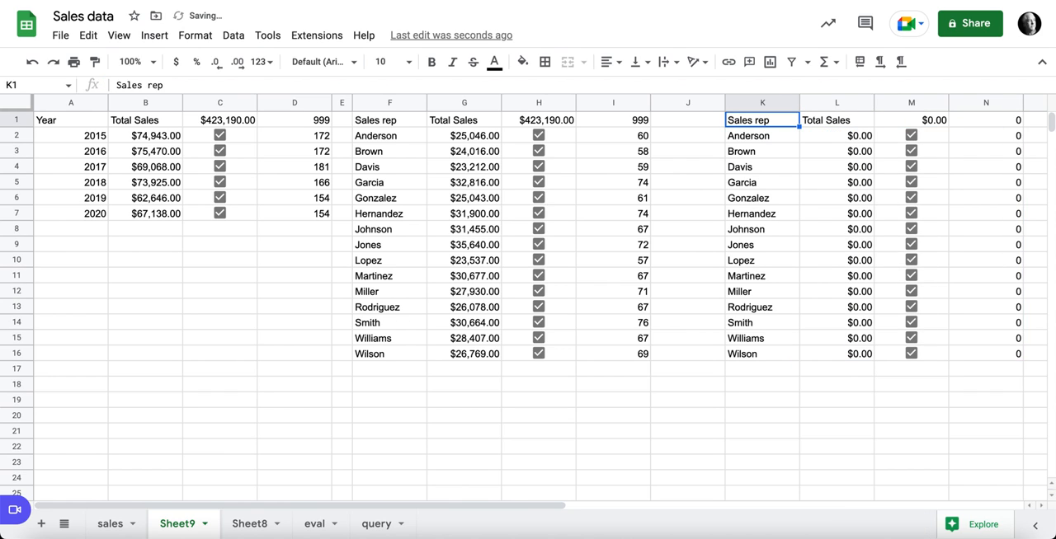
# Head the third block 'State', copy the block into columns P to S, and bring up Find and replace.
pyautogui.write('State')
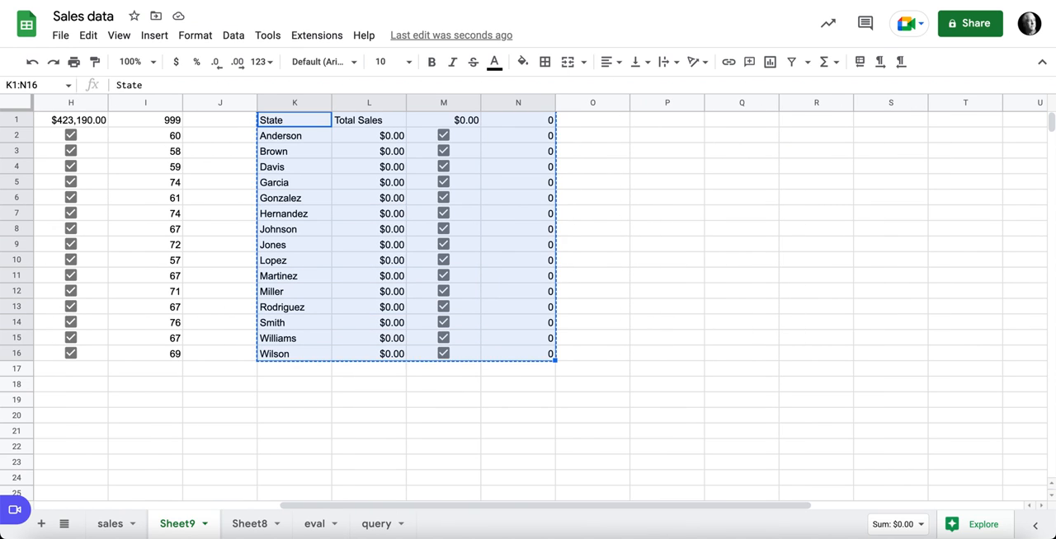
pyautogui.click(666, 119)
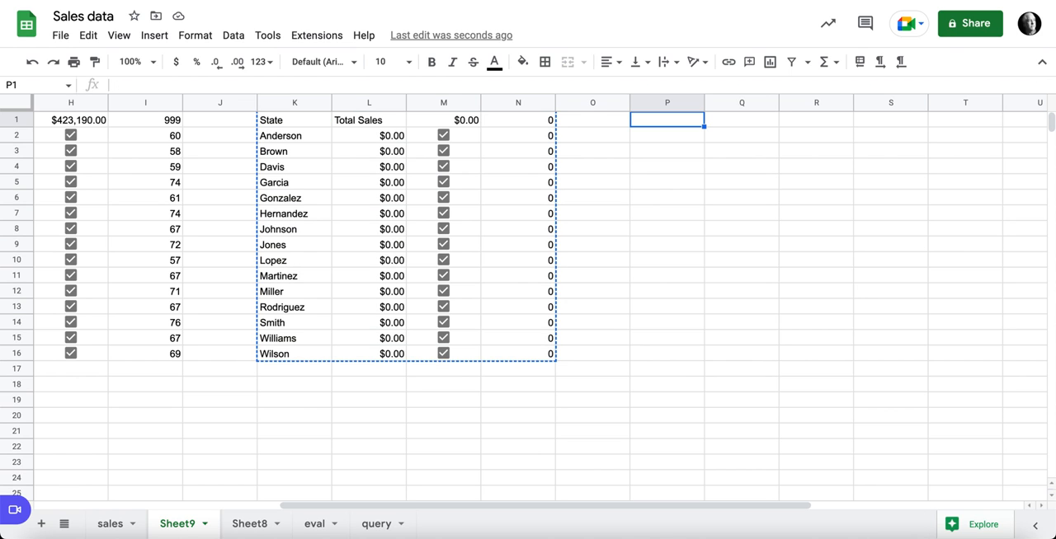
pyautogui.write('=SORT(UNIQUE(sales!$C$2:$C))')
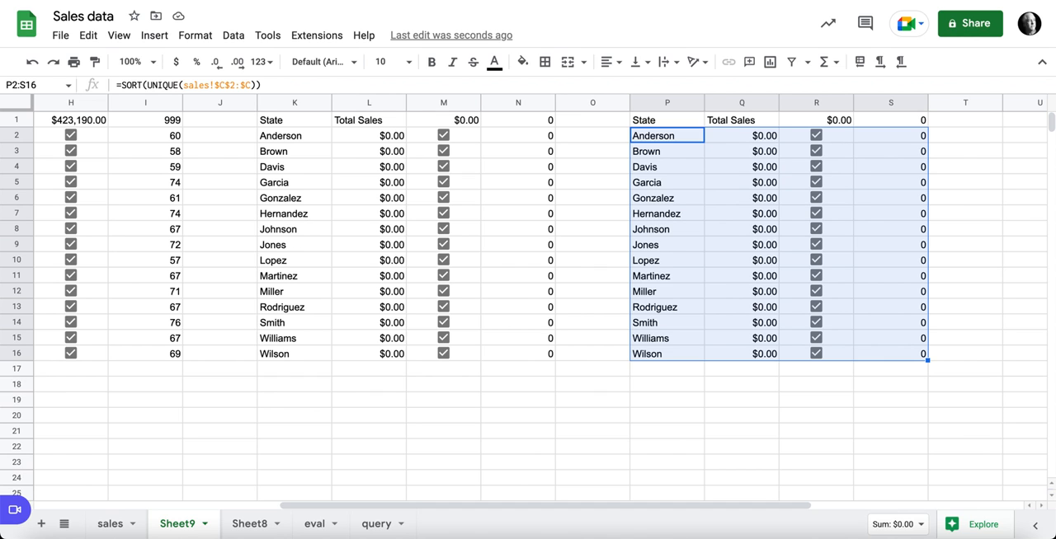
pyautogui.press('Ctrl+h')
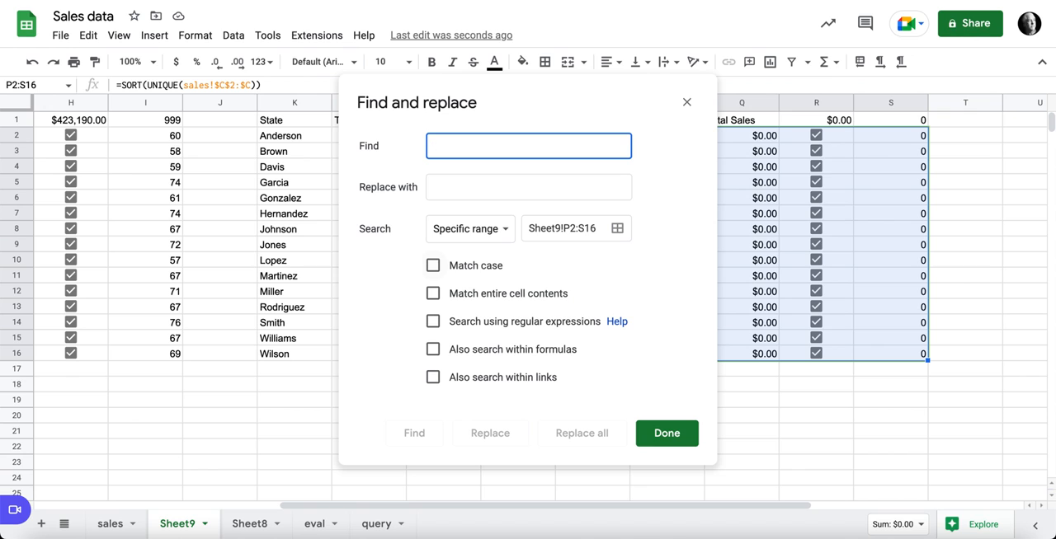
pyautogui.moveTo(687, 102)
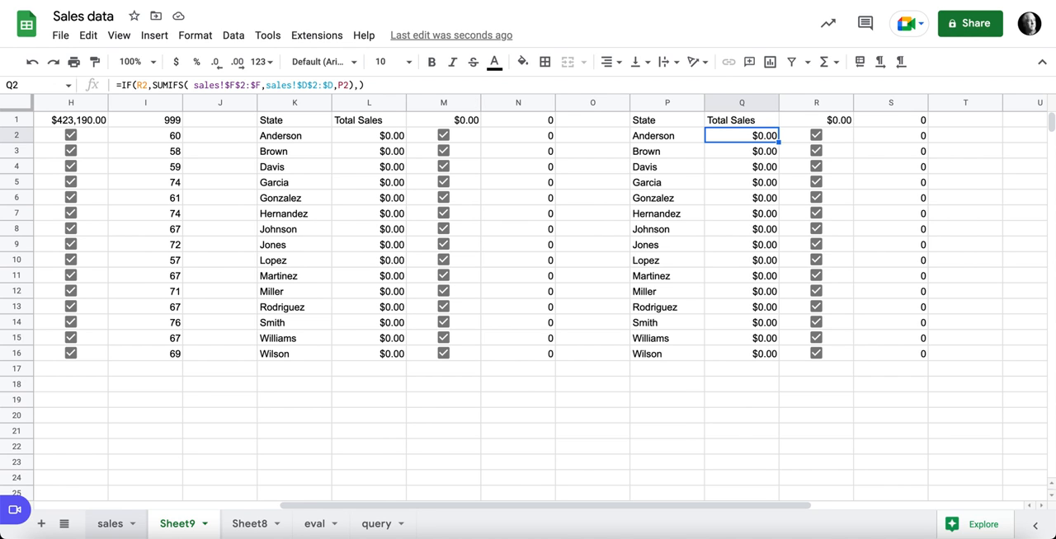
# Replace $D$2:$D with $E$2:$E within formulas in the fourth block P2:S16.
pyautogui.click(110, 523)
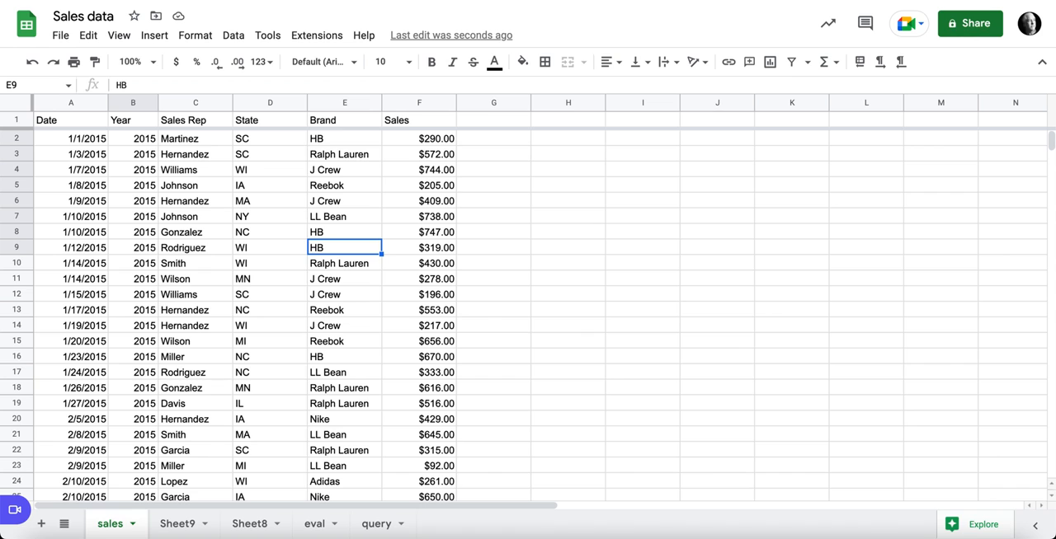
pyautogui.click(177, 522)
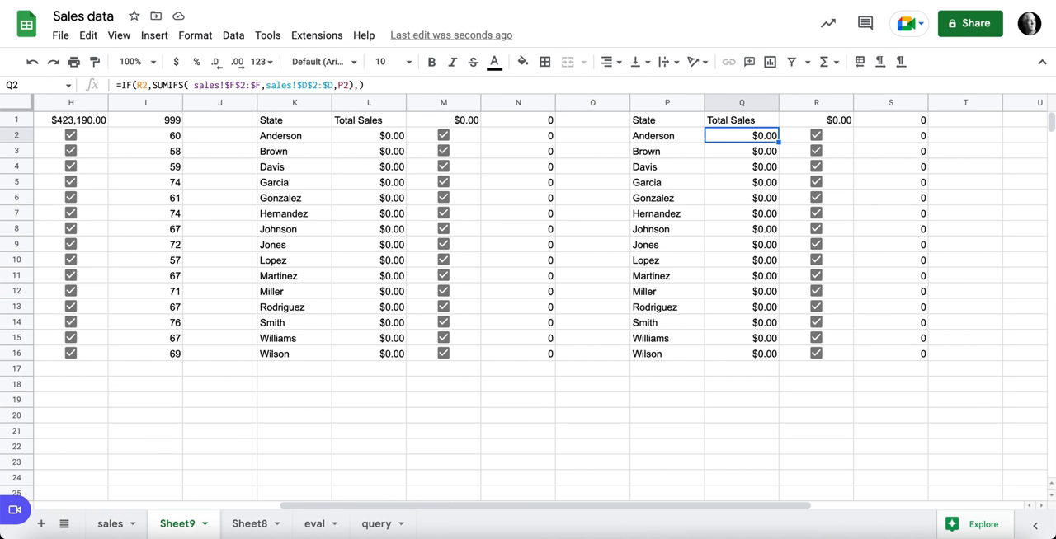
pyautogui.doubleClick(741, 135)
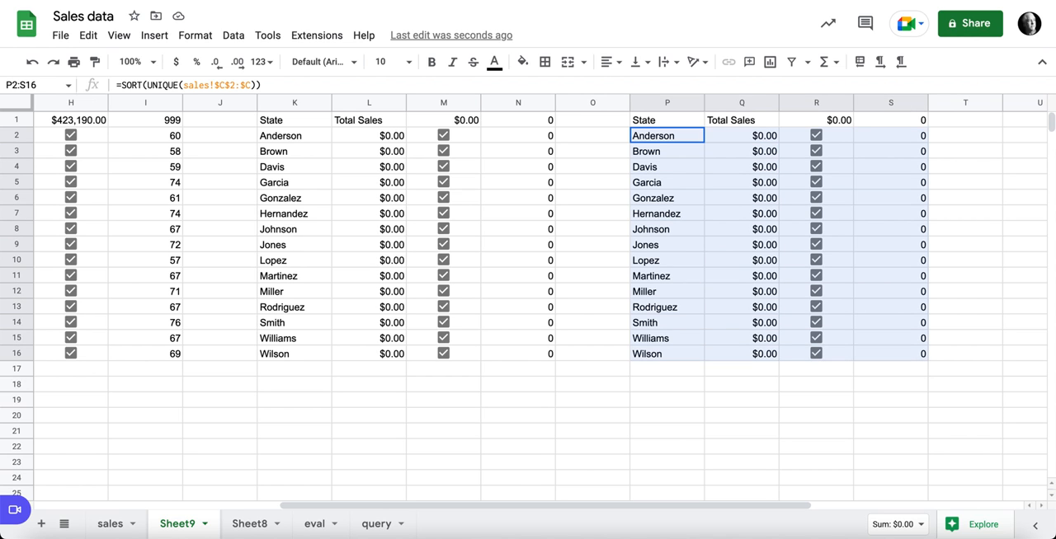
pyautogui.press('Ctrl+h')
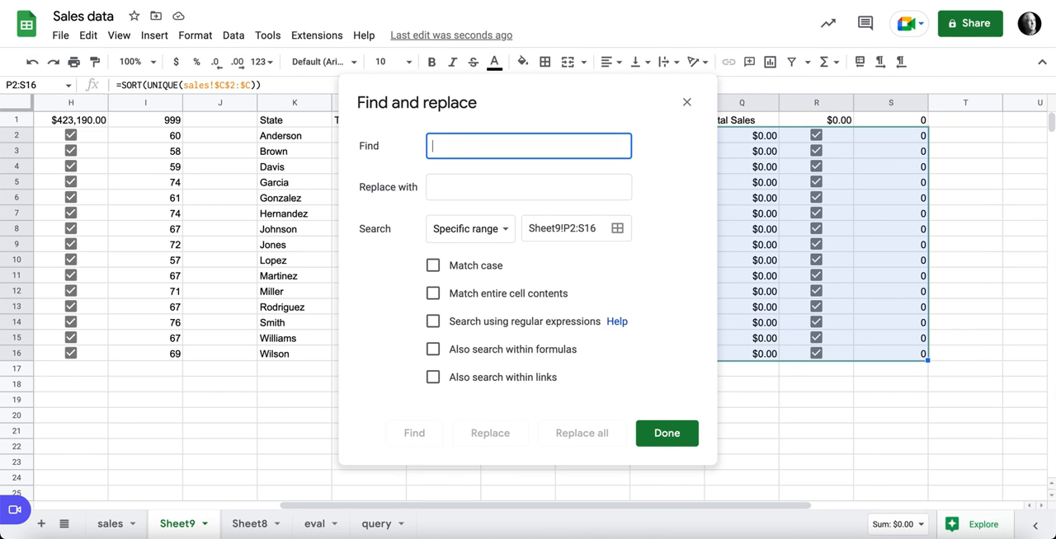
pyautogui.write('$D$2:$D')
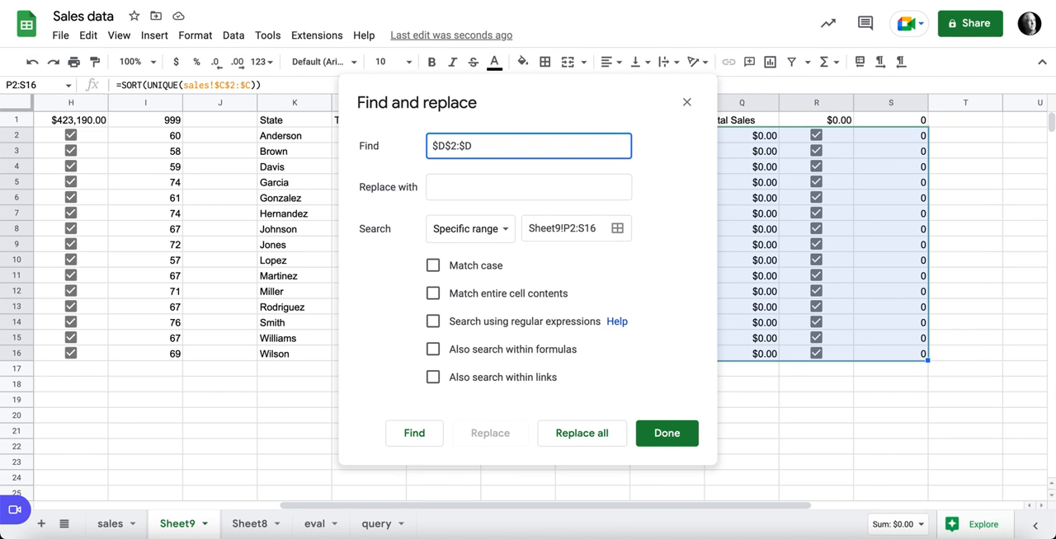
pyautogui.click(527, 187)
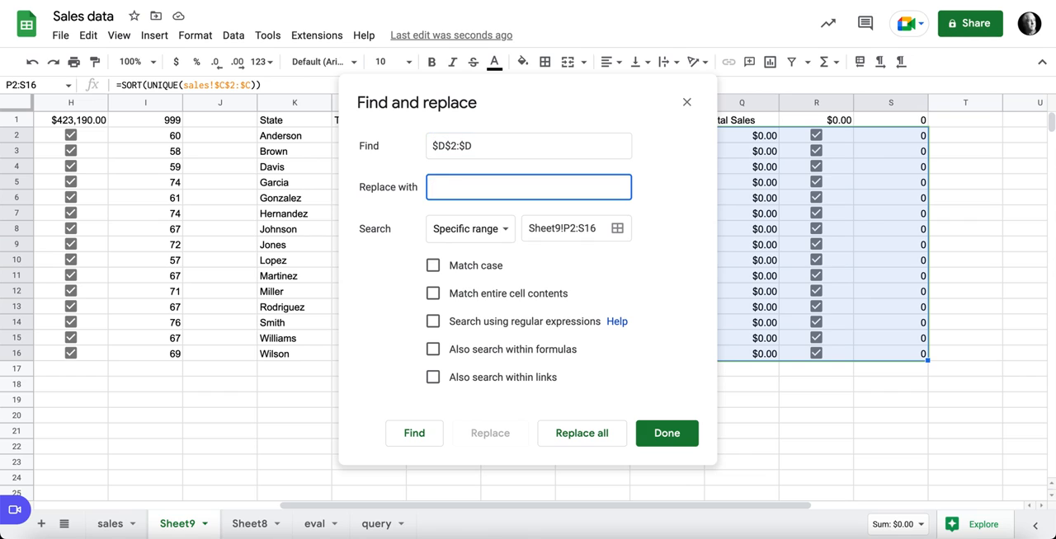
pyautogui.write('$E$')
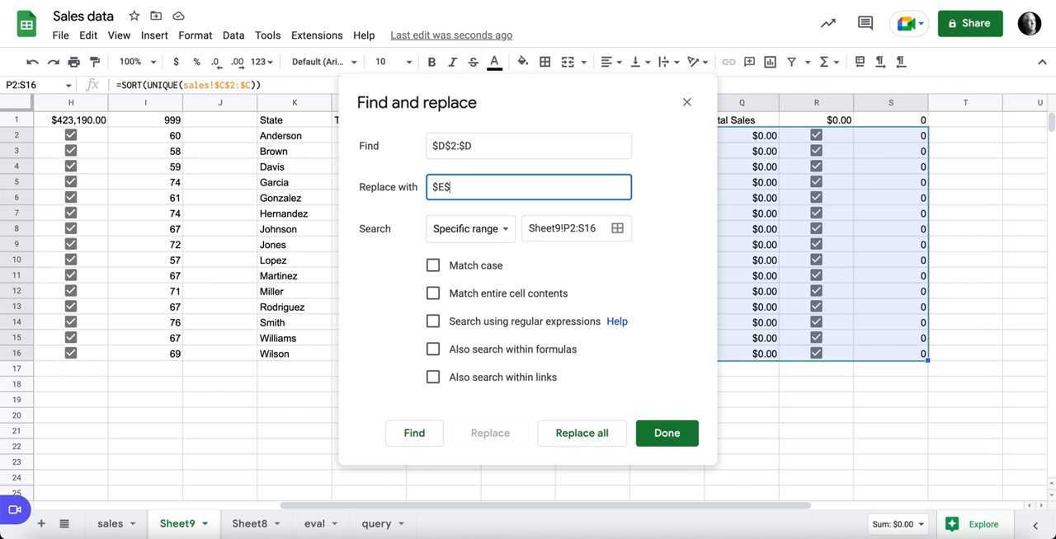
pyautogui.write('2:$E')
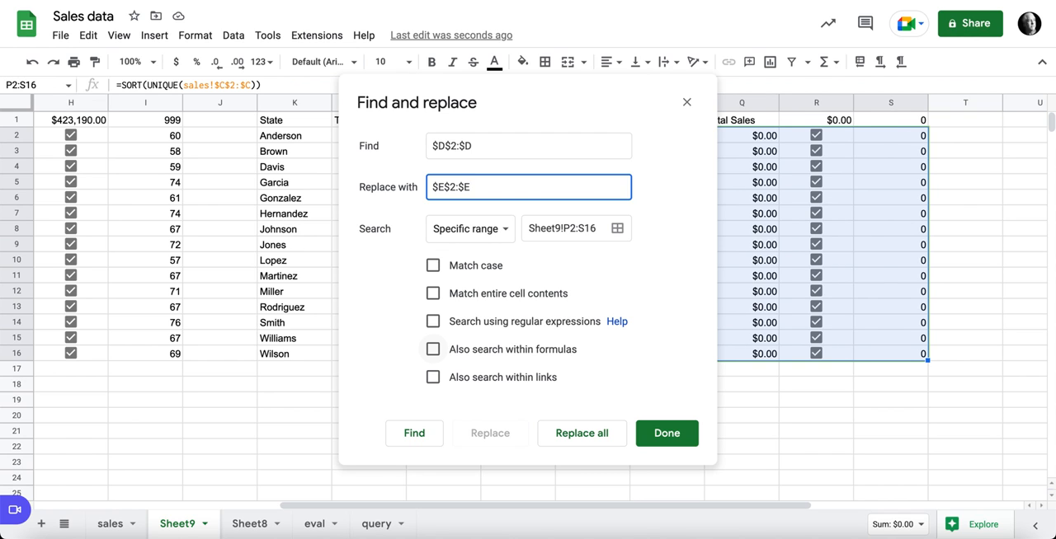
pyautogui.click(433, 349)
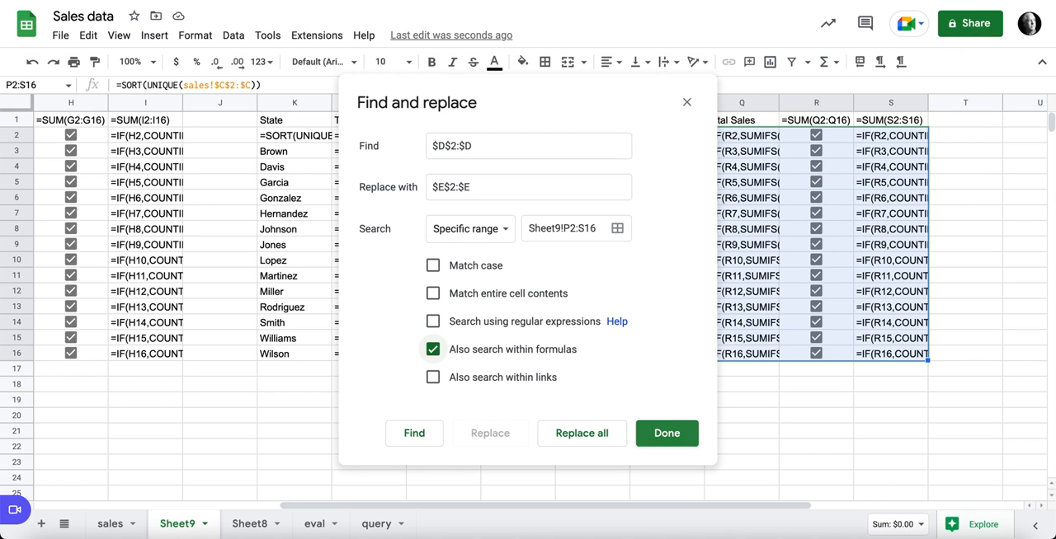
pyautogui.click(582, 433)
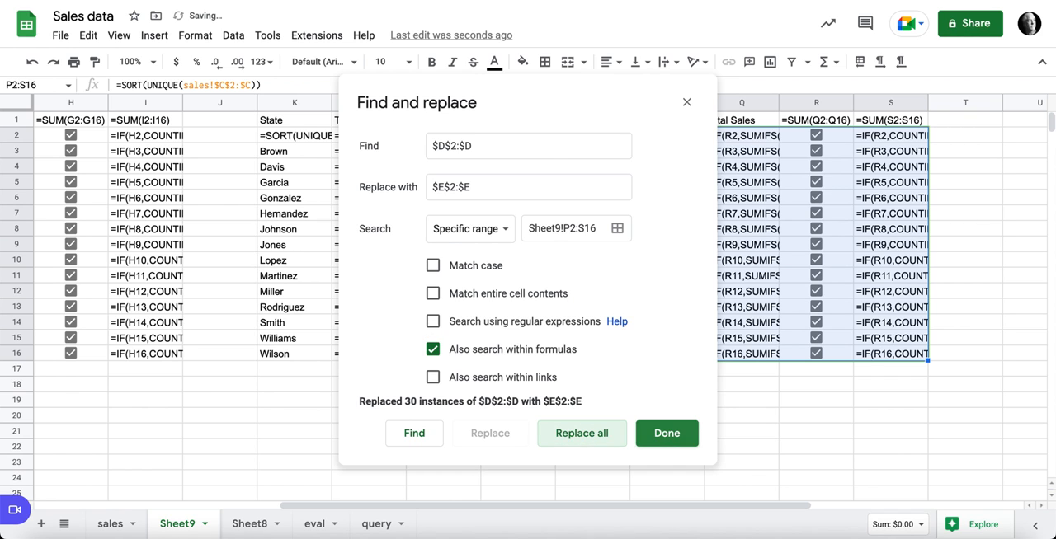
pyautogui.click(666, 433)
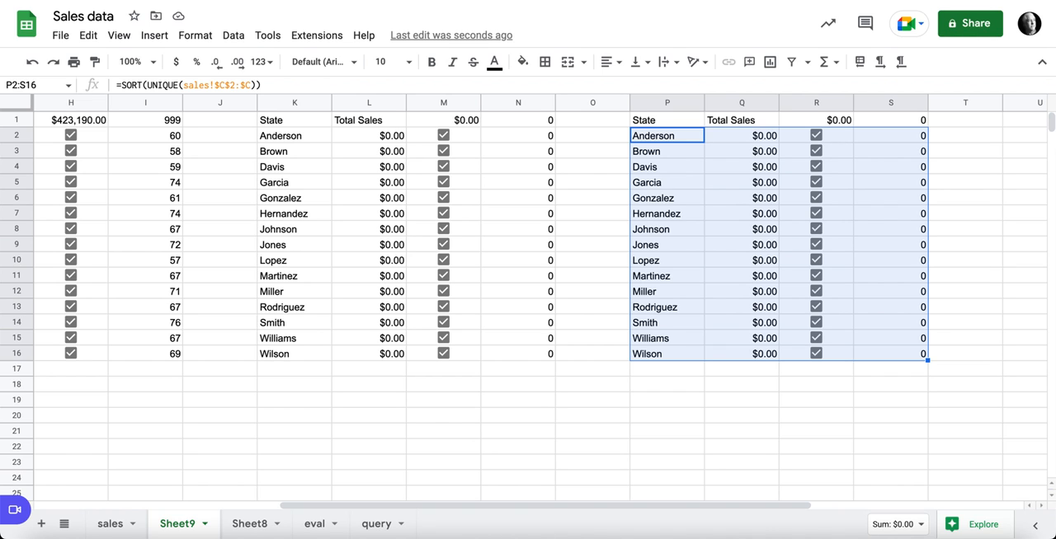
# Point the fourth block's SORT(UNIQUE()) list at column E to list brands.
pyautogui.click(109, 524)
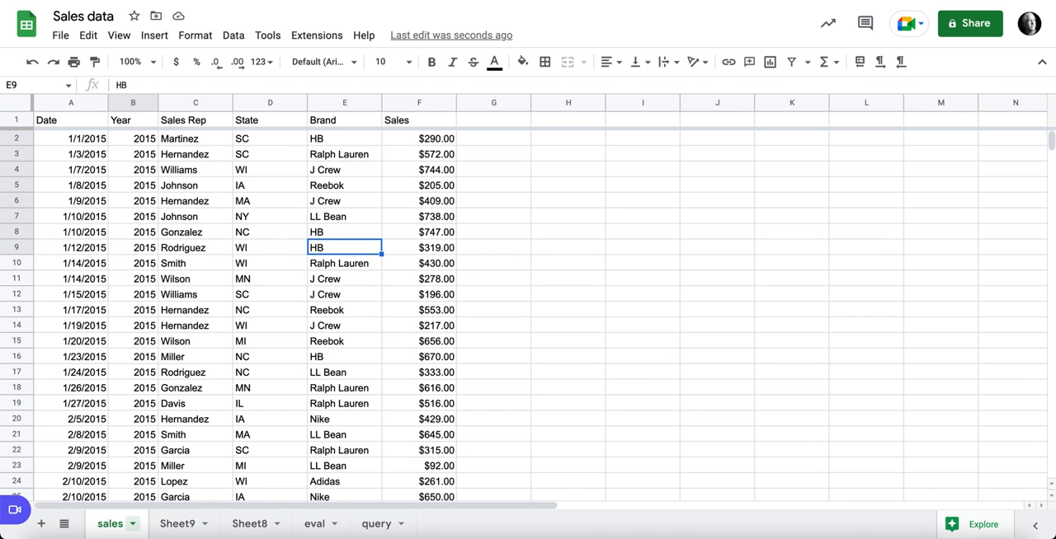
pyautogui.click(176, 523)
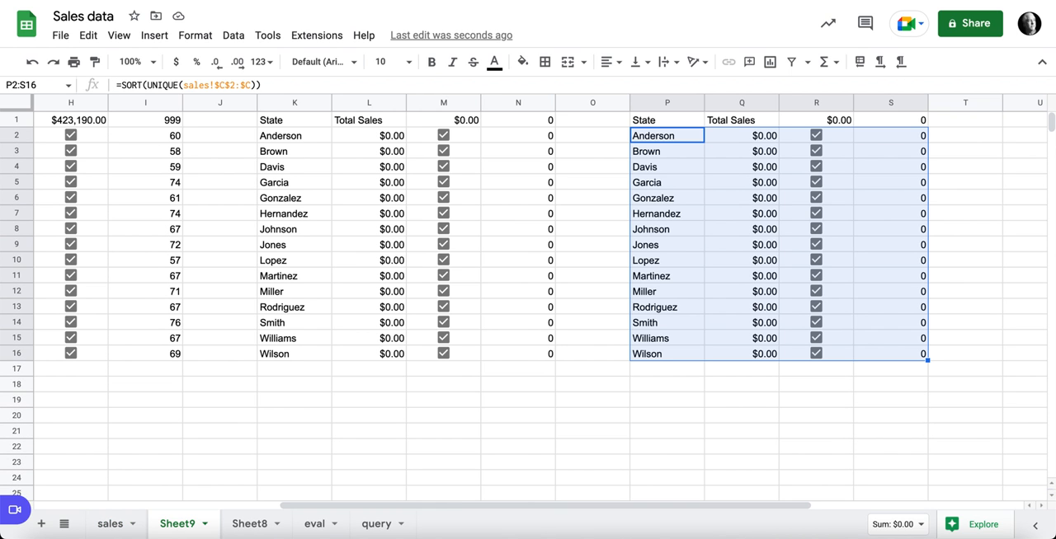
pyautogui.doubleClick(666, 134)
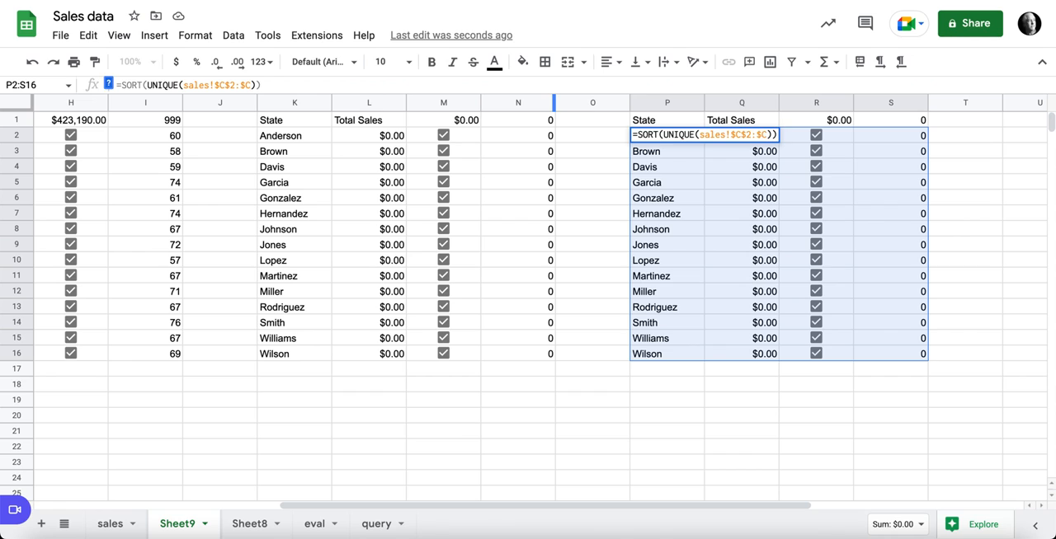
pyautogui.write('E')
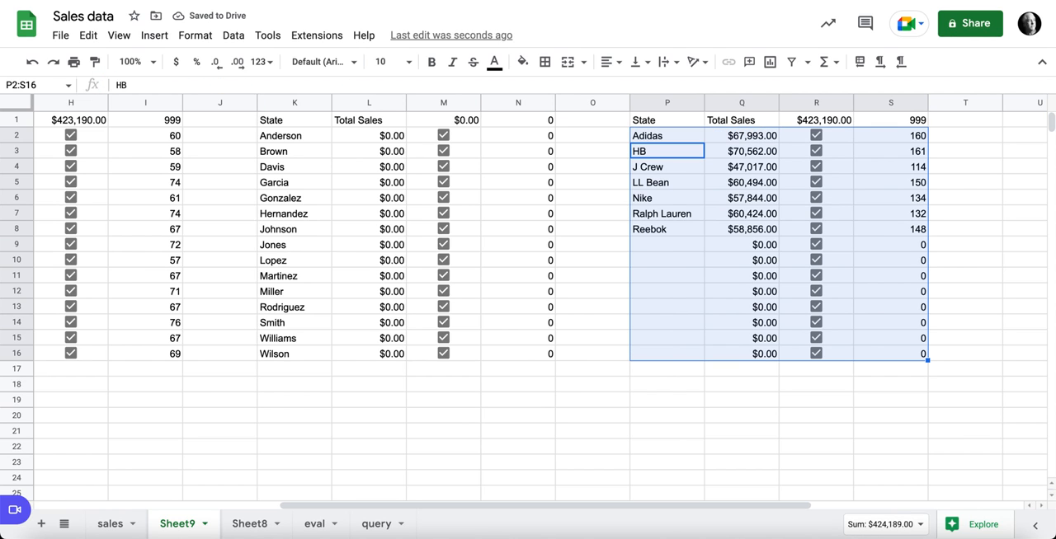
# Point the State block's SORT(UNIQUE()) list at column D to list states.
pyautogui.click(294, 135)
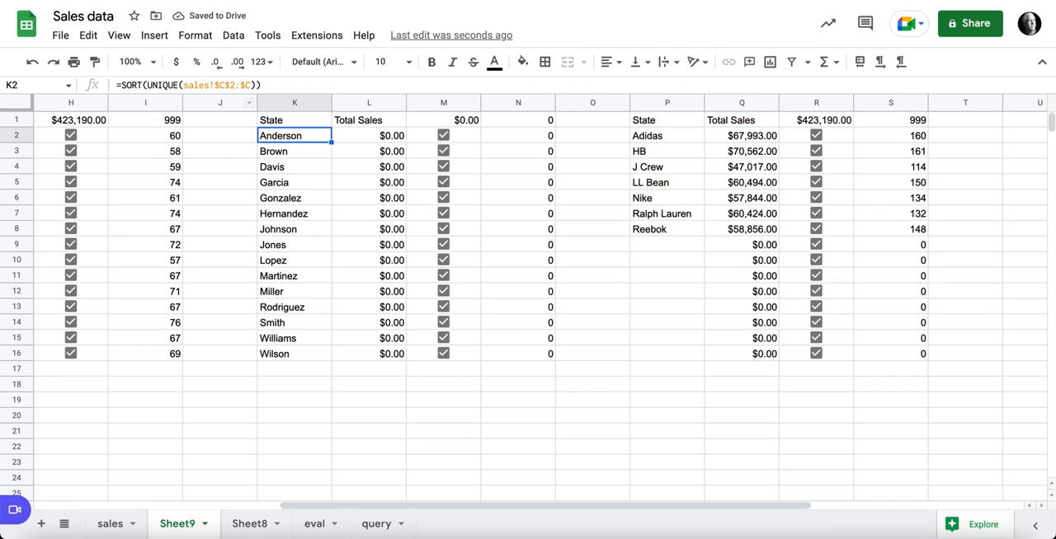
pyautogui.doubleClick(294, 134)
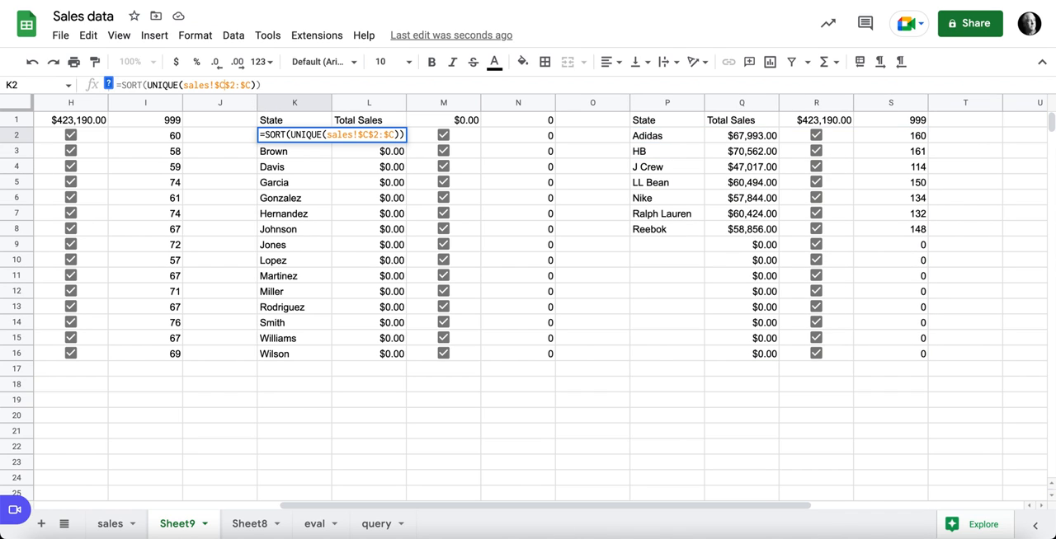
pyautogui.write('D')
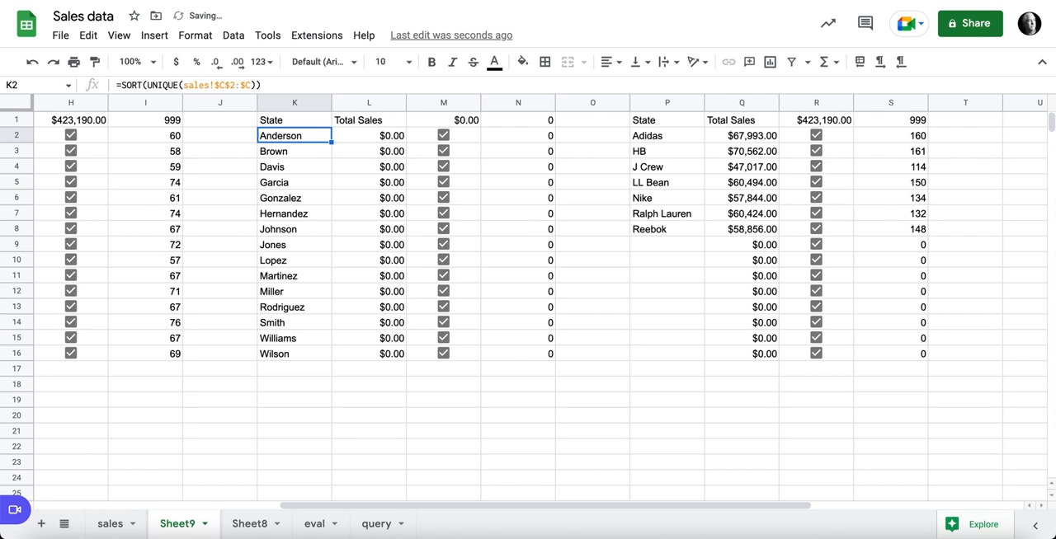
pyautogui.click(294, 119)
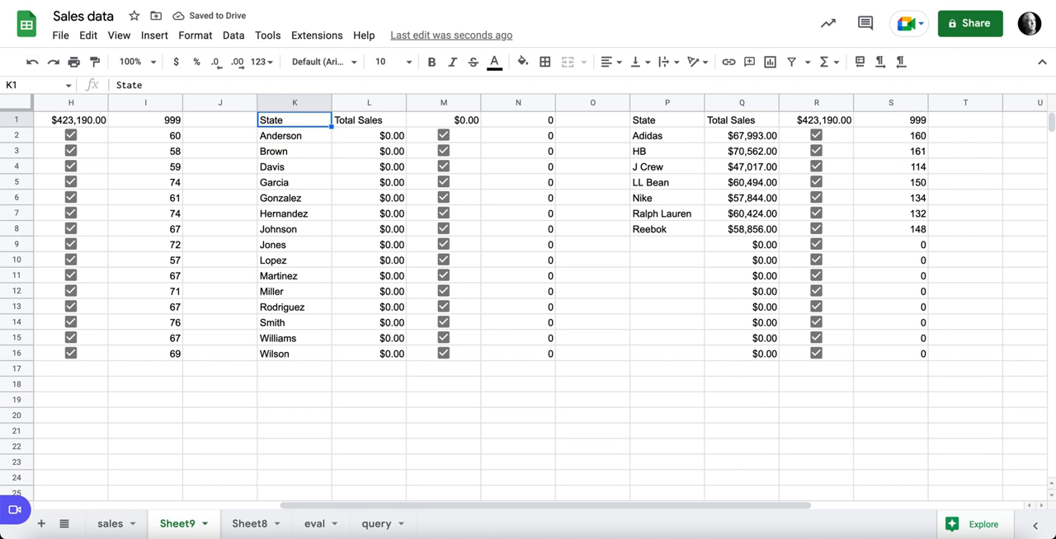
pyautogui.hscroll(-3)
pyautogui.write('=SORT(UNIQUE(sales!$D$2:$D))')
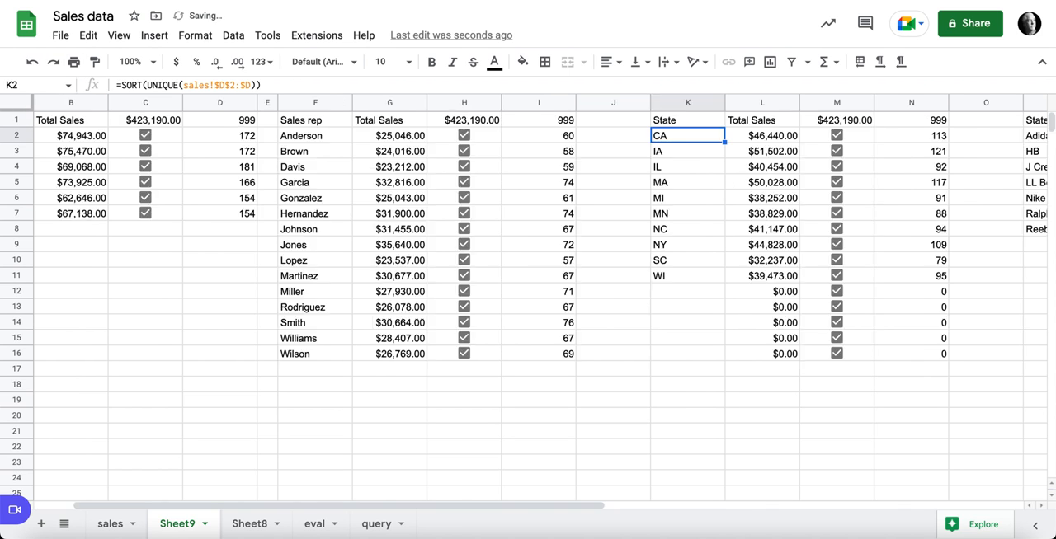
pyautogui.click(836, 120)
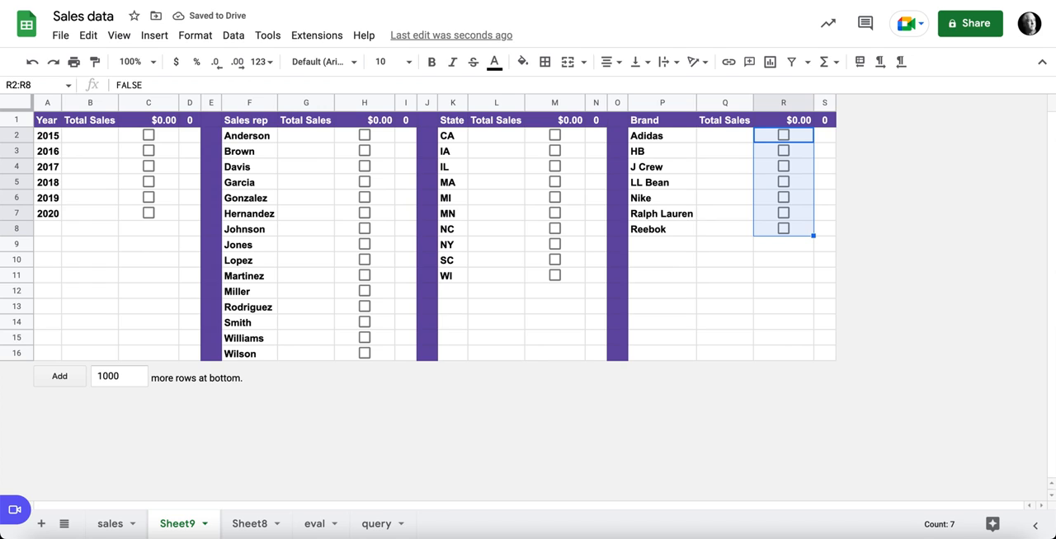
# Tick the 2017, Davis, IA and Nike checkboxes to show their totals and counts.
pyautogui.click(148, 166)
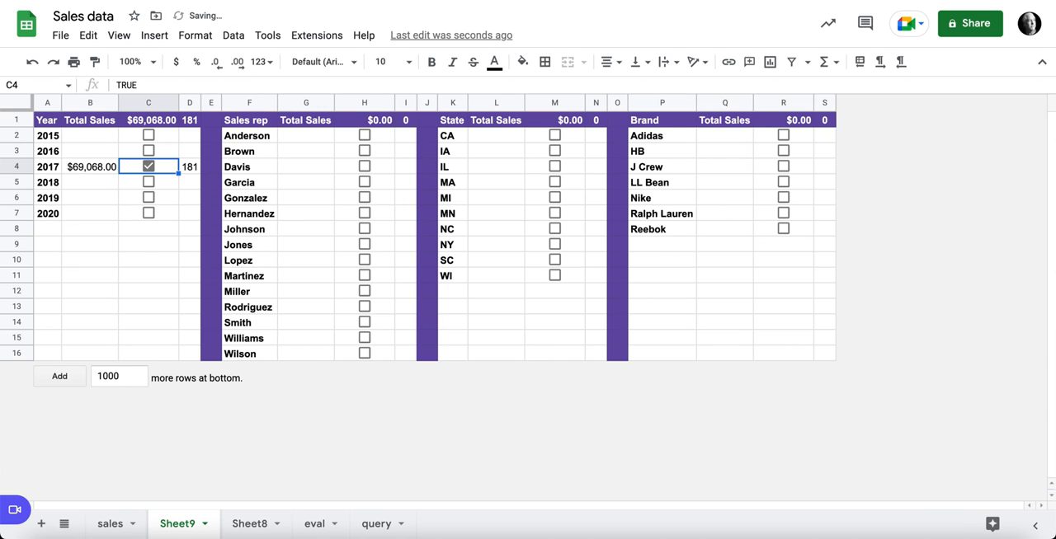
pyautogui.click(364, 166)
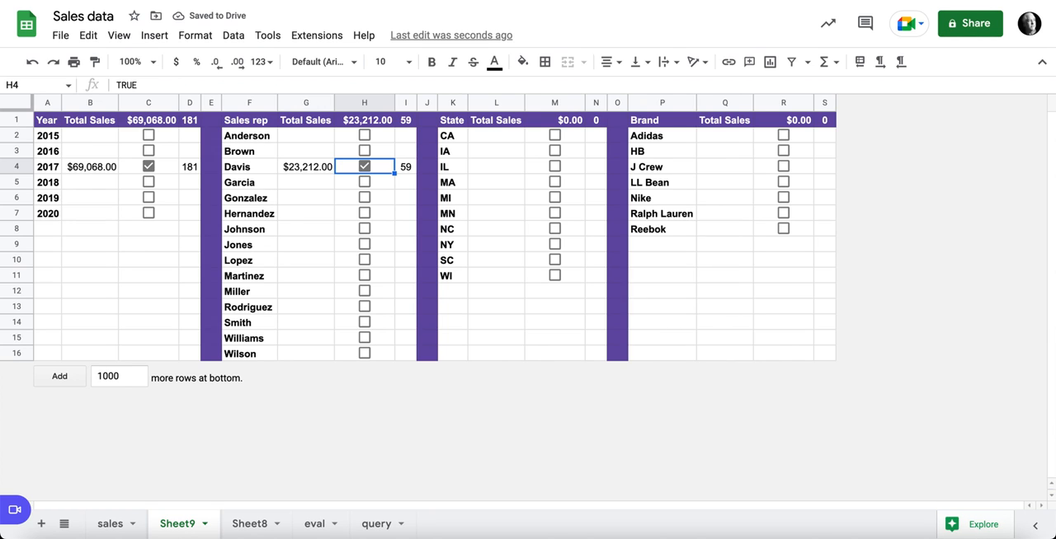
pyautogui.click(555, 151)
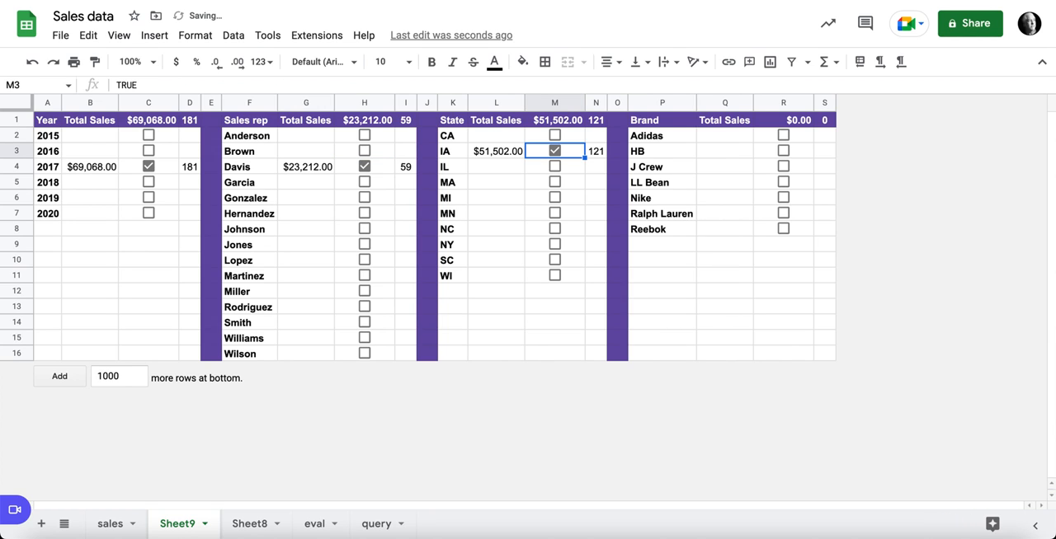
pyautogui.click(782, 197)
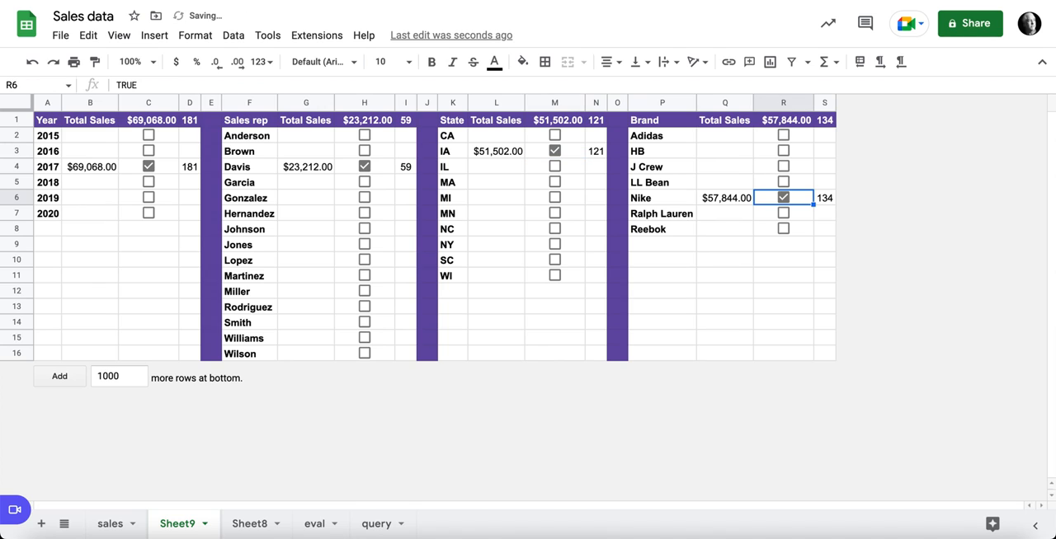